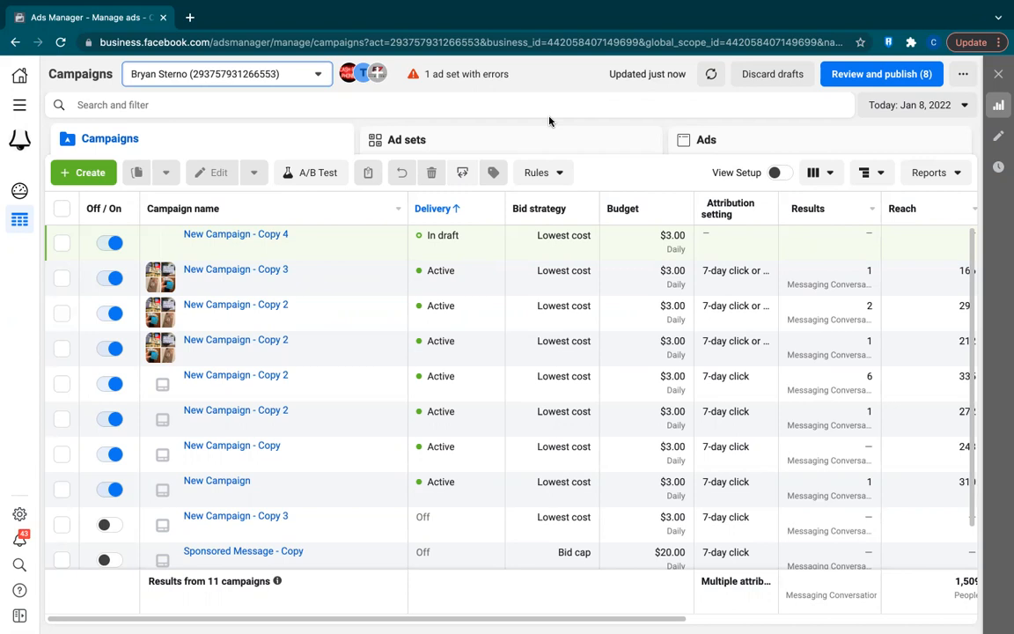
pyautogui.moveTo(549, 121)
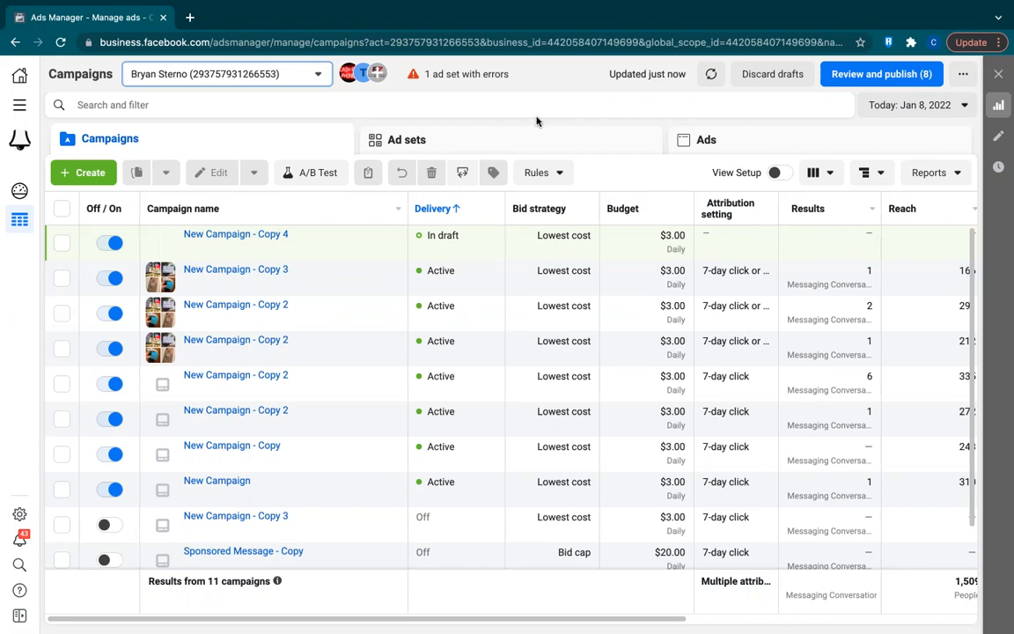
pyautogui.moveTo(285, 122)
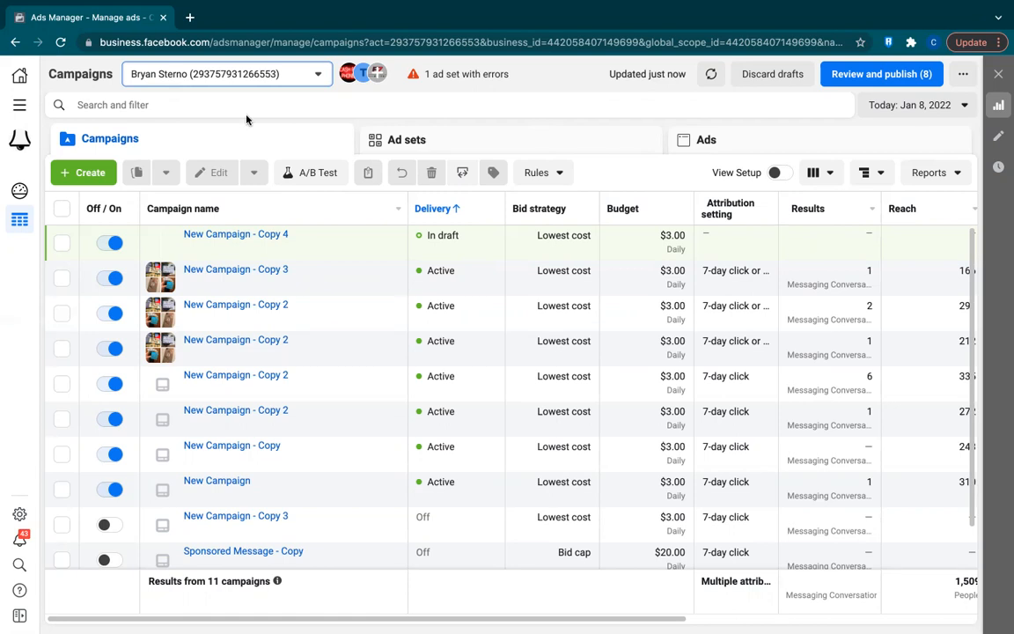
# Start a new campaign with Messages as its objective under Consideration.
pyautogui.click(84, 173)
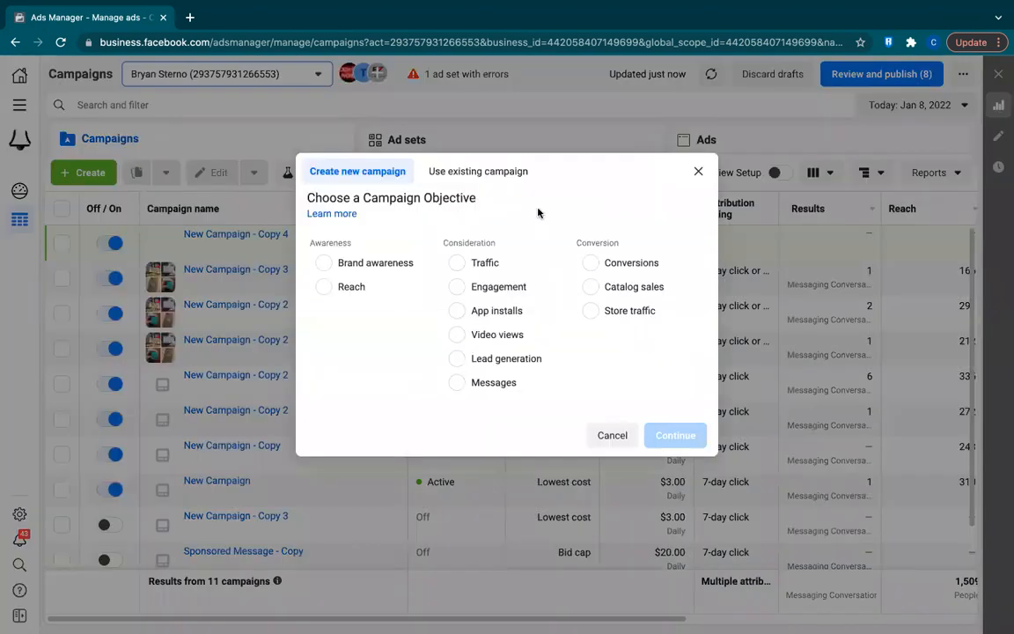
pyautogui.moveTo(461, 386)
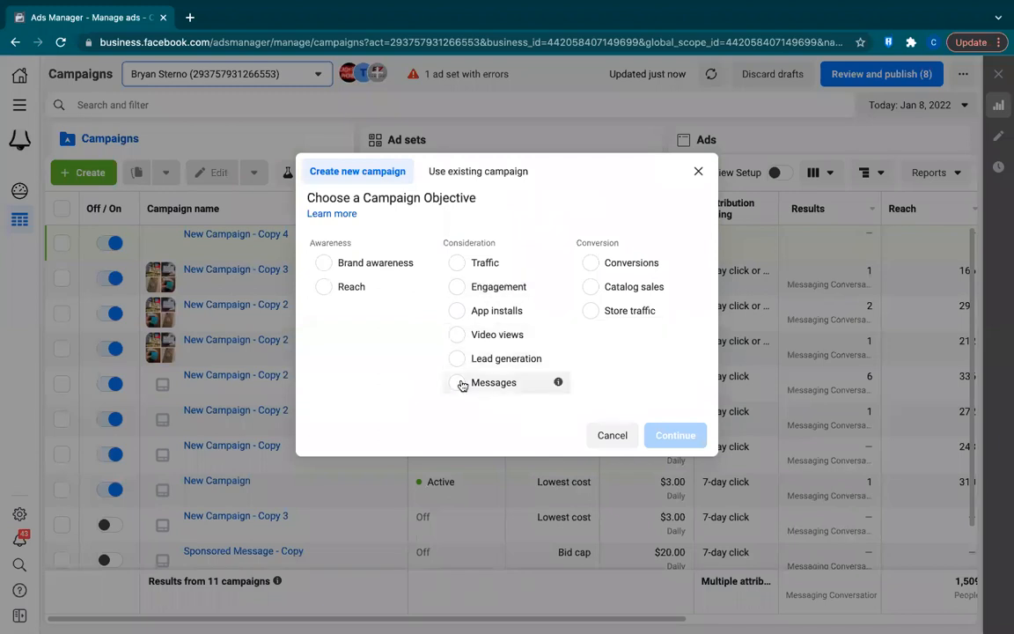
pyautogui.click(458, 382)
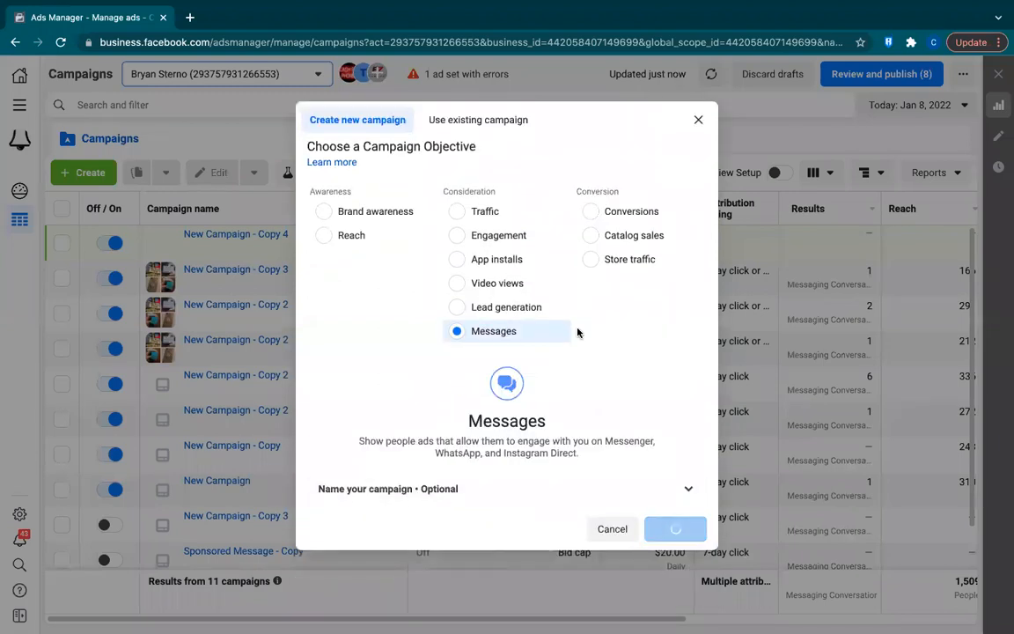
pyautogui.click(676, 528)
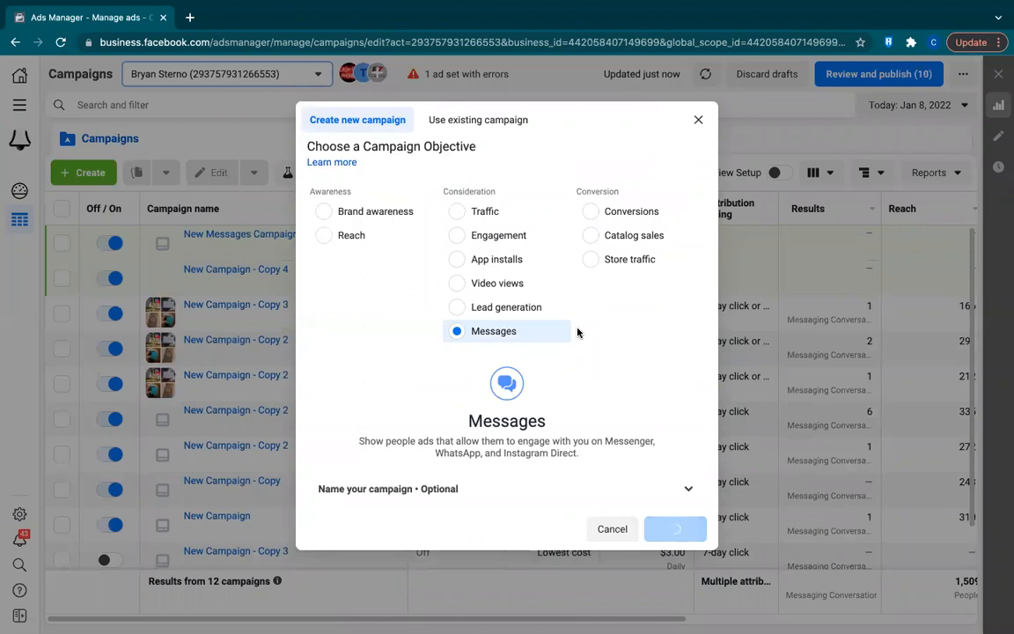
# Turn on campaign budget optimization with a $5.00 daily budget and continue to the ad set.
pyautogui.click(676, 528)
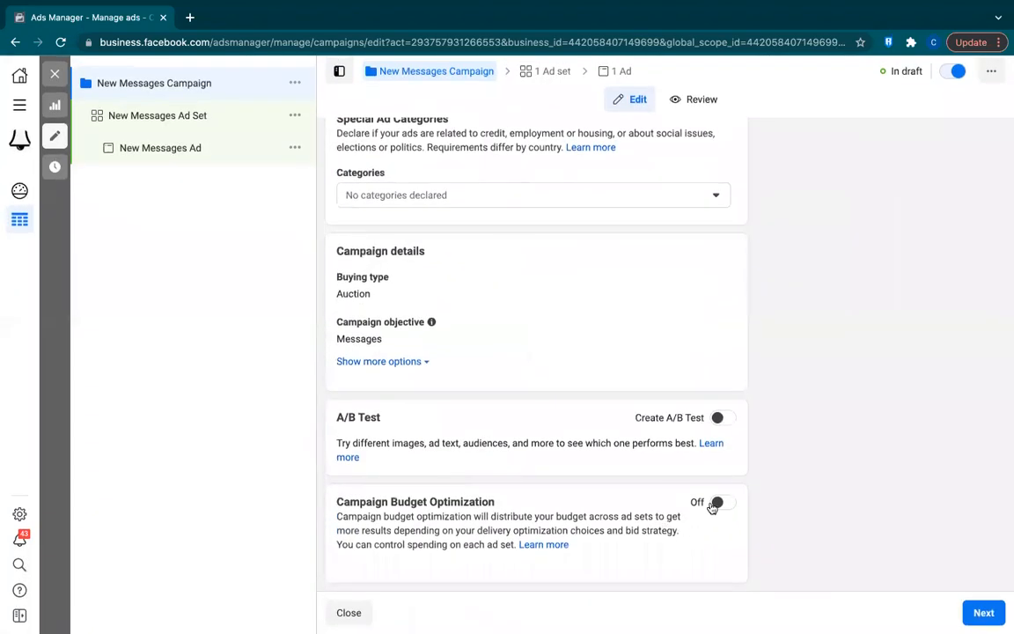
pyautogui.click(722, 501)
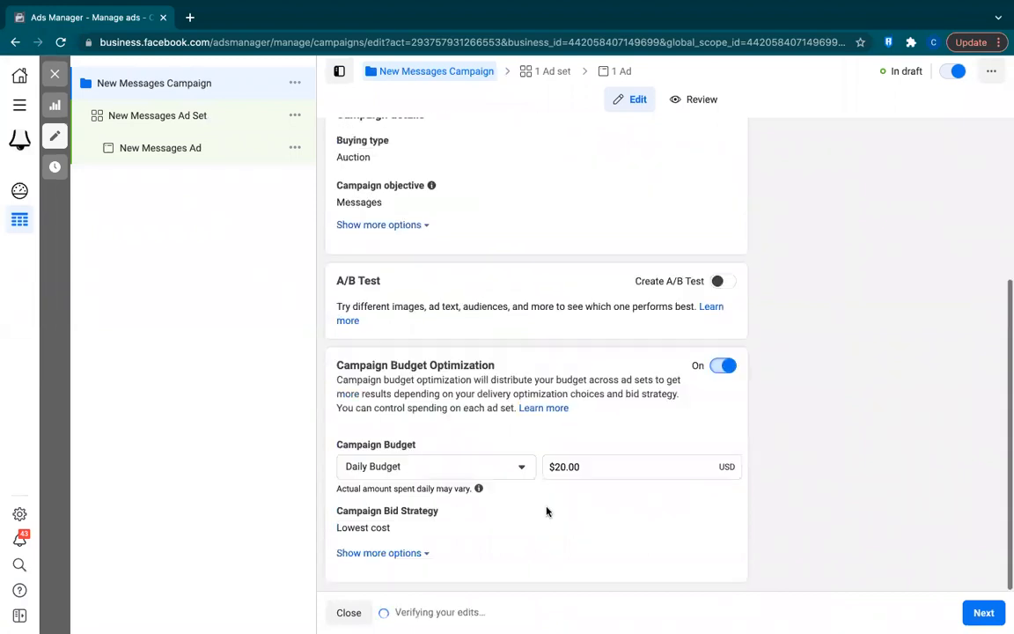
pyautogui.click(641, 466)
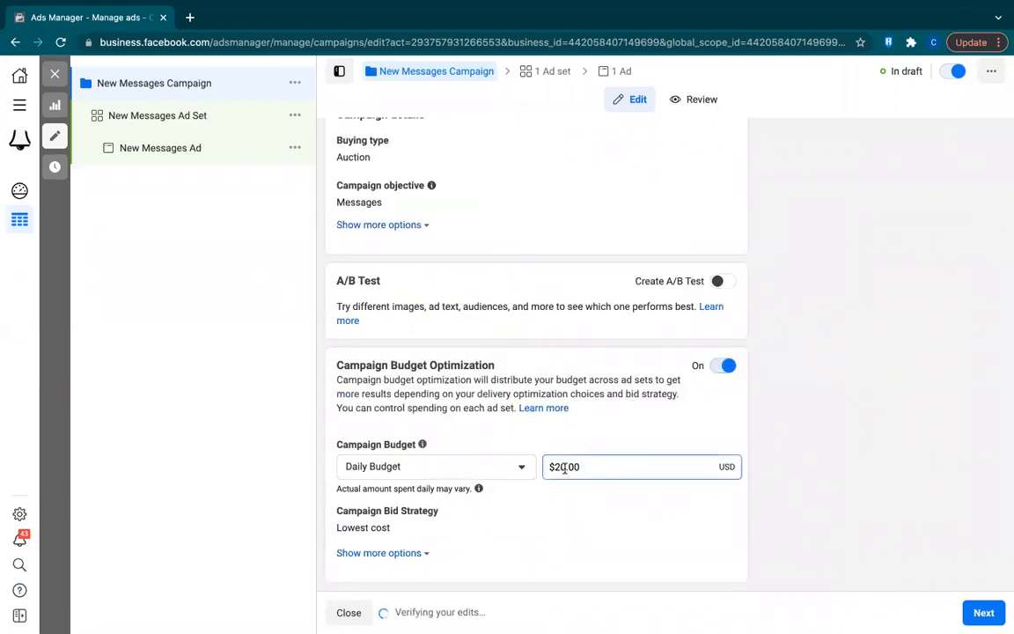
pyautogui.write('5.00')
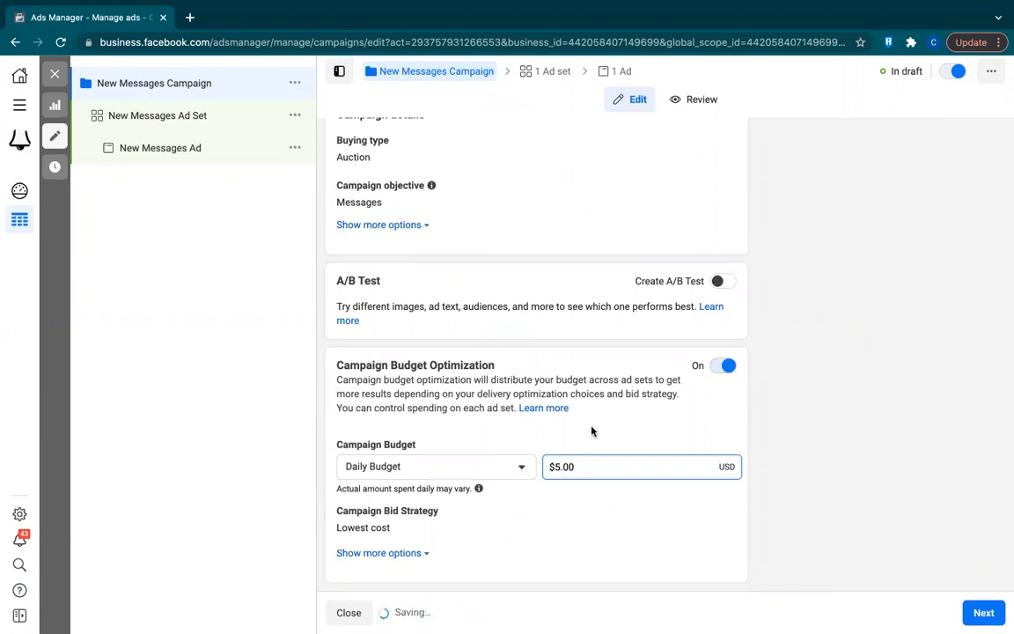
pyautogui.click(982, 612)
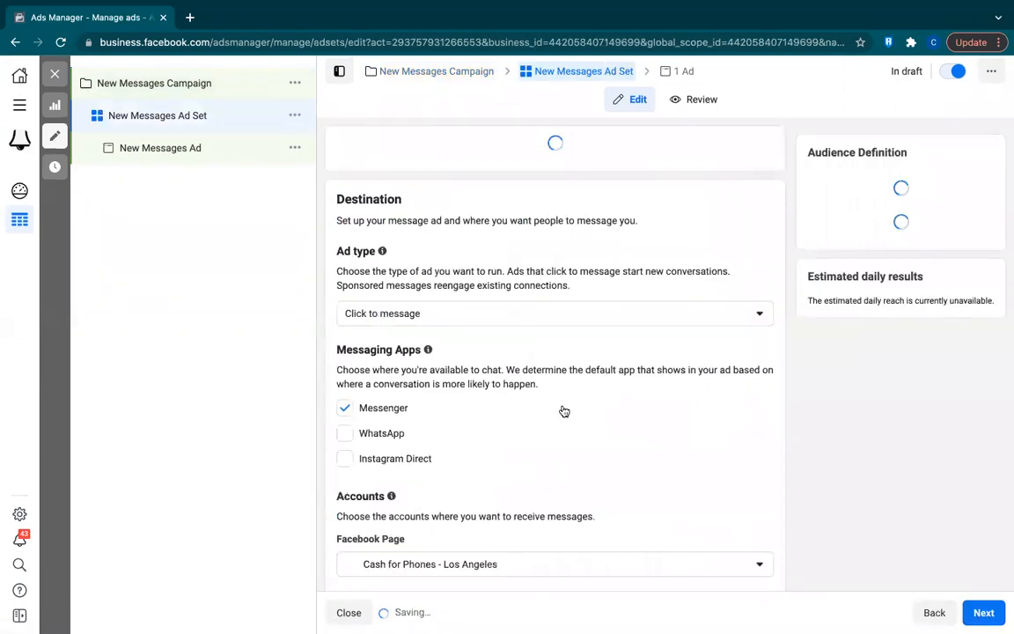
# Set the ad set's receiving Facebook Page to Bell Electronics and move down to Audience.
pyautogui.scroll(-3)
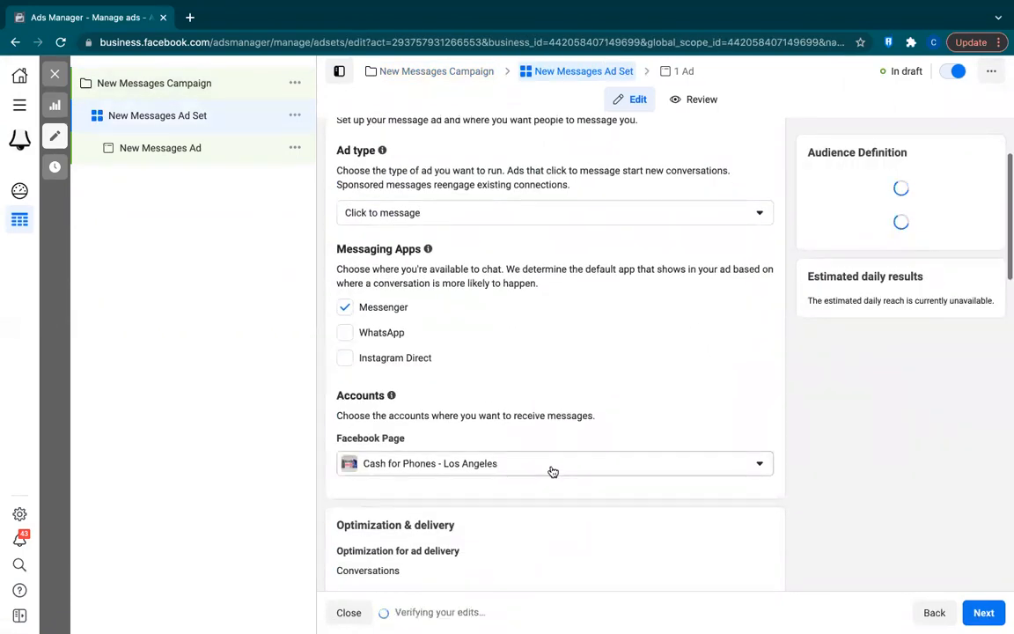
pyautogui.click(553, 463)
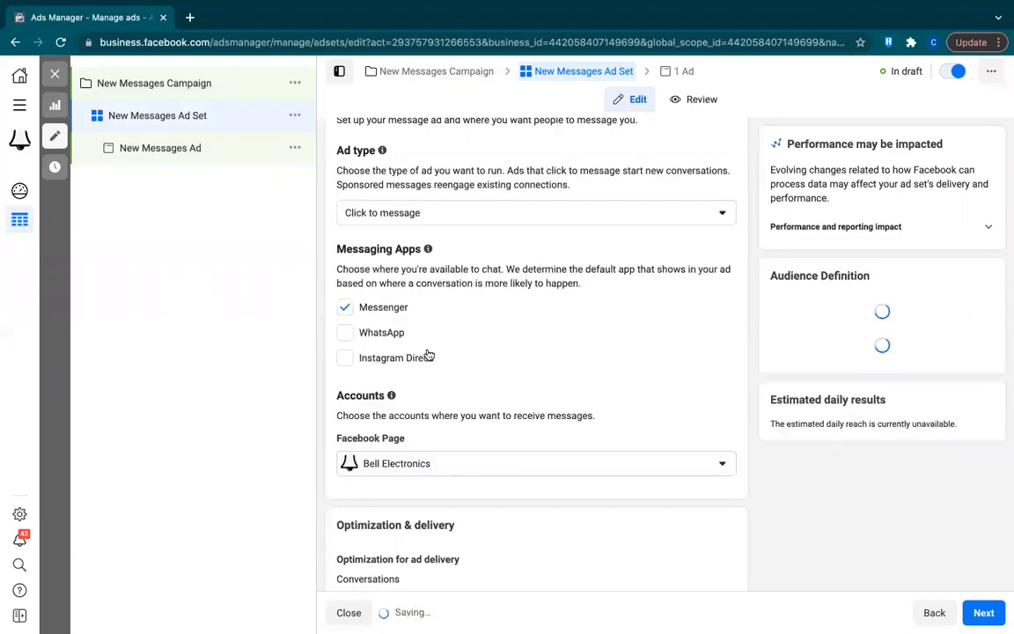
pyautogui.scroll(-3)
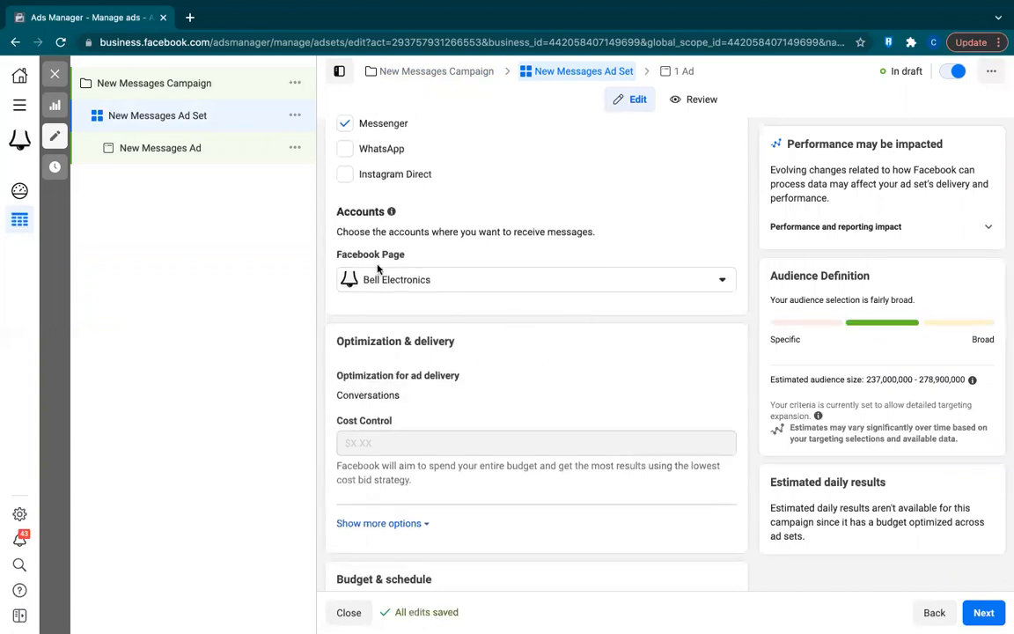
pyautogui.scroll(-3)
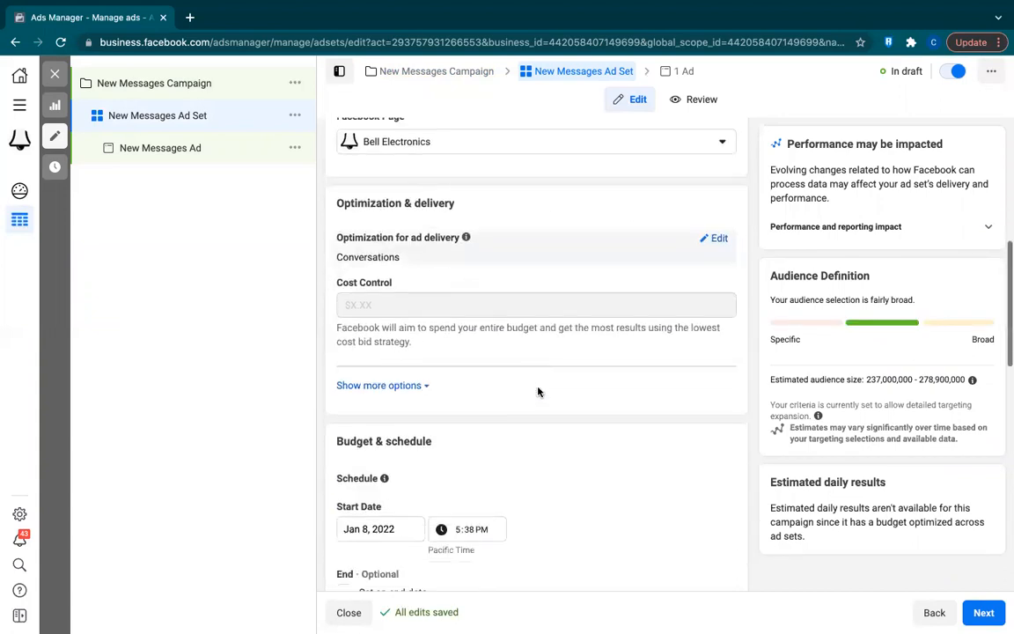
pyautogui.scroll(-3)
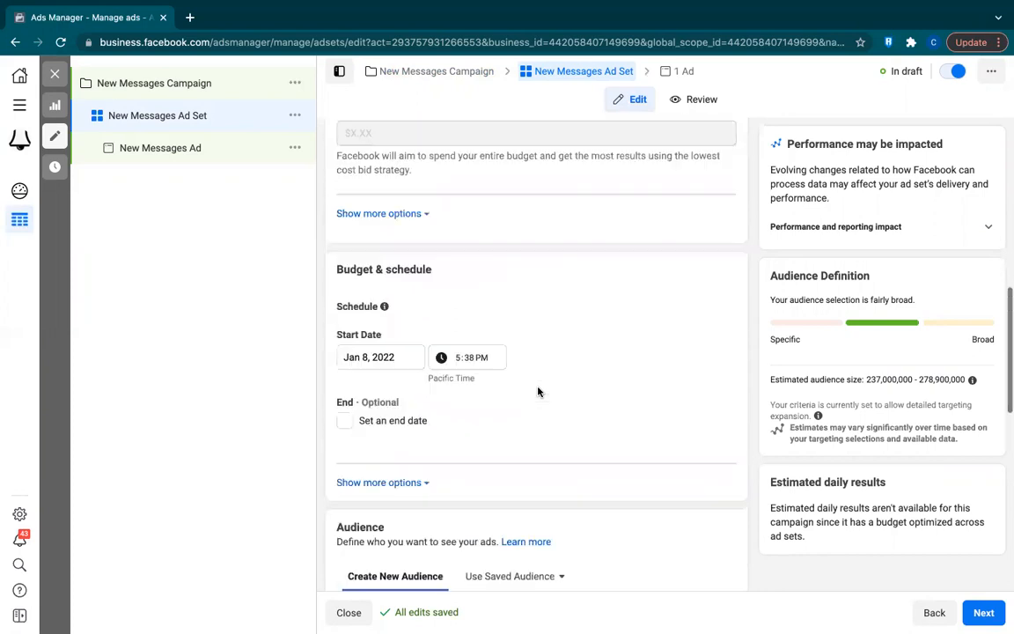
pyautogui.scroll(3)
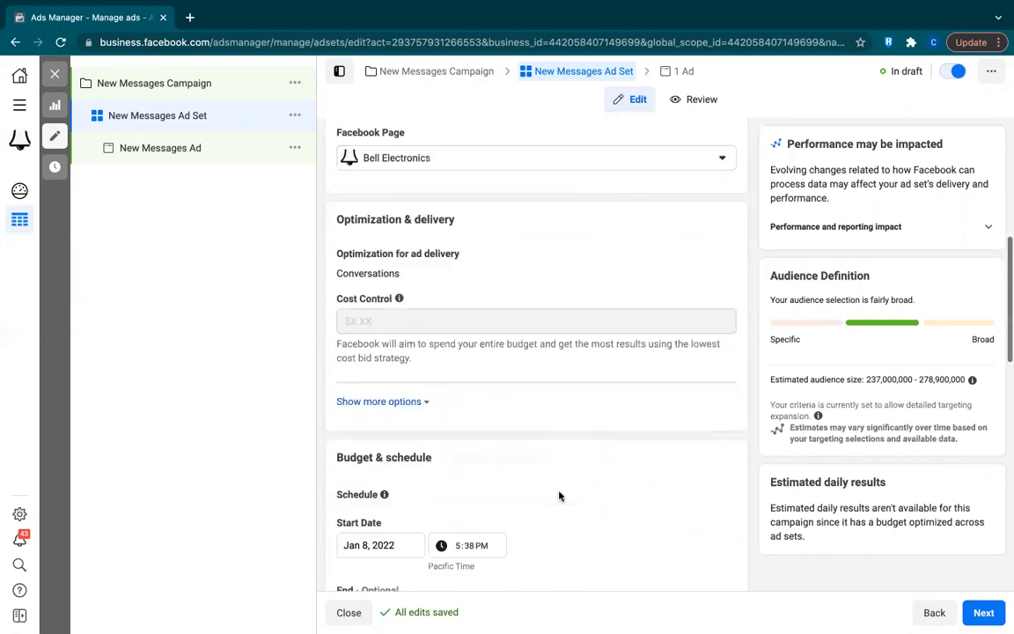
pyautogui.scroll(-3)
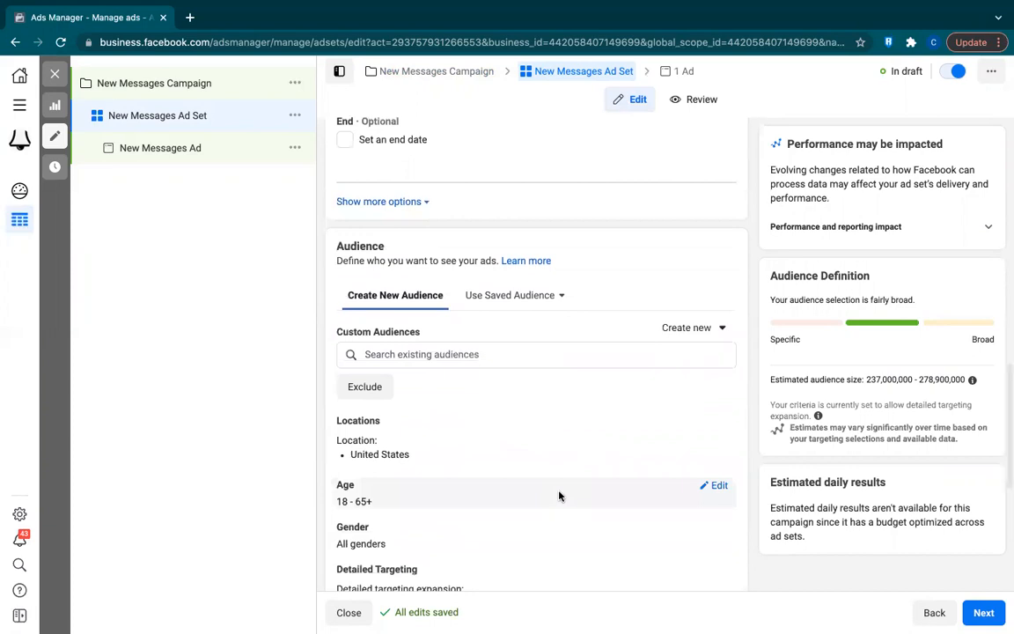
pyautogui.scroll(-3)
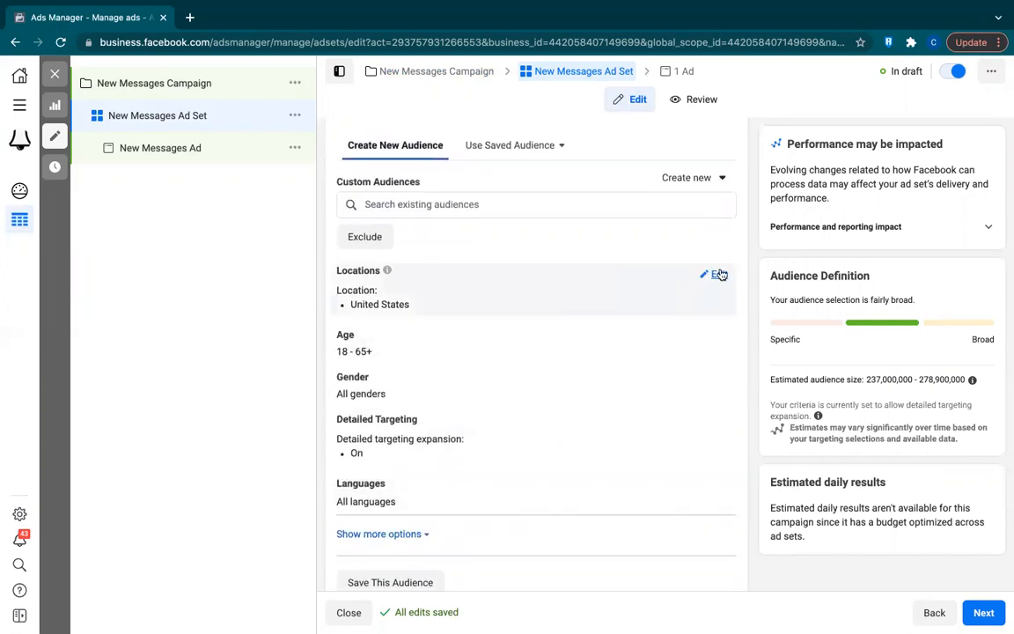
# Replace the United States location with Clute, Texas within a 25-mile radius.
pyautogui.click(704, 275)
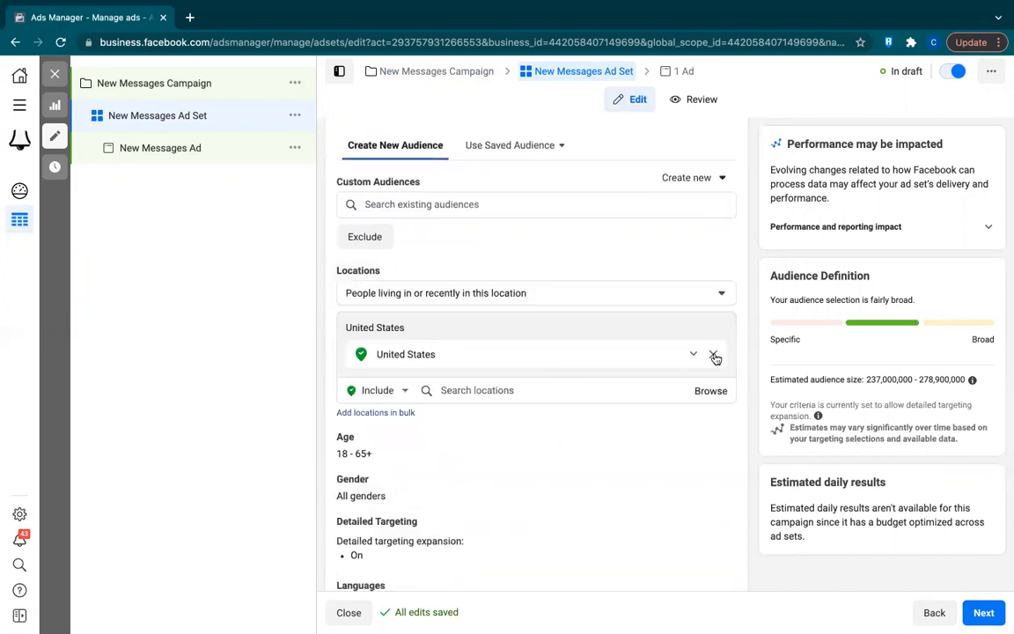
pyautogui.click(714, 354)
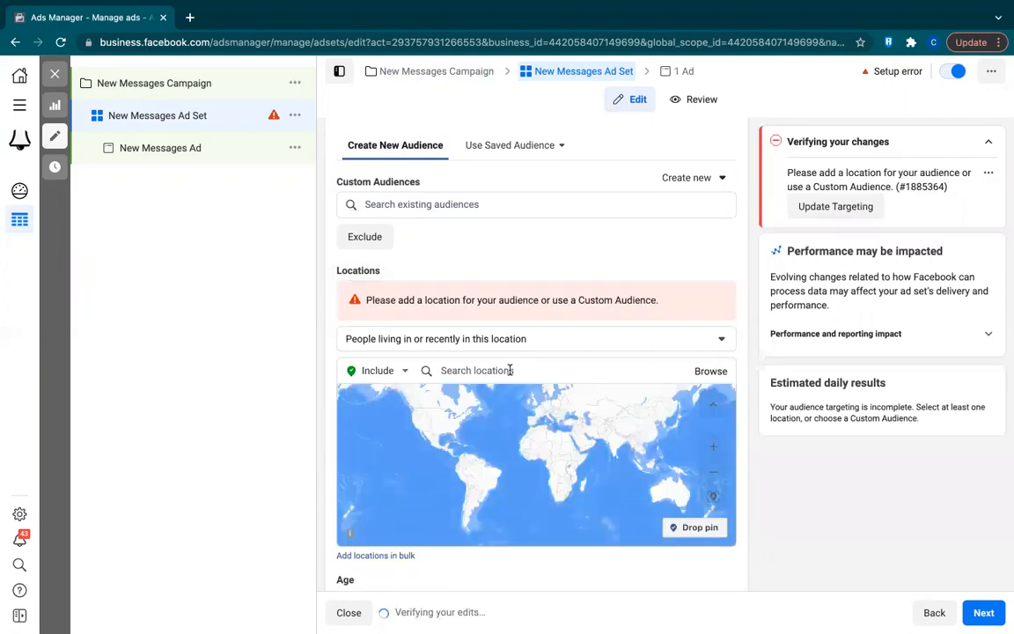
pyautogui.write('Clute')
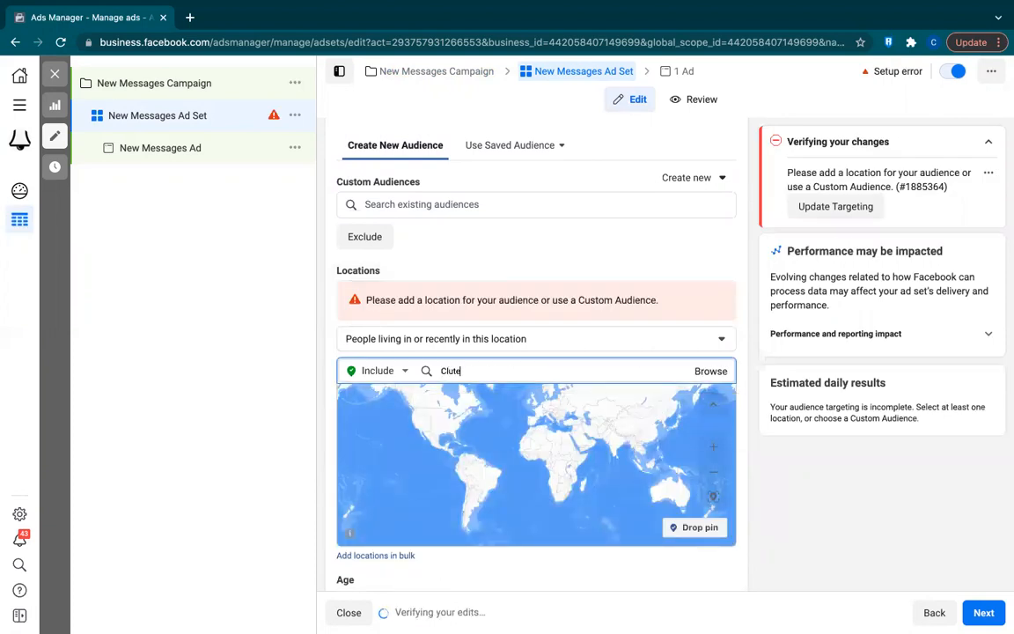
pyautogui.write('Clute')
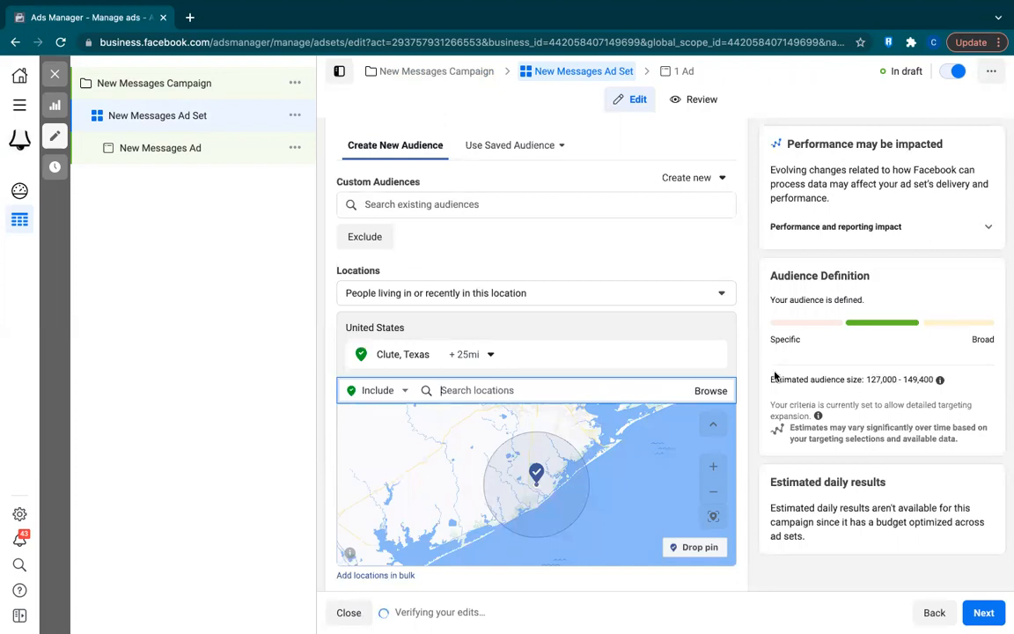
pyautogui.scroll(-3)
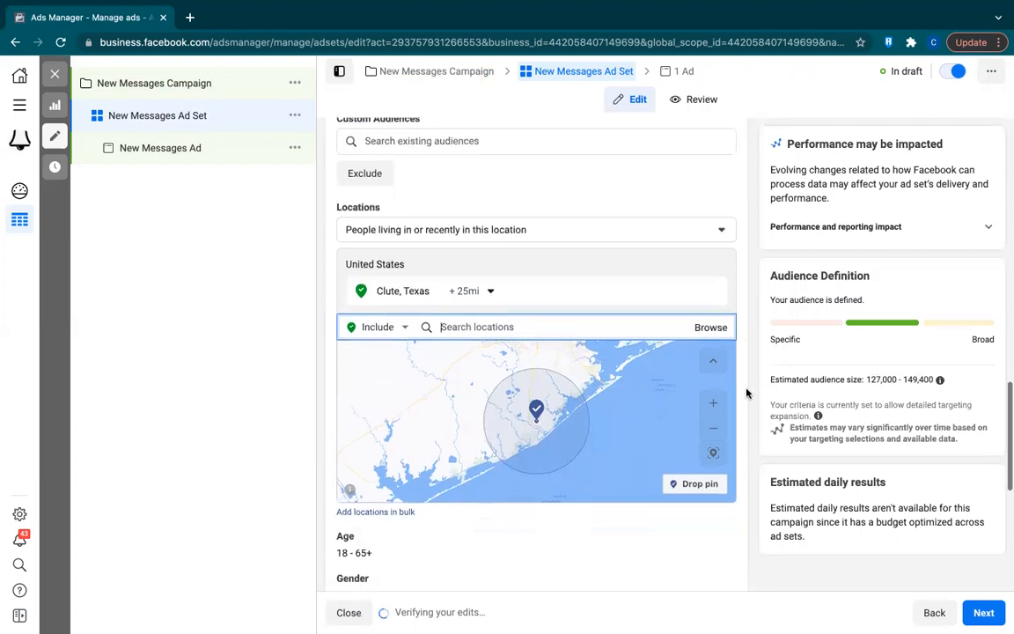
# Turn off detailed targeting expansion and try an 'iPhone 11' interest search that returns nothing.
pyautogui.scroll(-3)
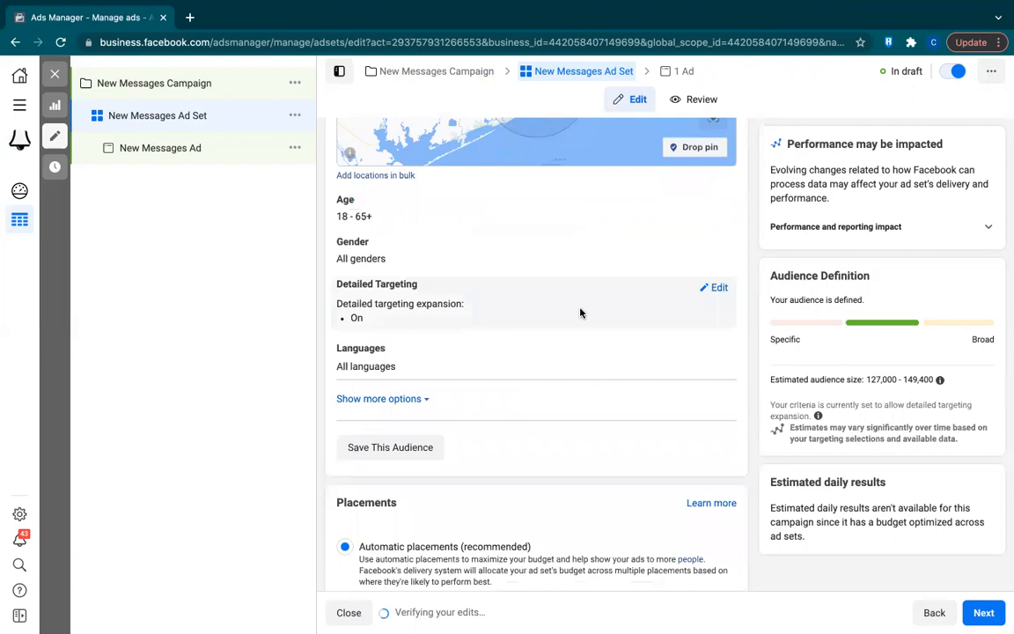
pyautogui.moveTo(721, 266)
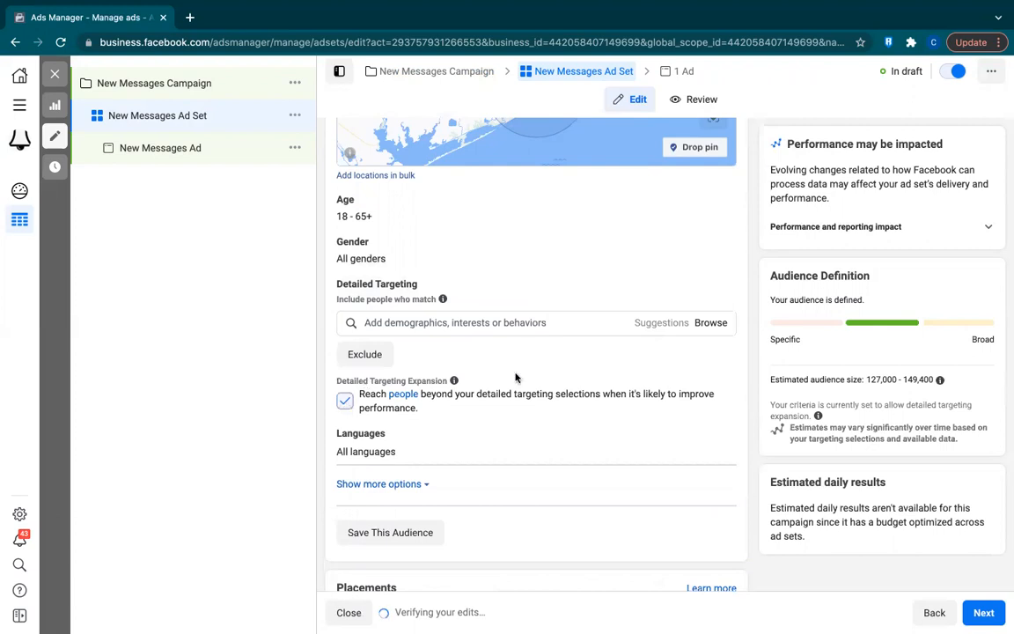
pyautogui.click(345, 401)
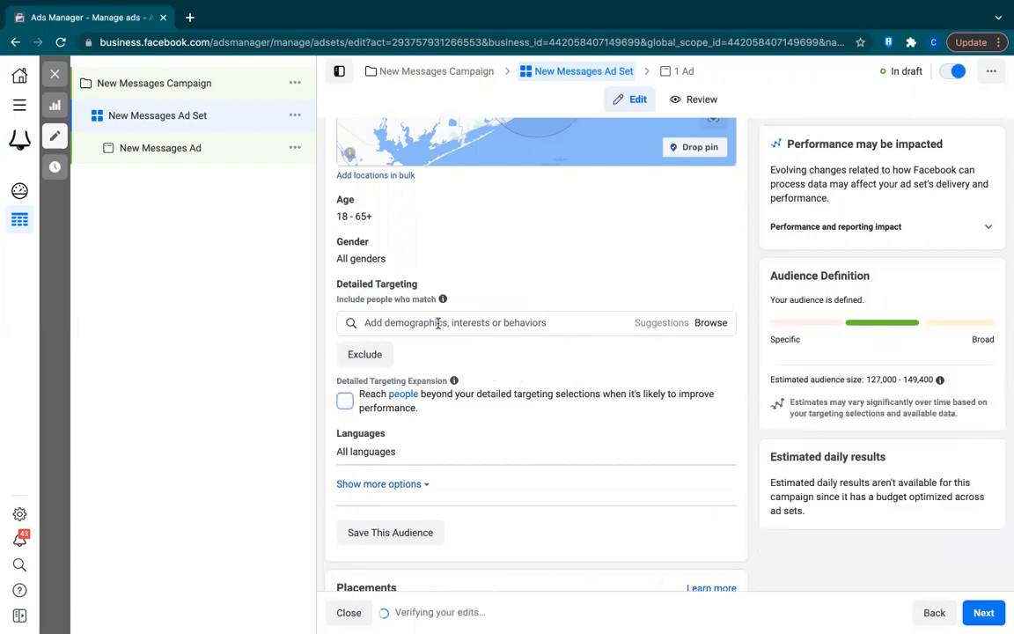
pyautogui.write('iP')
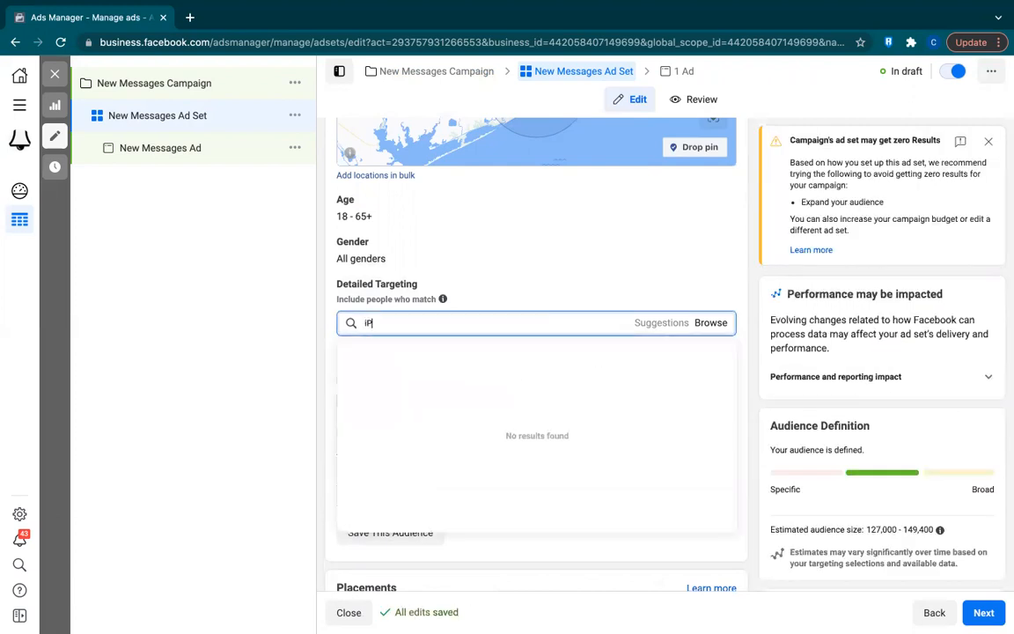
pyautogui.write('iPhone 11')
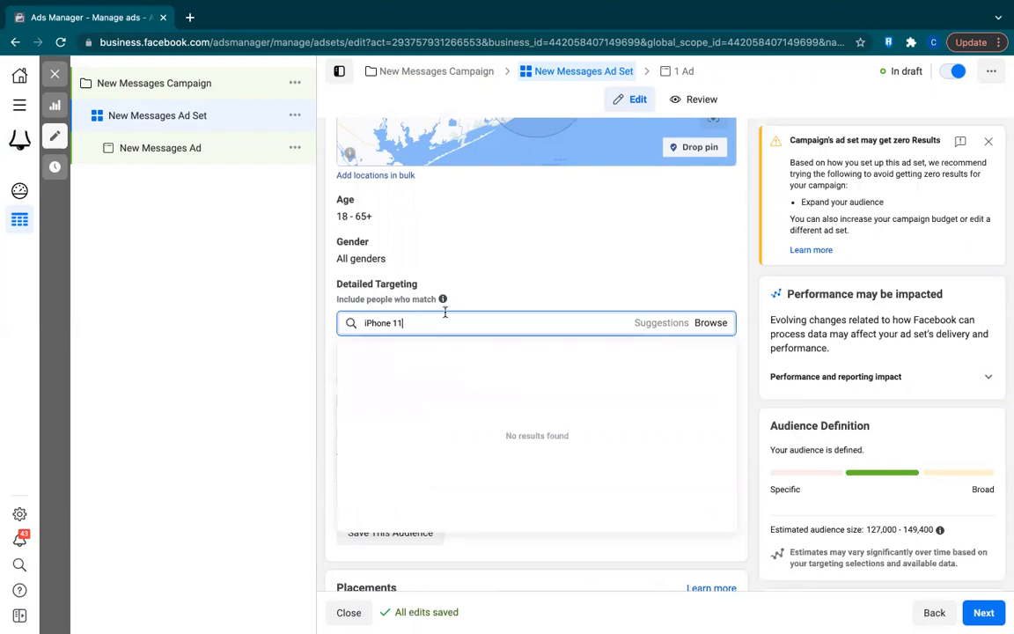
pyautogui.moveTo(641, 282)
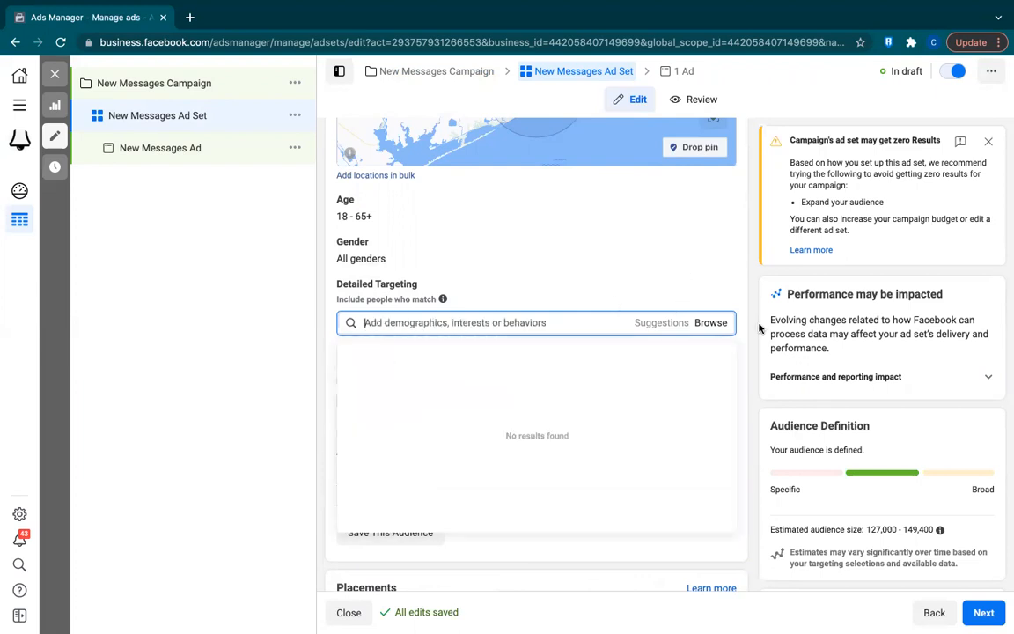
pyautogui.click(535, 322)
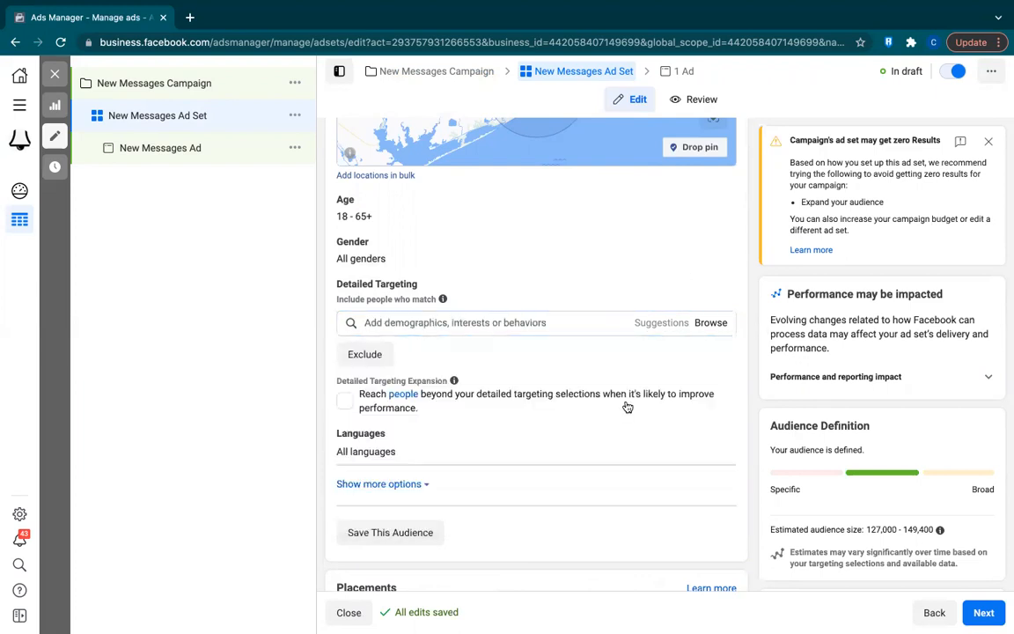
pyautogui.scroll(-3)
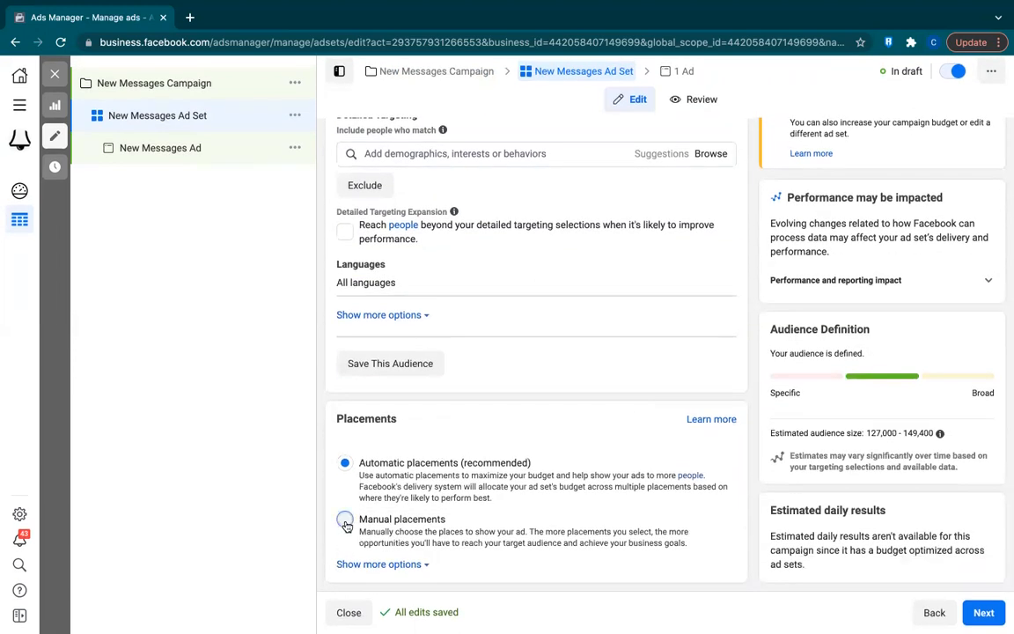
# Switch the ad set from automatic to manual placements.
pyautogui.click(345, 519)
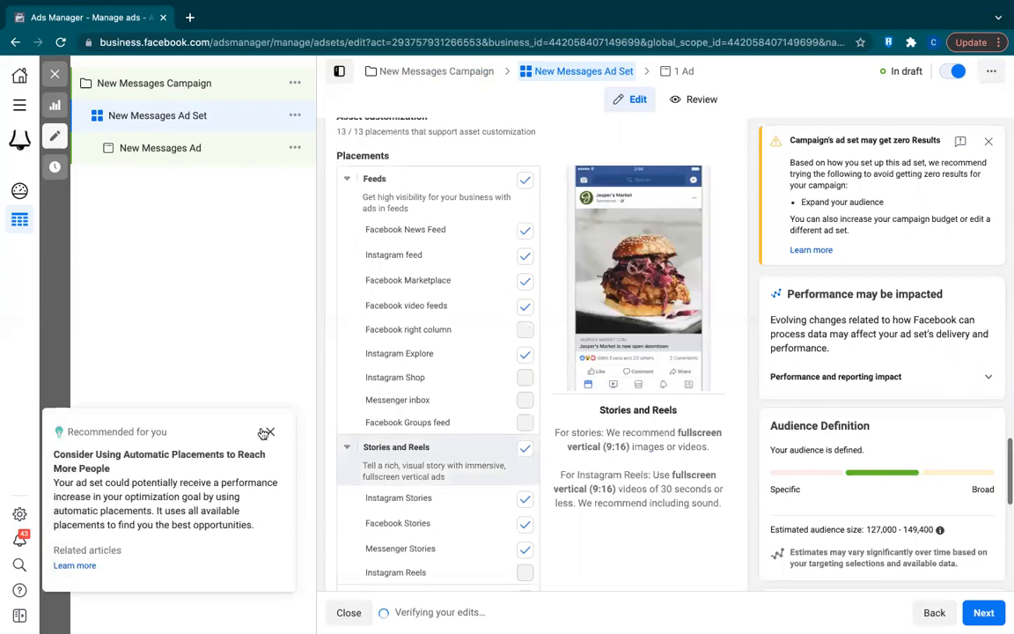
pyautogui.click(397, 400)
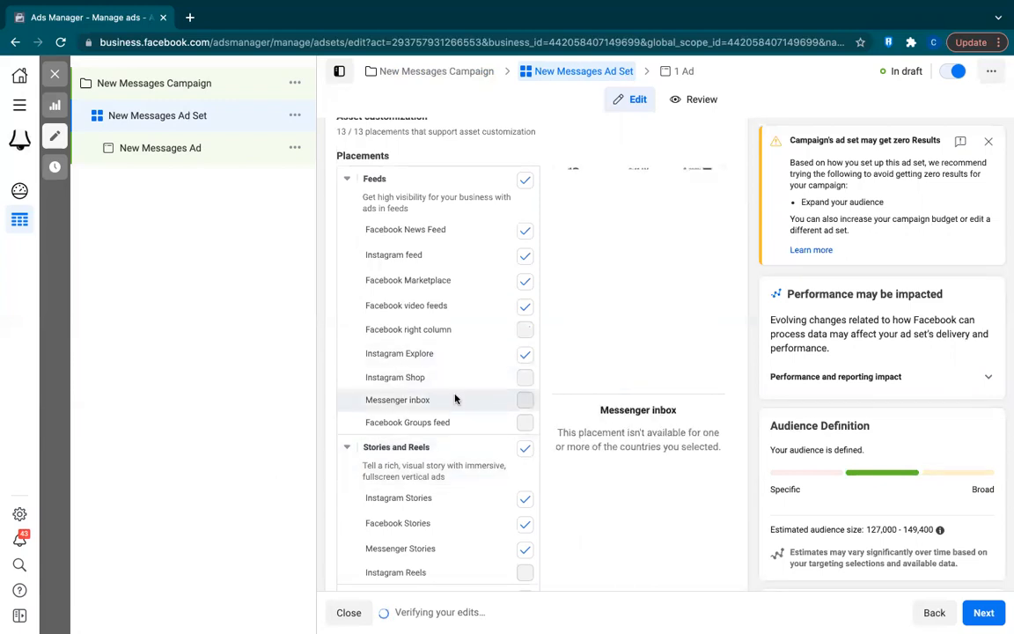
pyautogui.scroll(-3)
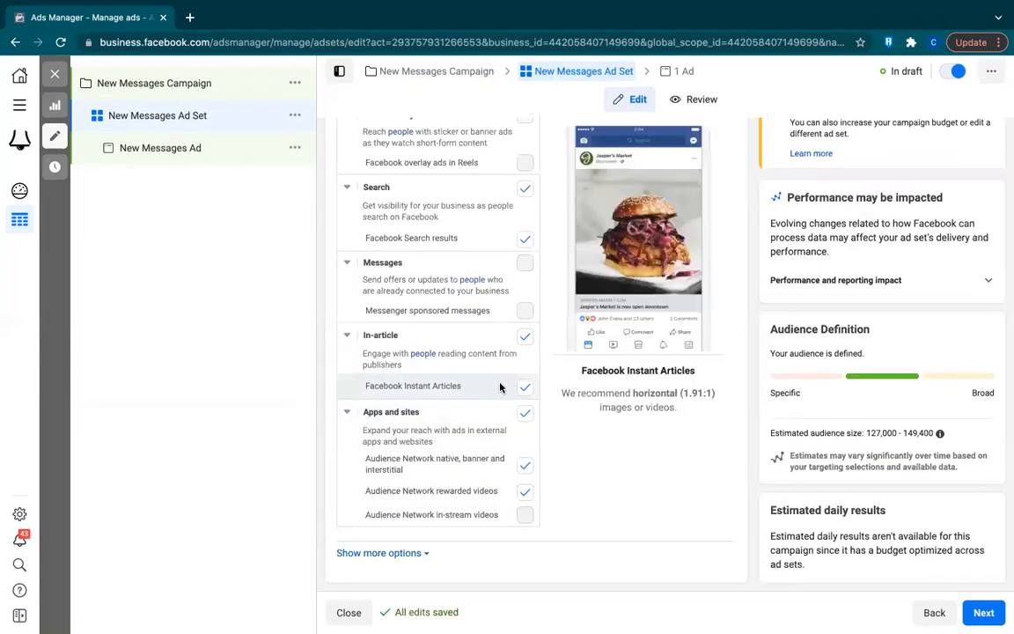
pyautogui.scroll(3)
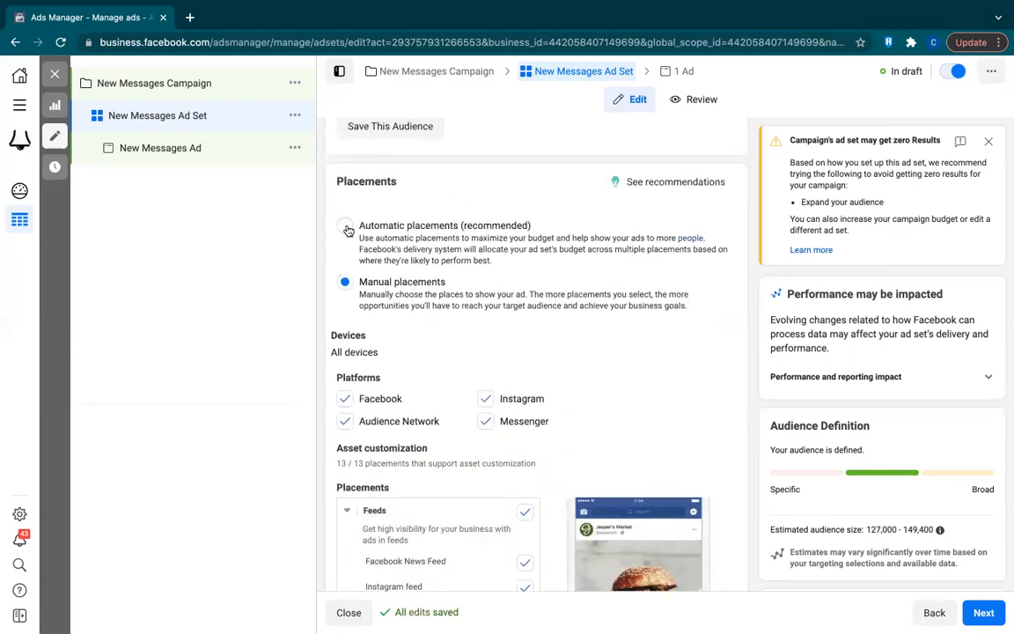
pyautogui.click(345, 225)
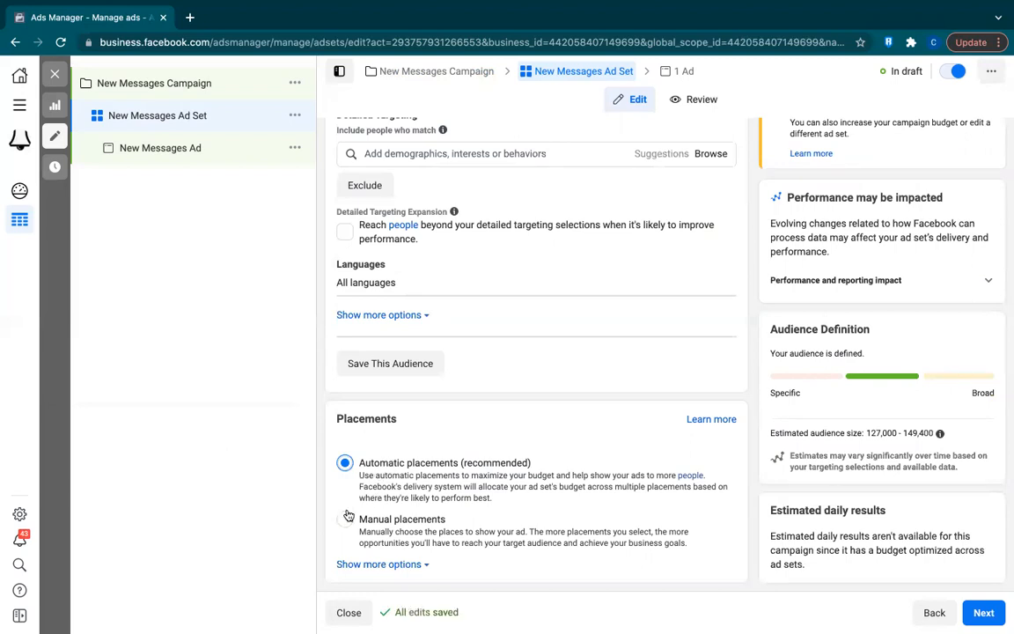
pyautogui.click(345, 511)
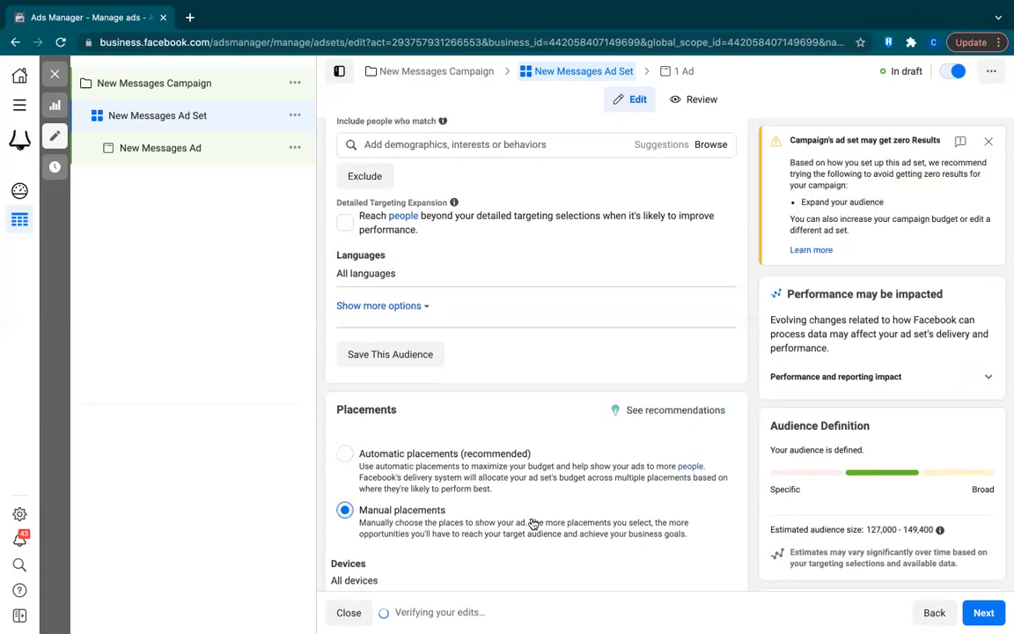
pyautogui.scroll(-3)
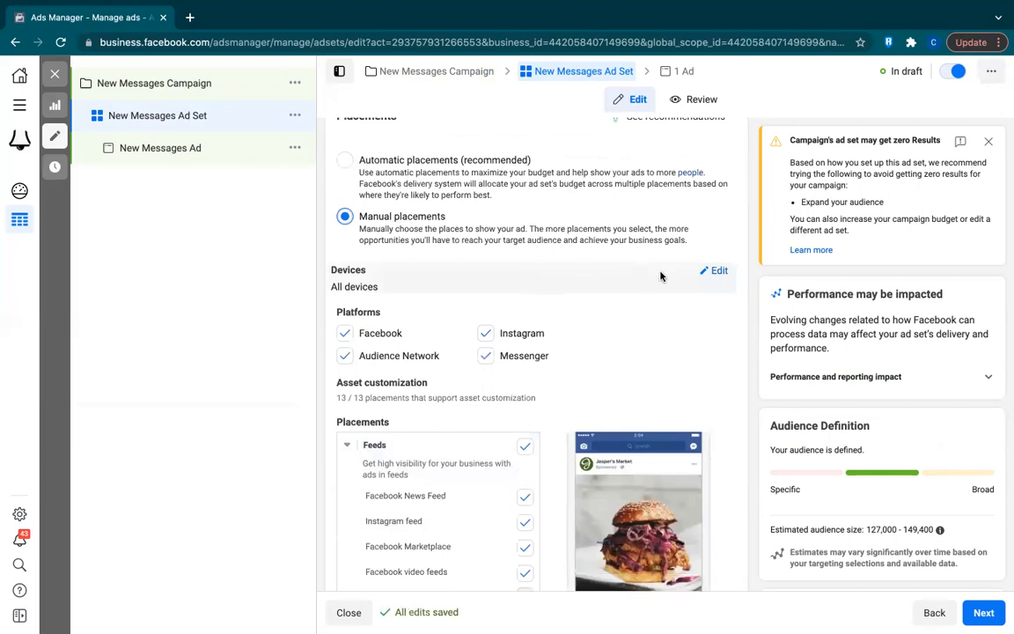
# Limit the ad set's device delivery to Mobile only.
pyautogui.click(718, 271)
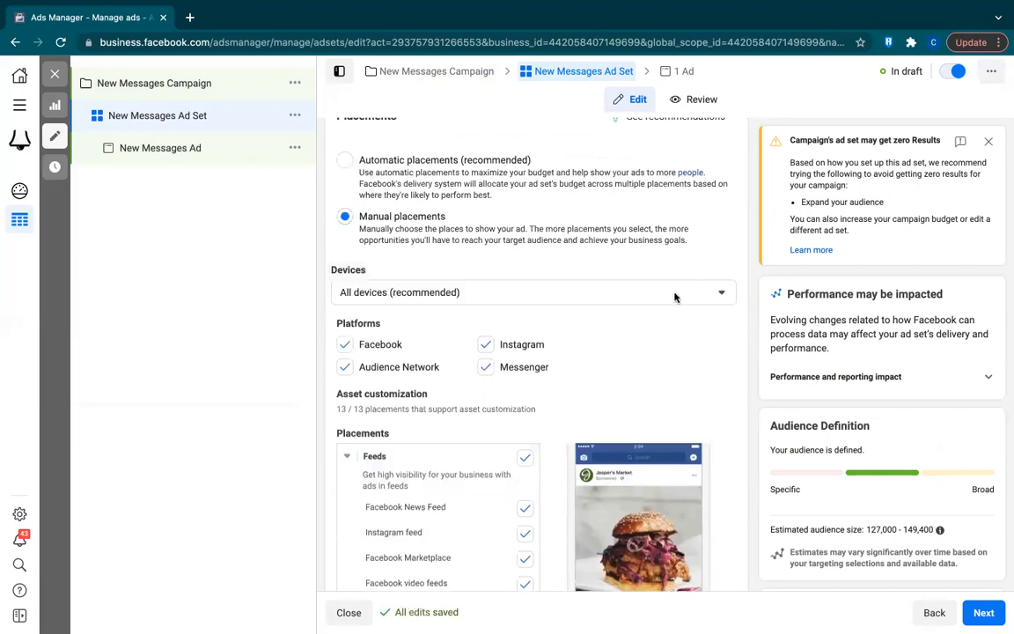
pyautogui.click(533, 292)
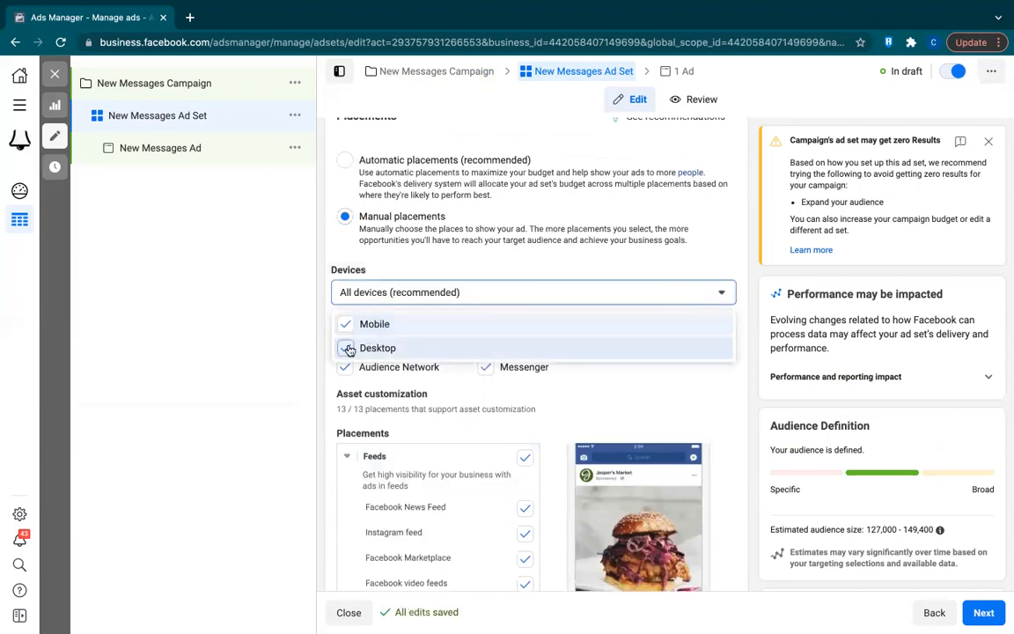
pyautogui.click(376, 348)
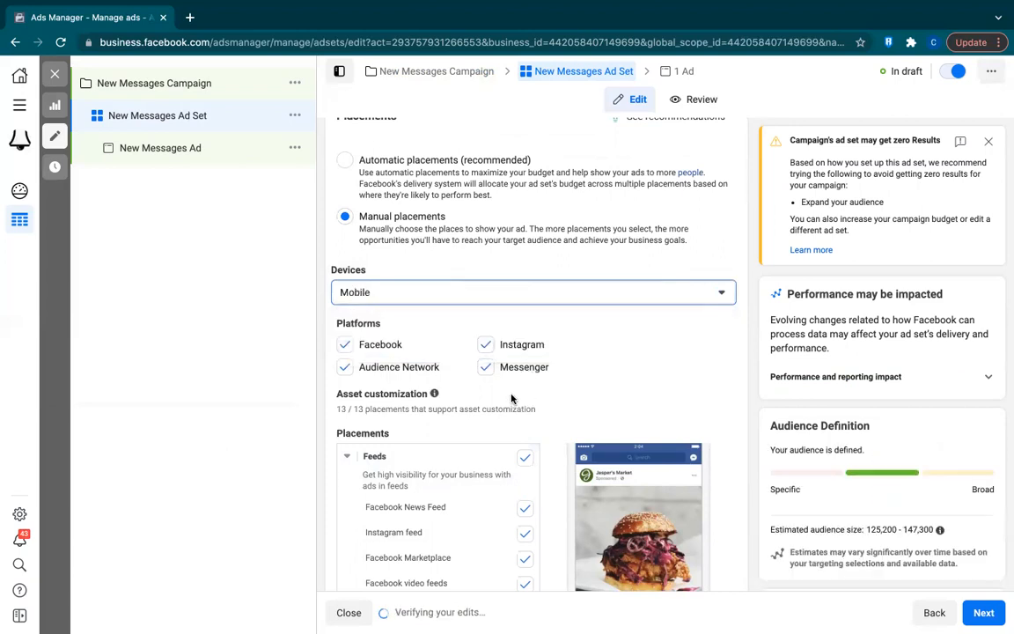
pyautogui.scroll(-3)
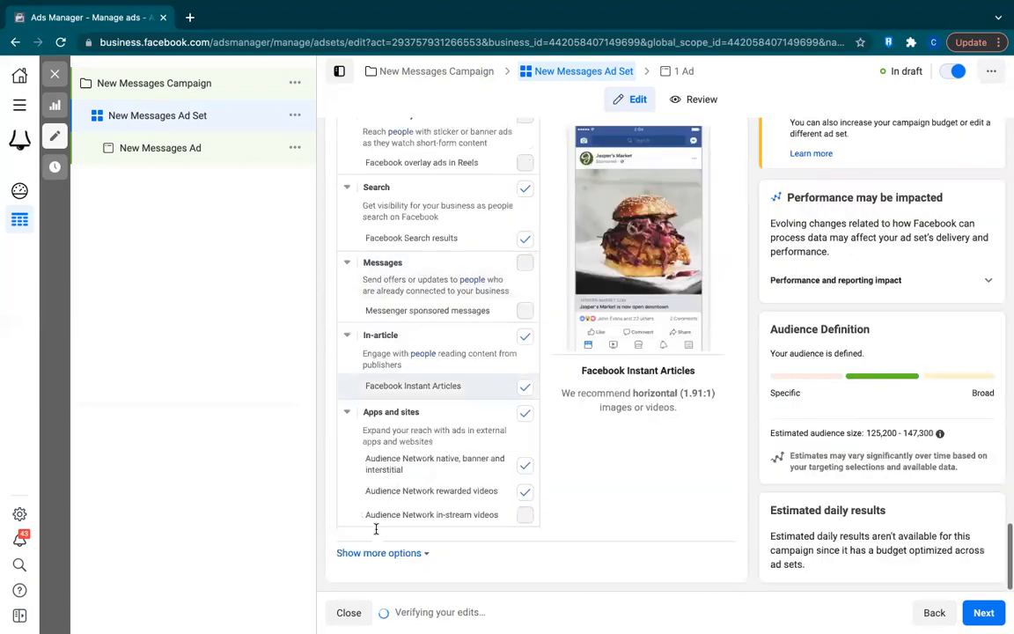
pyautogui.click(378, 553)
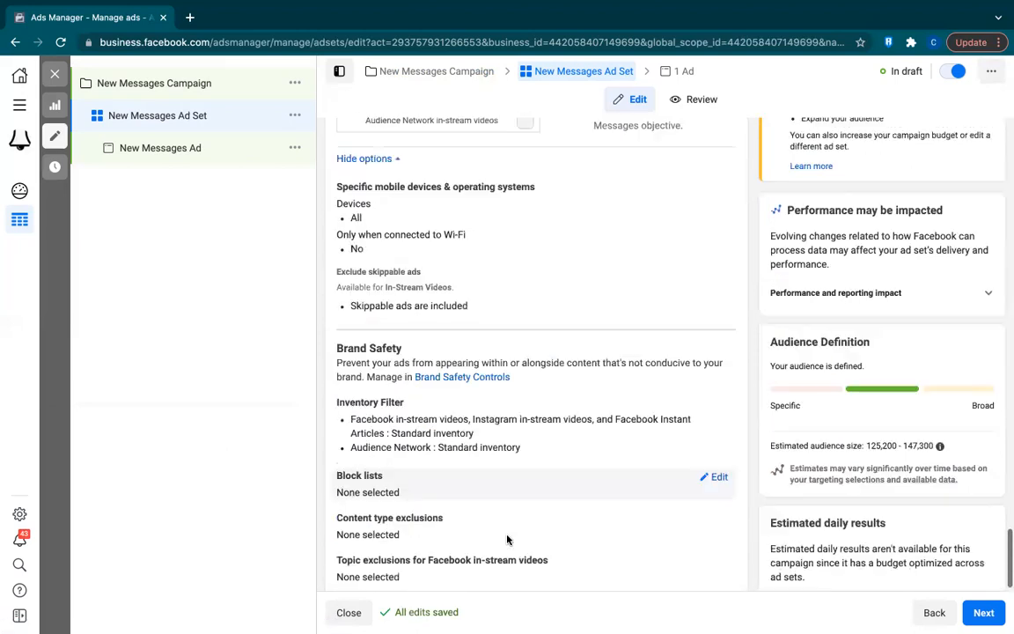
pyautogui.scroll(3)
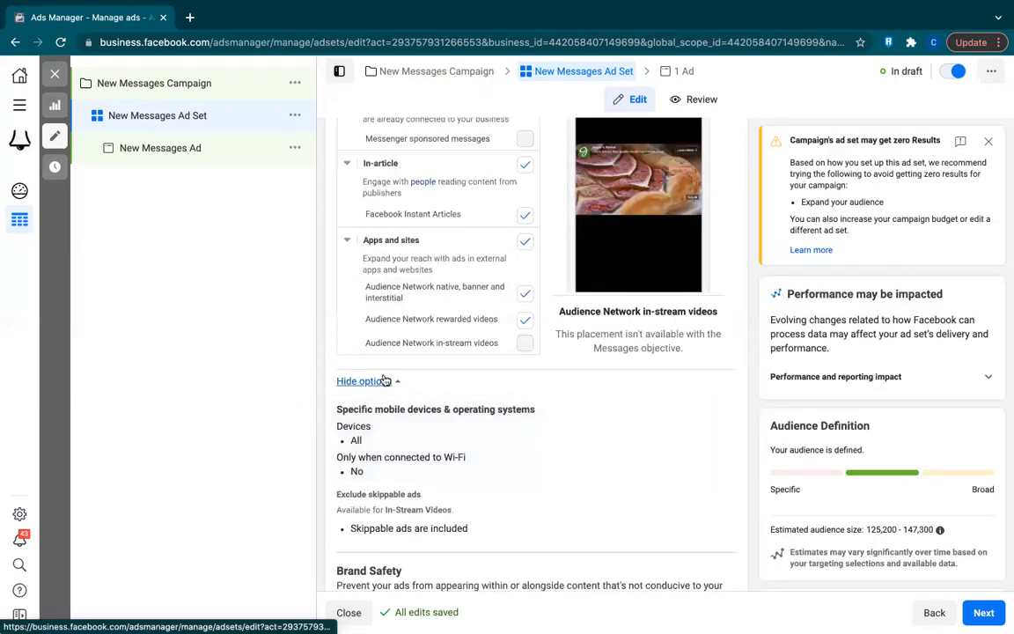
pyautogui.click(359, 380)
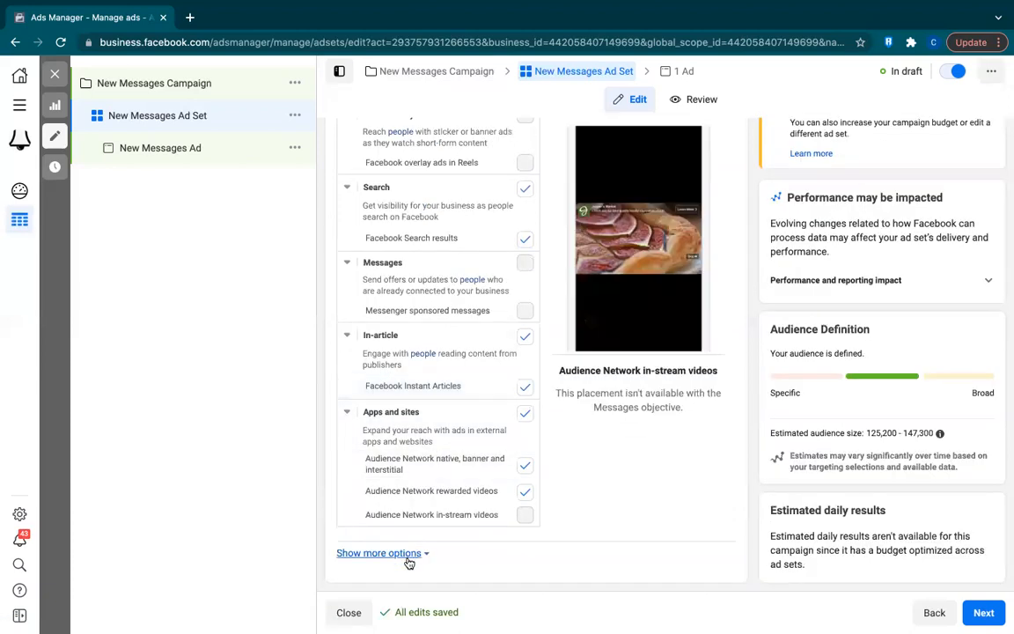
# Restrict specific mobile devices and operating systems to iOS Devices Only.
pyautogui.click(379, 553)
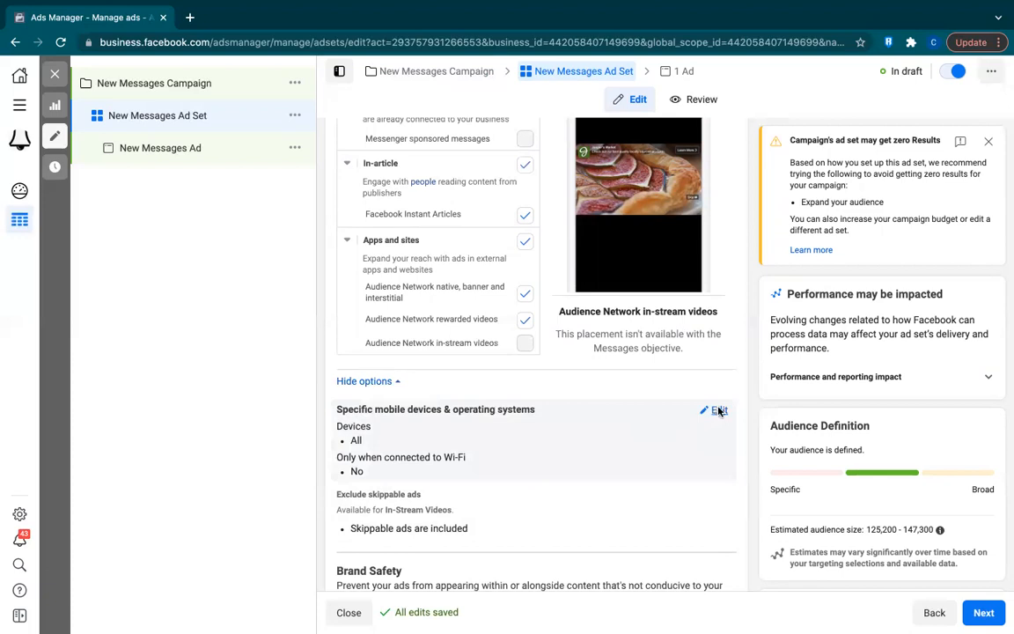
pyautogui.click(718, 410)
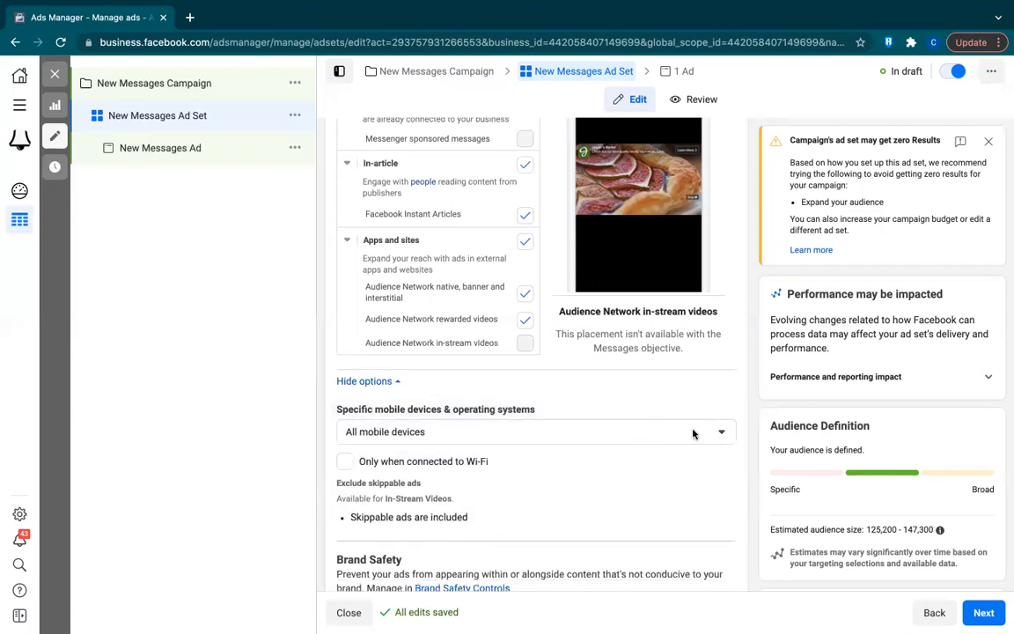
pyautogui.click(535, 431)
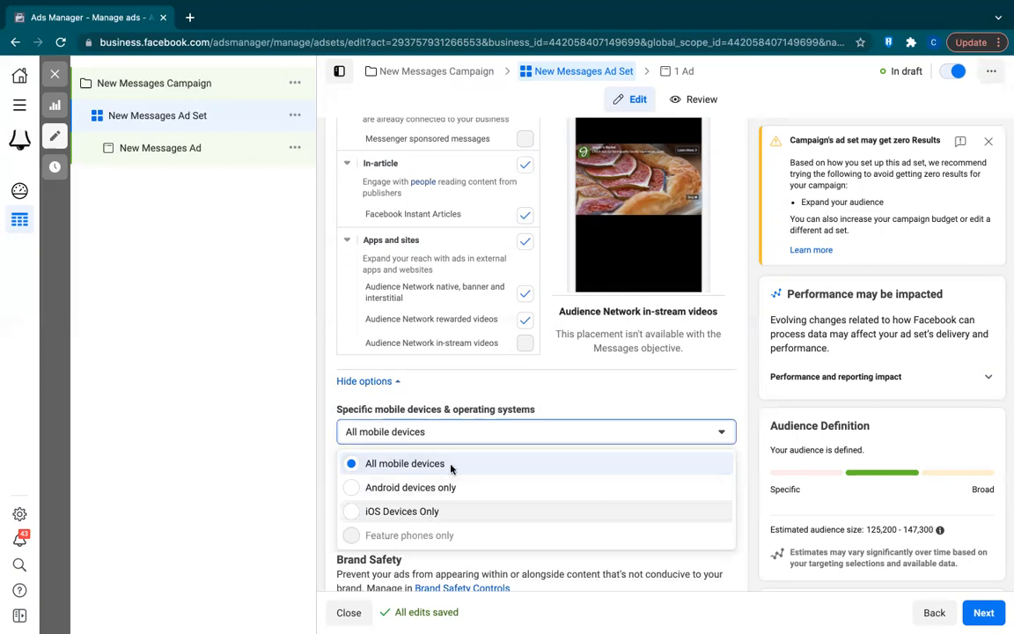
pyautogui.click(401, 510)
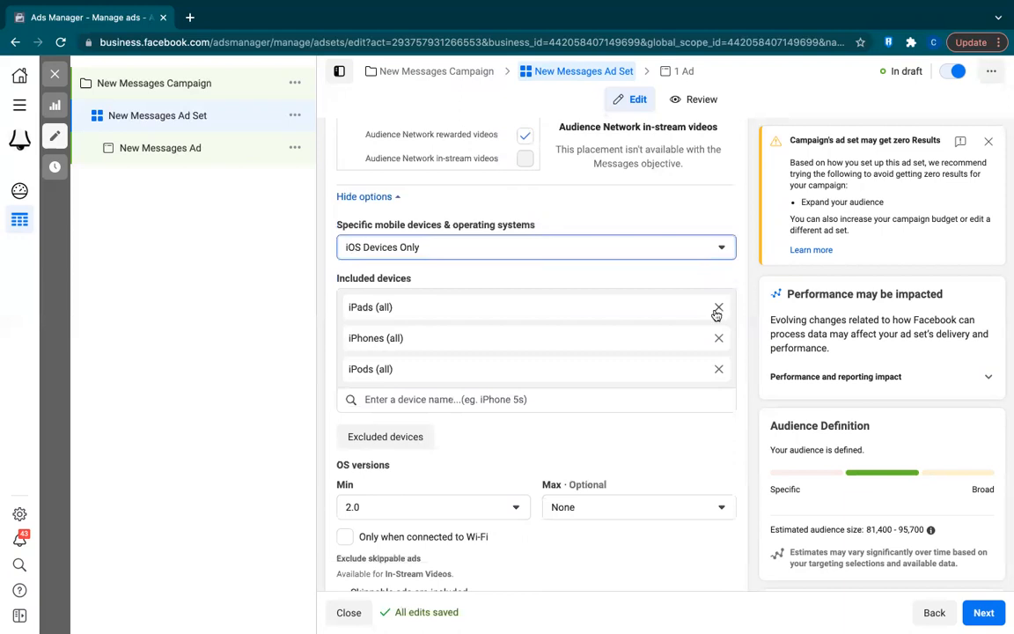
pyautogui.moveTo(801, 394)
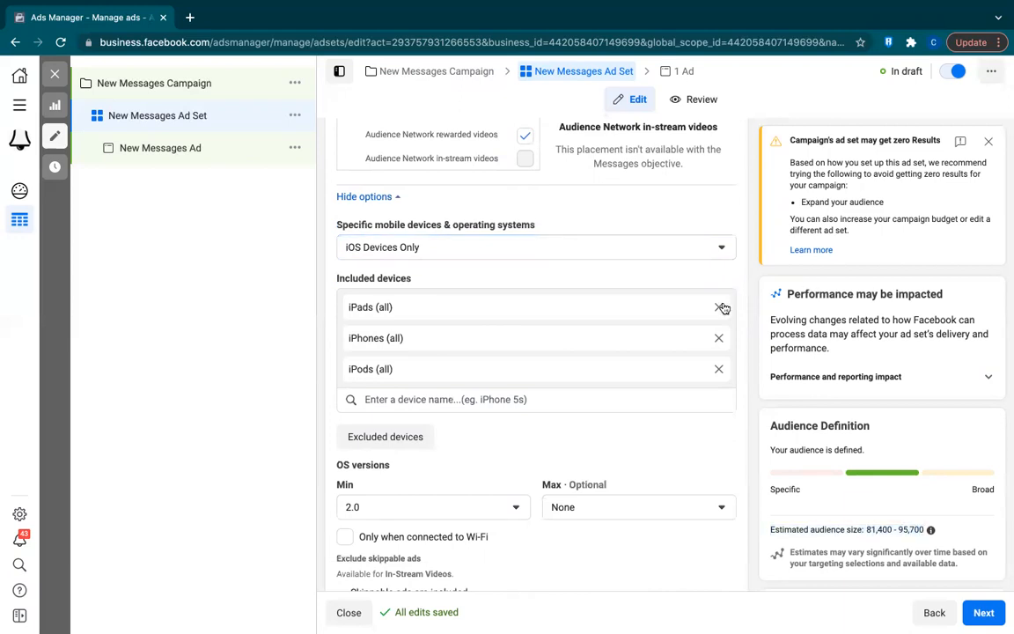
pyautogui.click(722, 306)
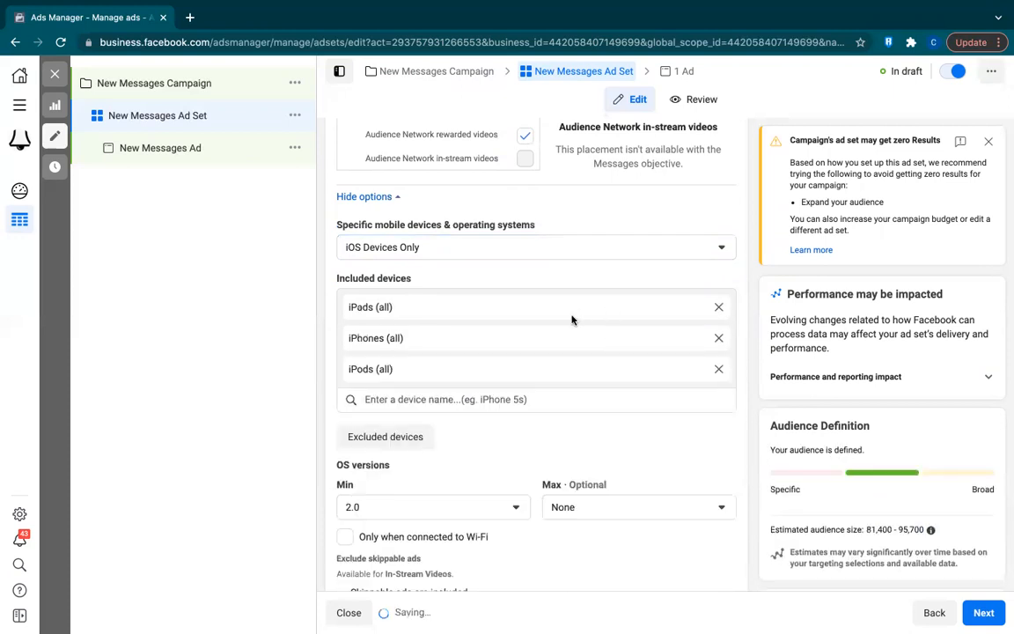
# Add specific iPhone models to Included devices and remove iPads (all) and iPods (all).
pyautogui.click(535, 397)
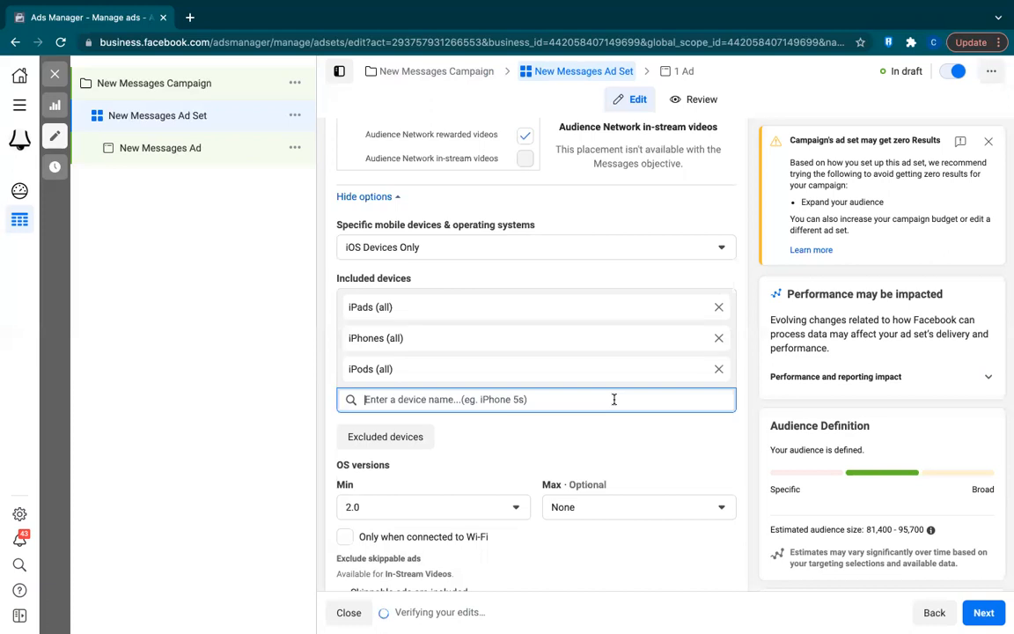
pyautogui.moveTo(685, 521)
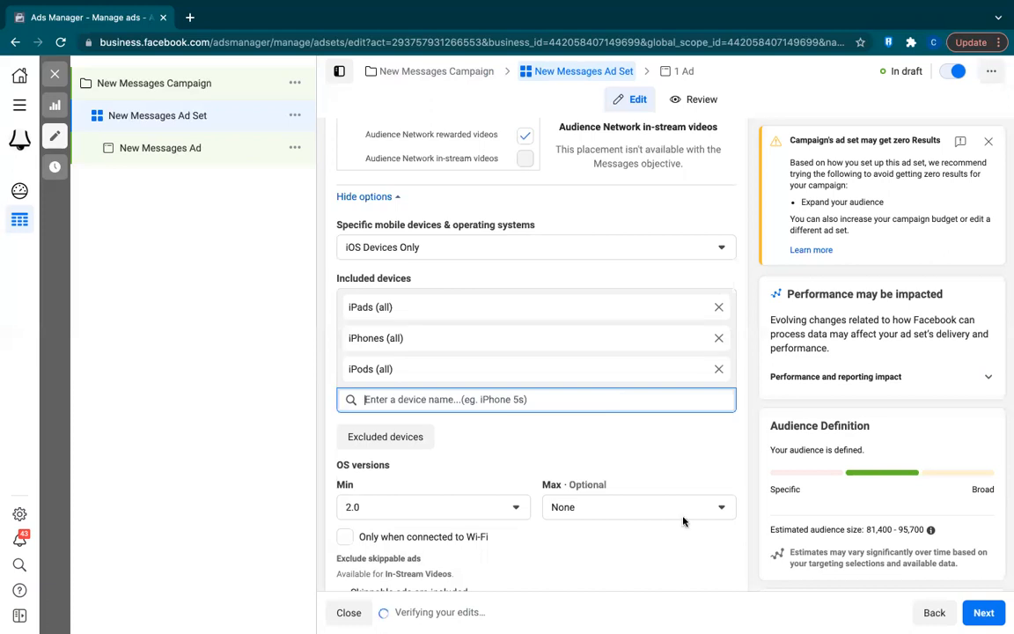
pyautogui.write('iPhone')
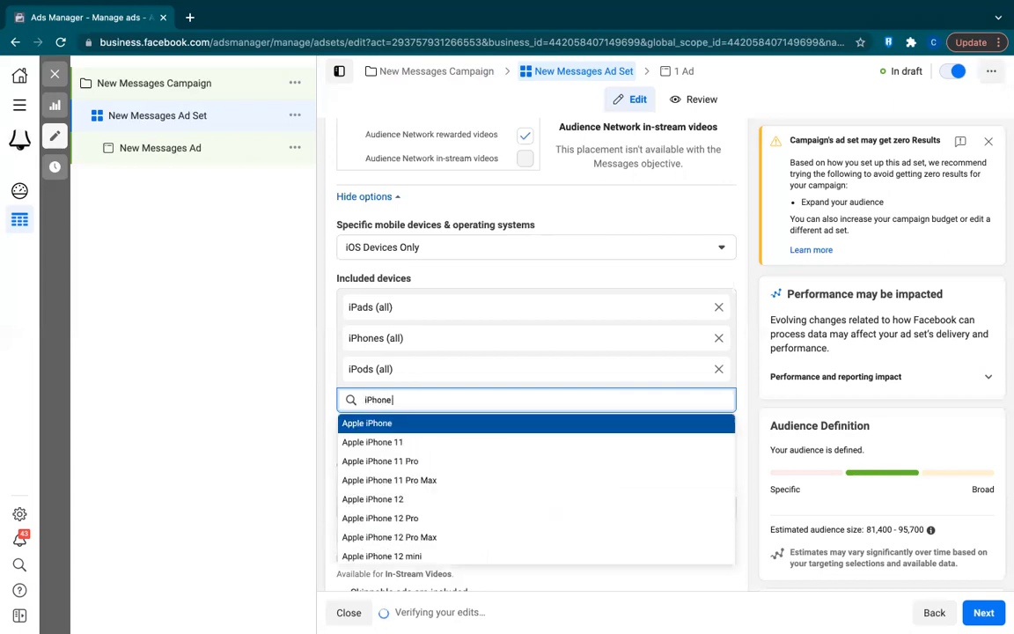
pyautogui.write('1')
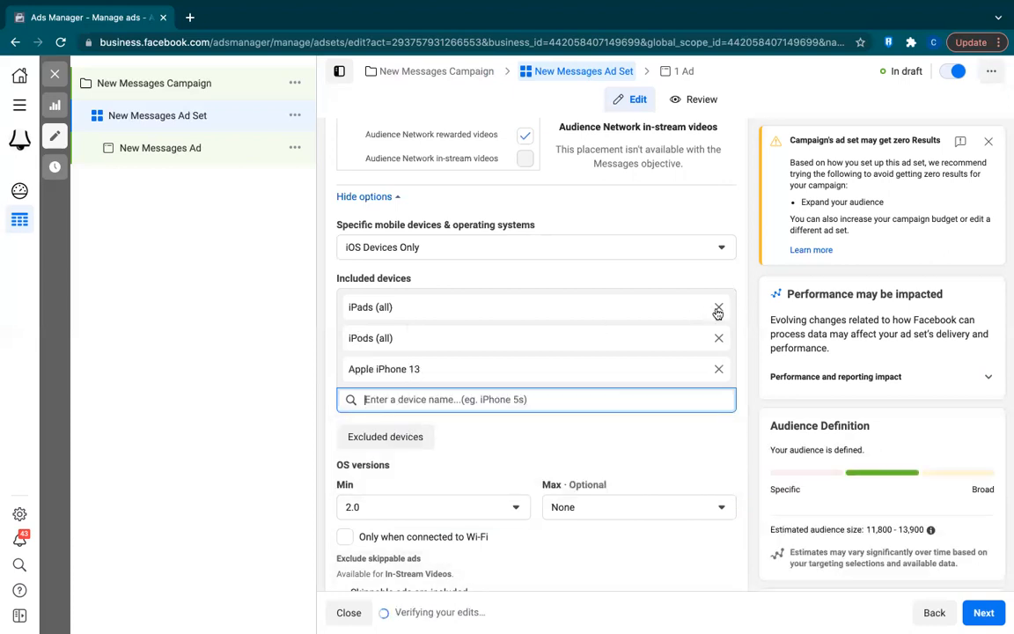
pyautogui.click(718, 307)
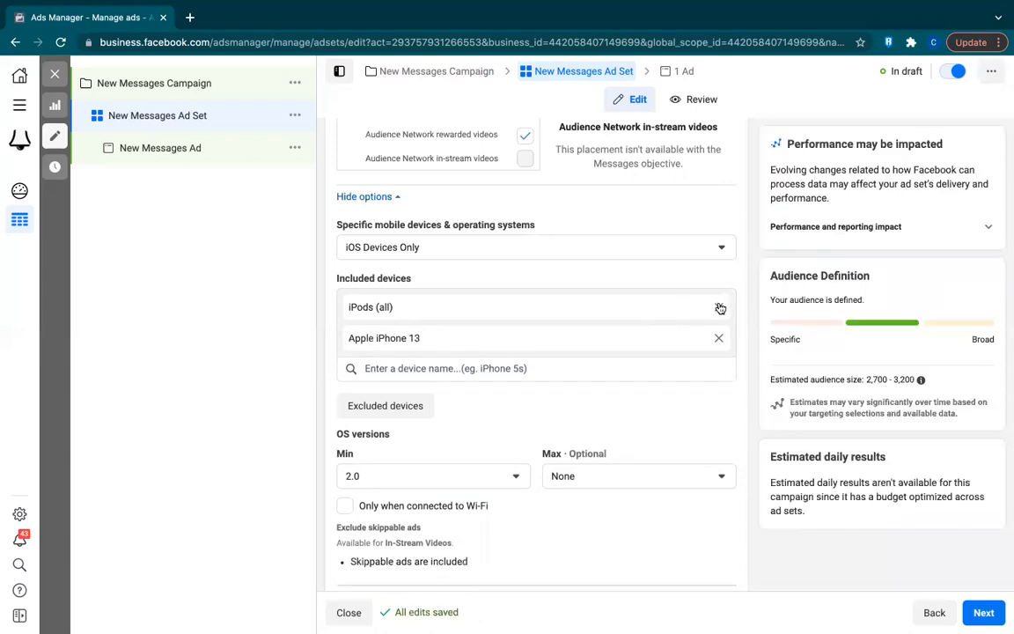
pyautogui.click(718, 306)
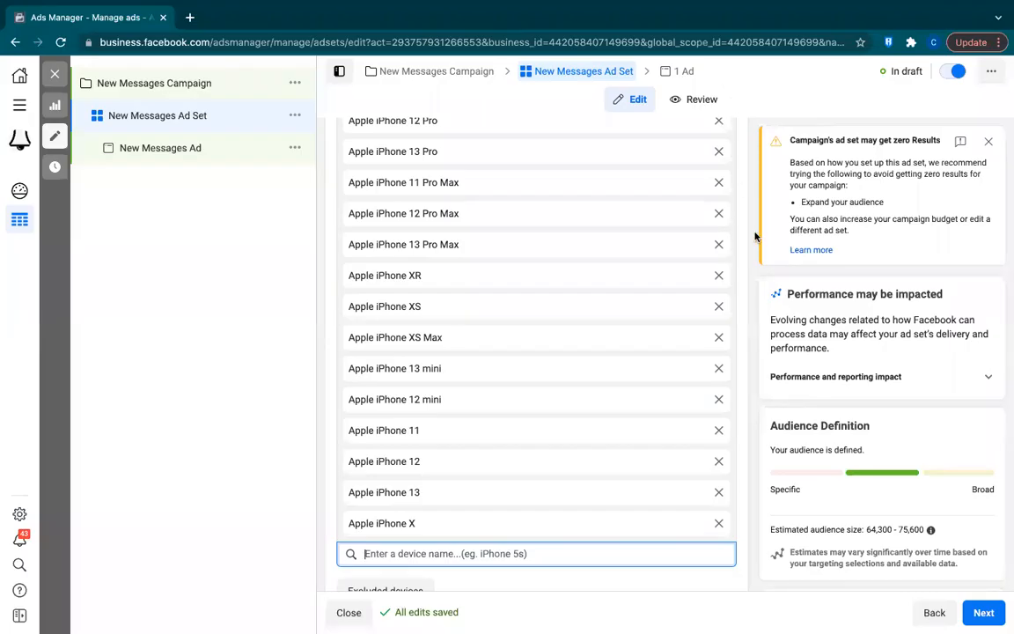
pyautogui.scroll(3)
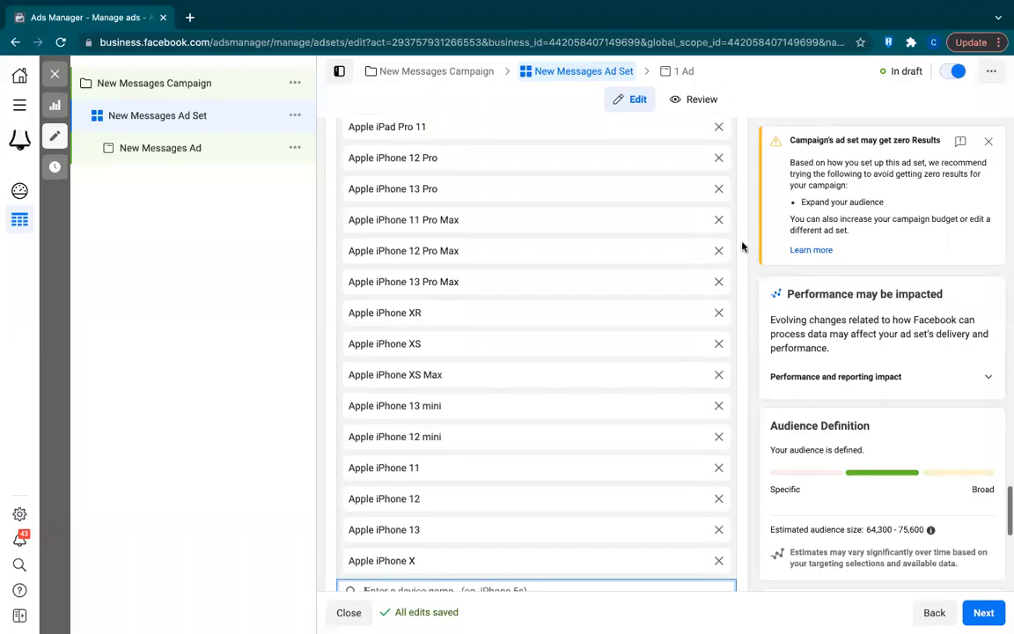
pyautogui.scroll(3)
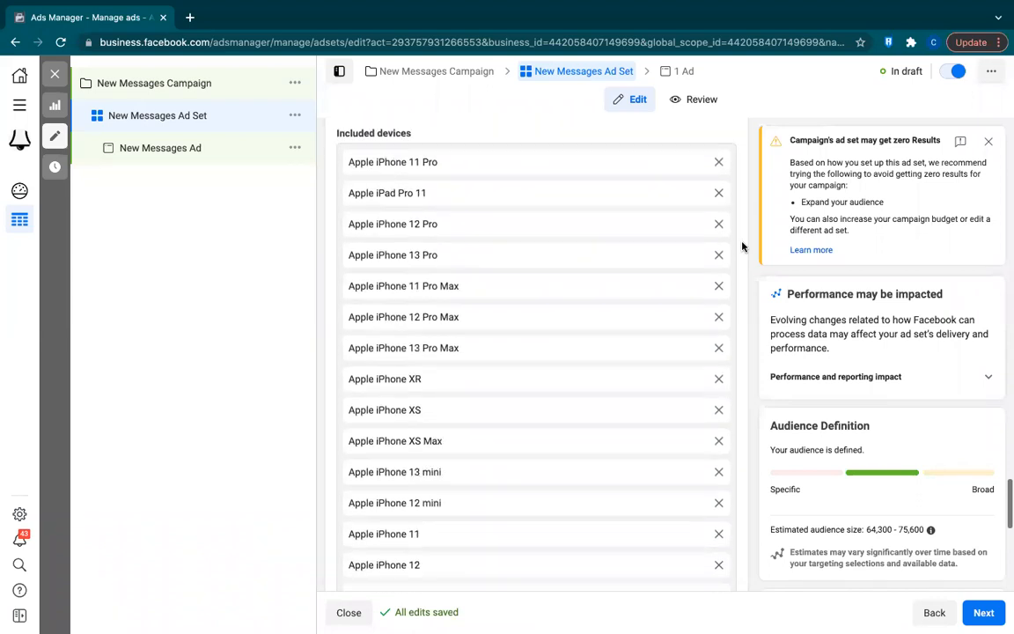
pyautogui.scroll(-3)
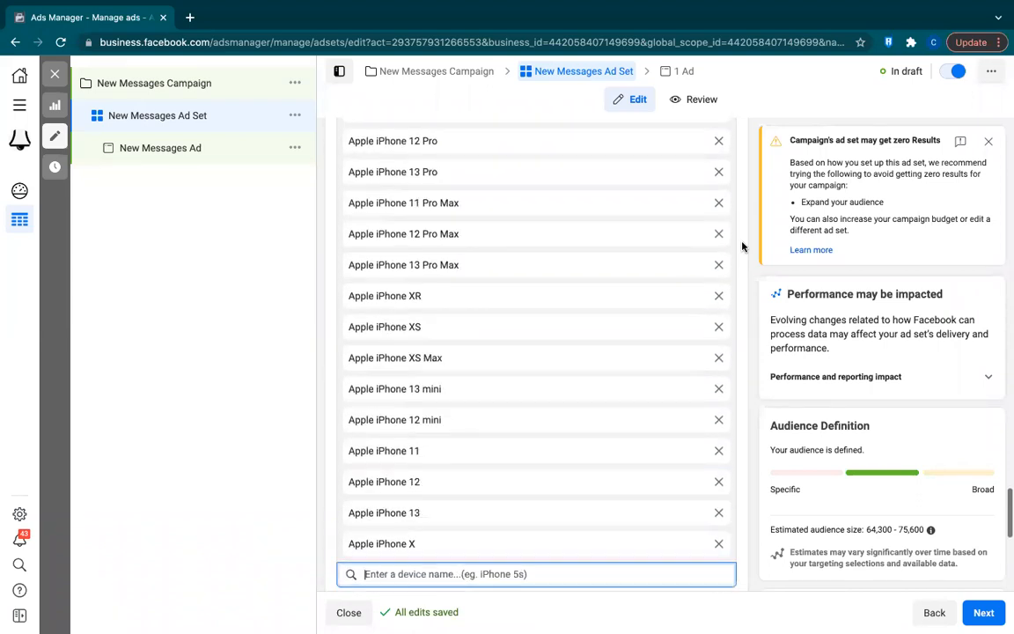
pyautogui.scroll(3)
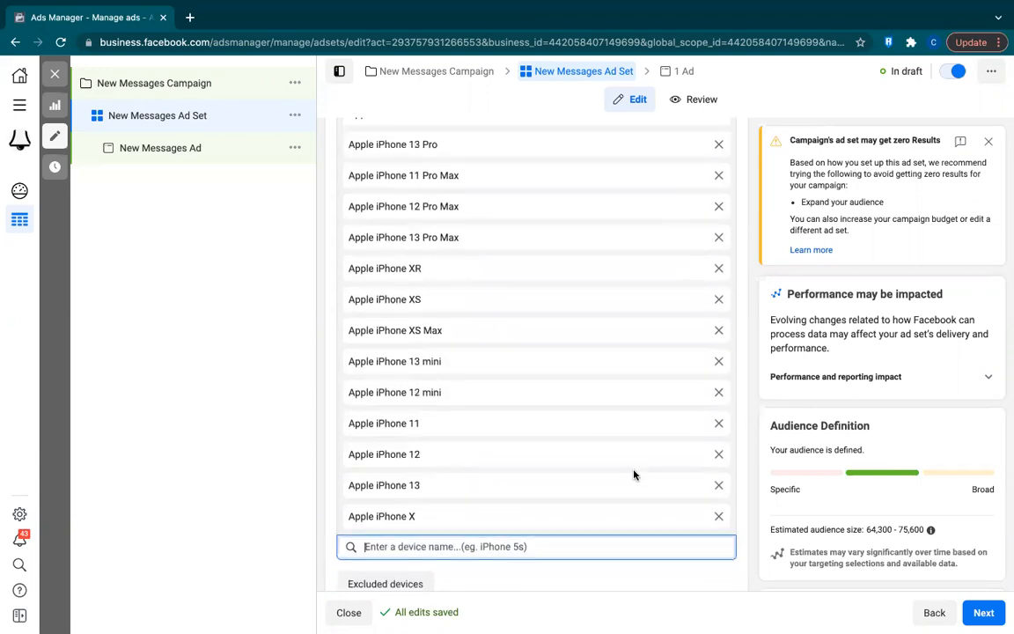
pyautogui.scroll(-3)
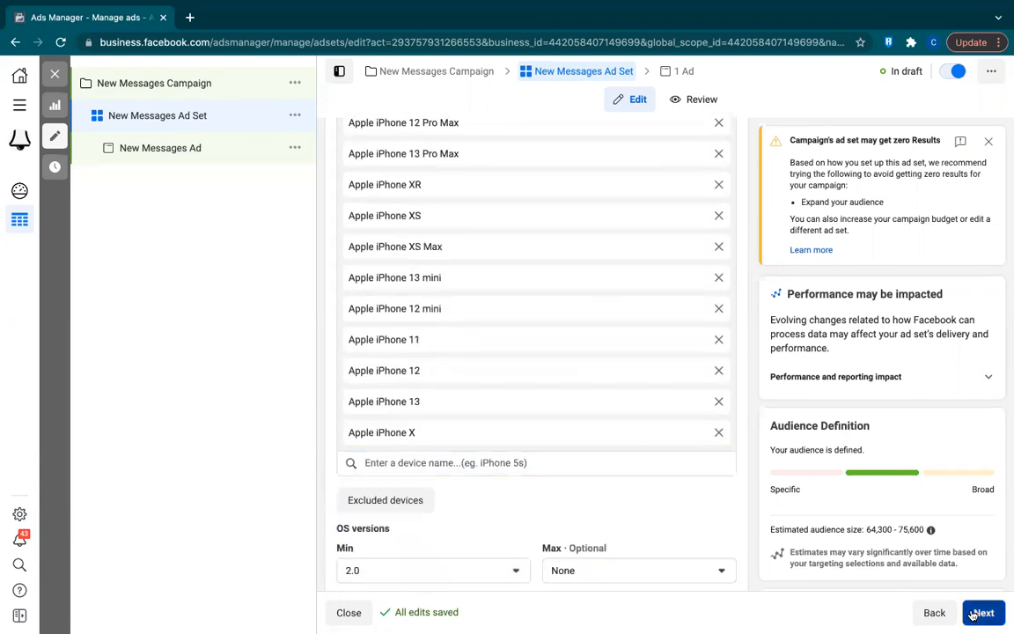
# Continue to the ad setup and show the Add Media choices under Ad creative.
pyautogui.click(982, 612)
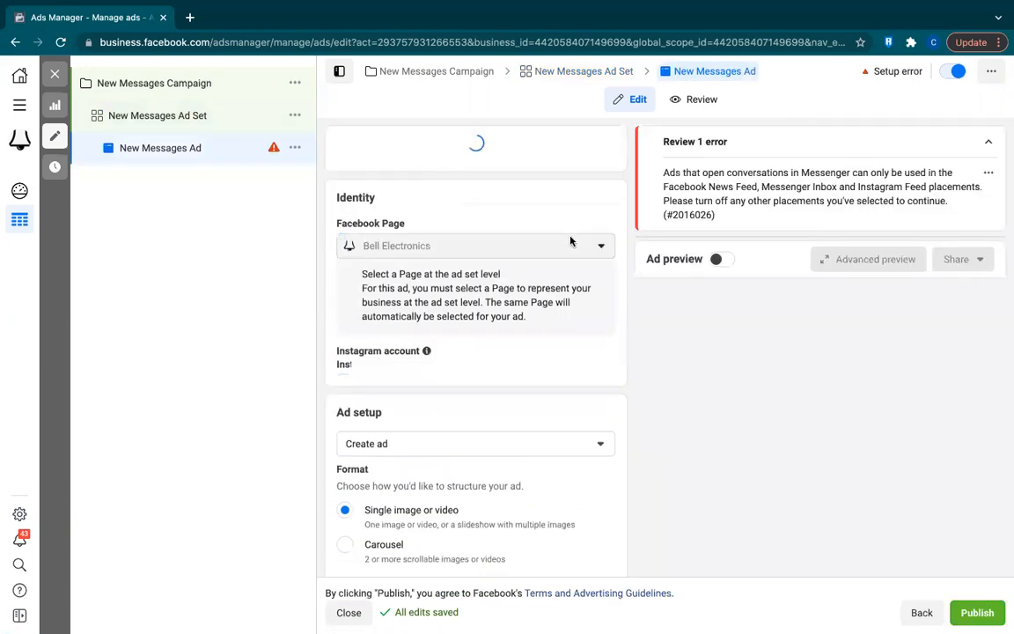
pyautogui.scroll(-3)
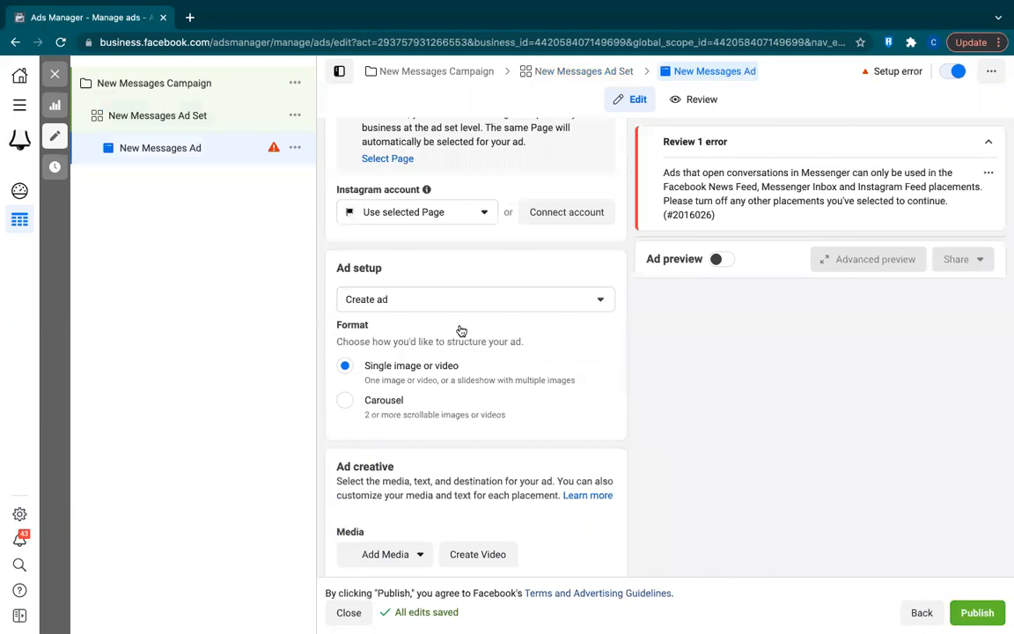
pyautogui.scroll(-3)
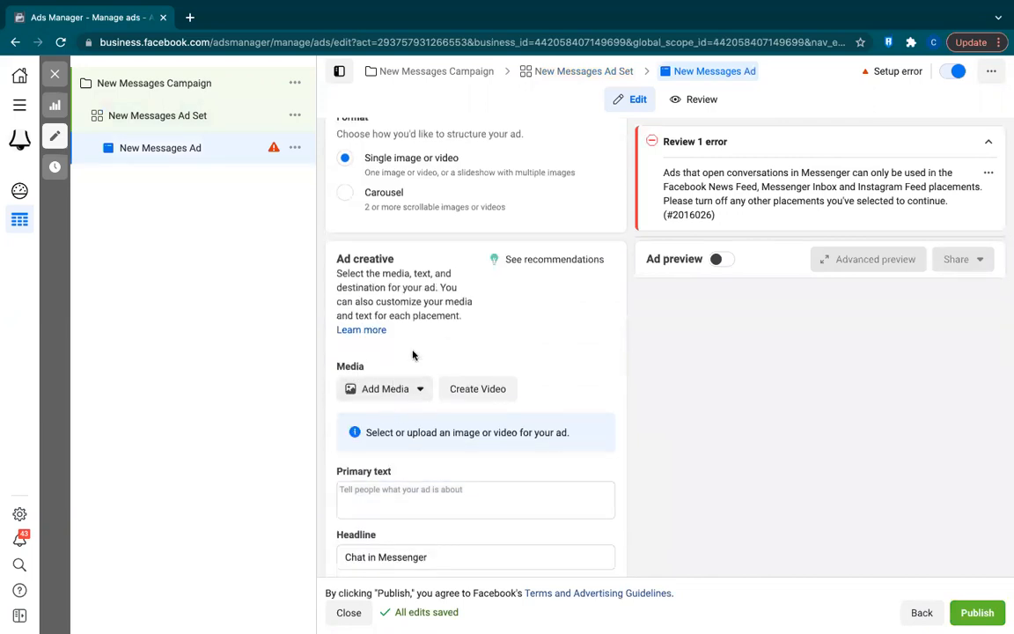
pyautogui.click(384, 389)
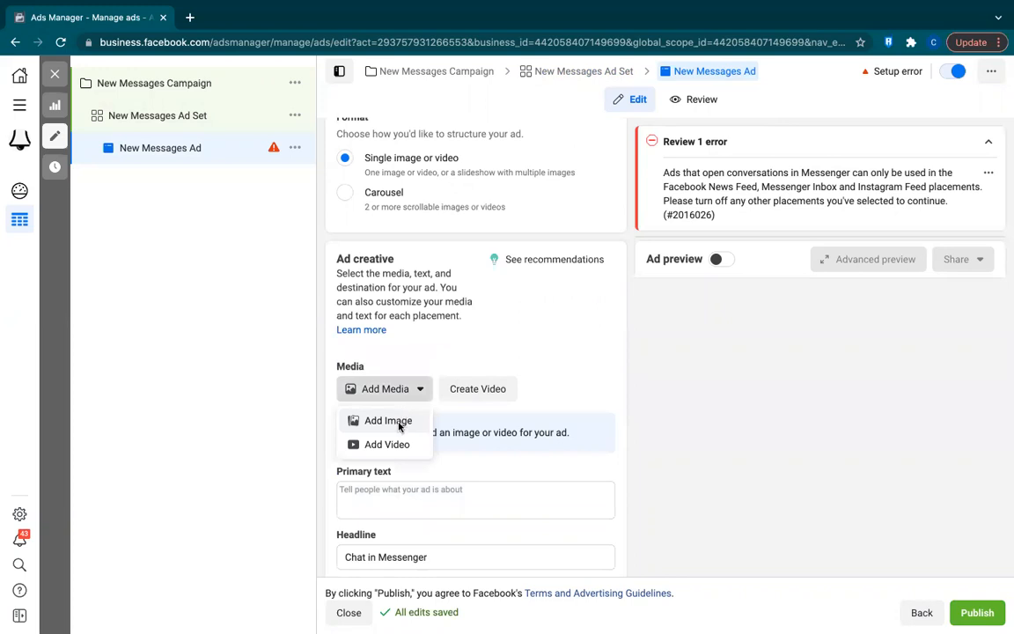
# Attach the We Buy iPhone photo IMG_3768.JPG with suggested crops across all 13 placements.
pyautogui.click(387, 419)
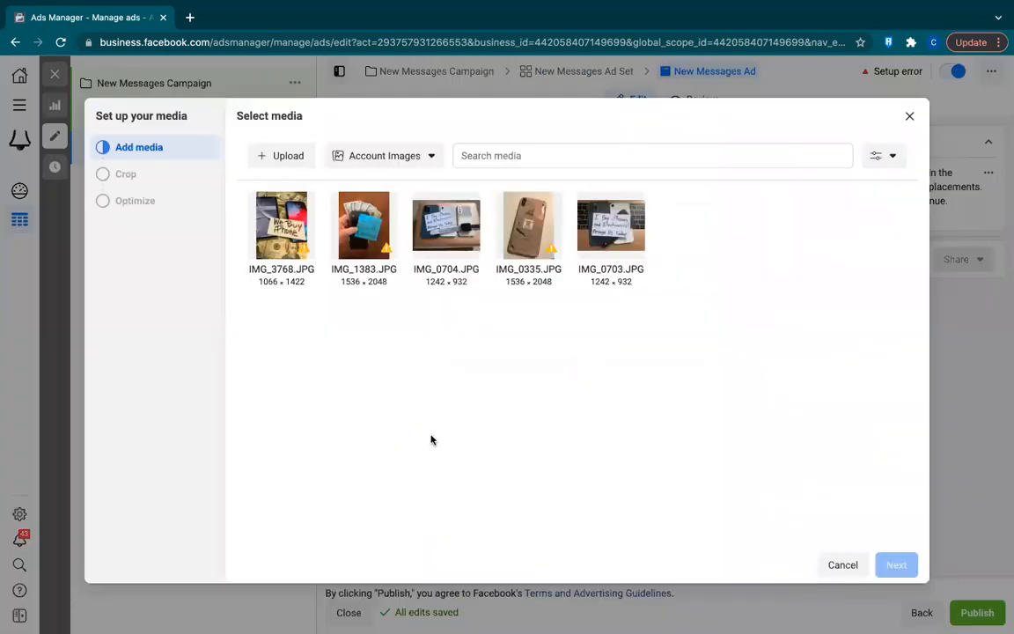
pyautogui.click(282, 226)
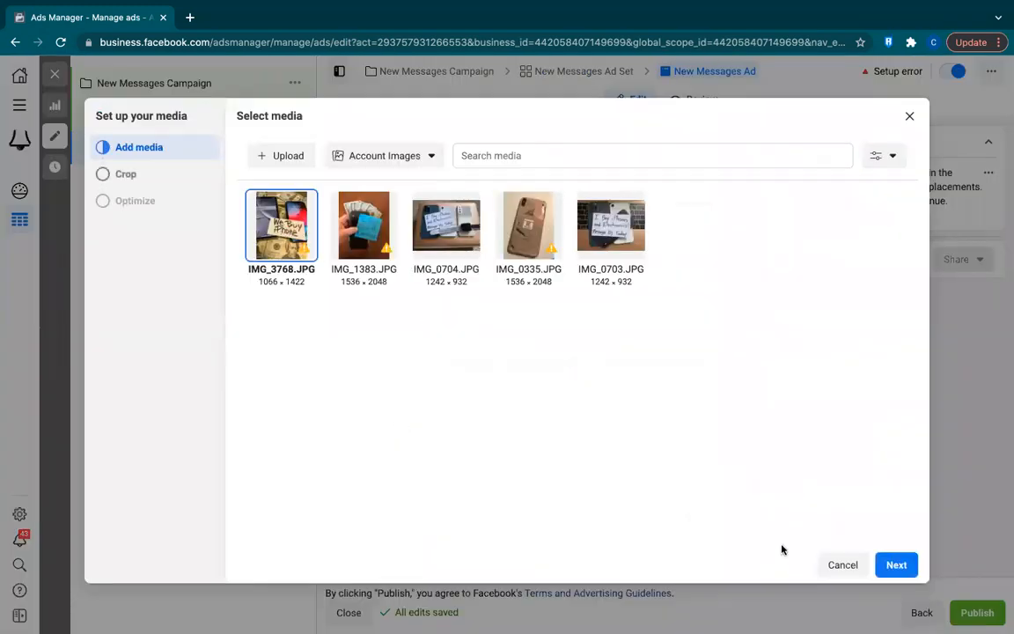
pyautogui.click(894, 563)
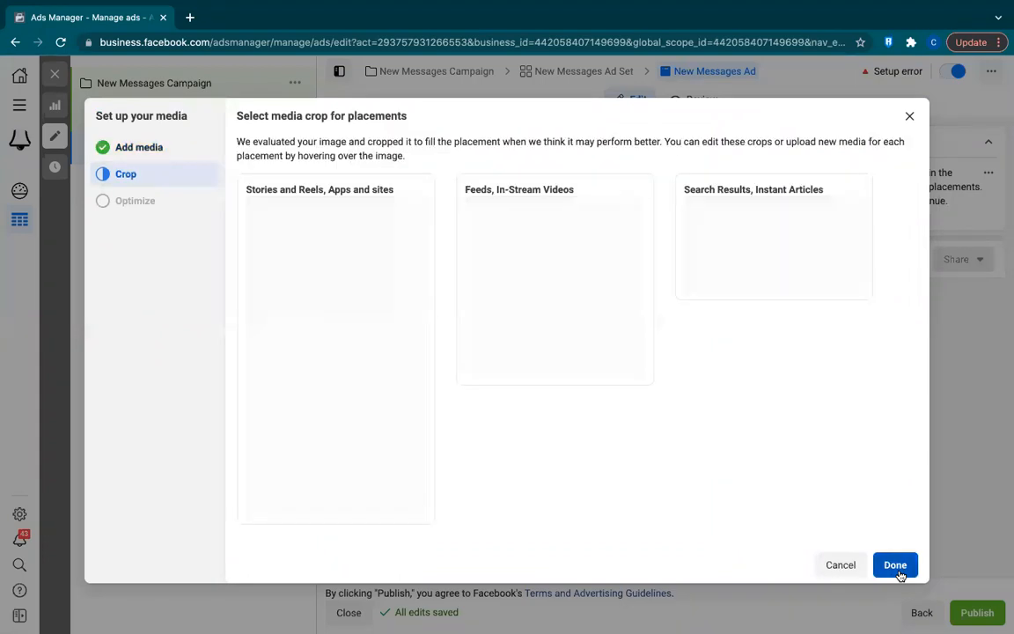
pyautogui.click(895, 563)
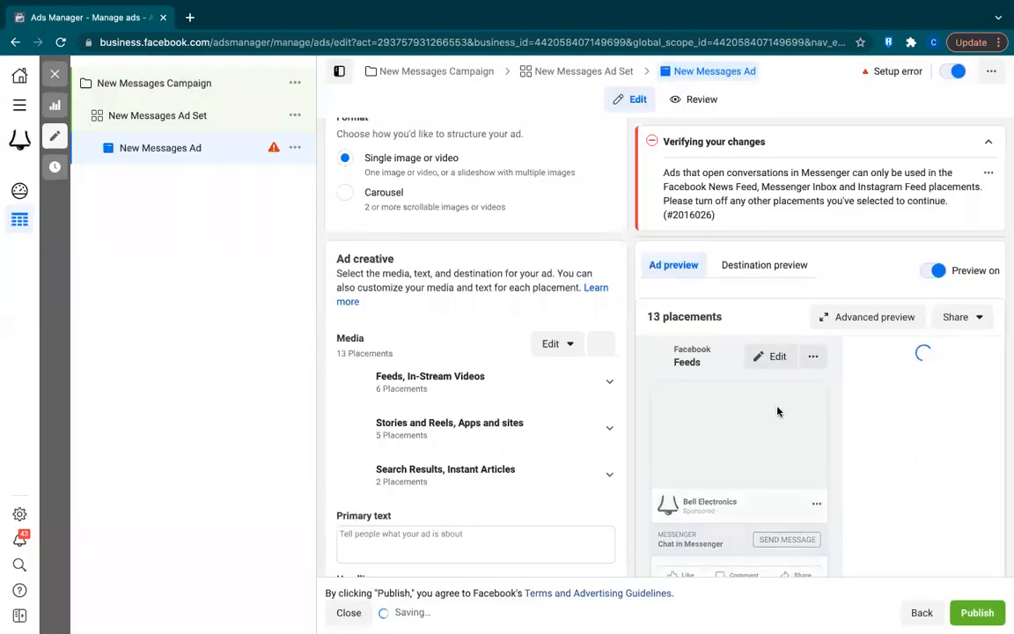
pyautogui.scroll(-3)
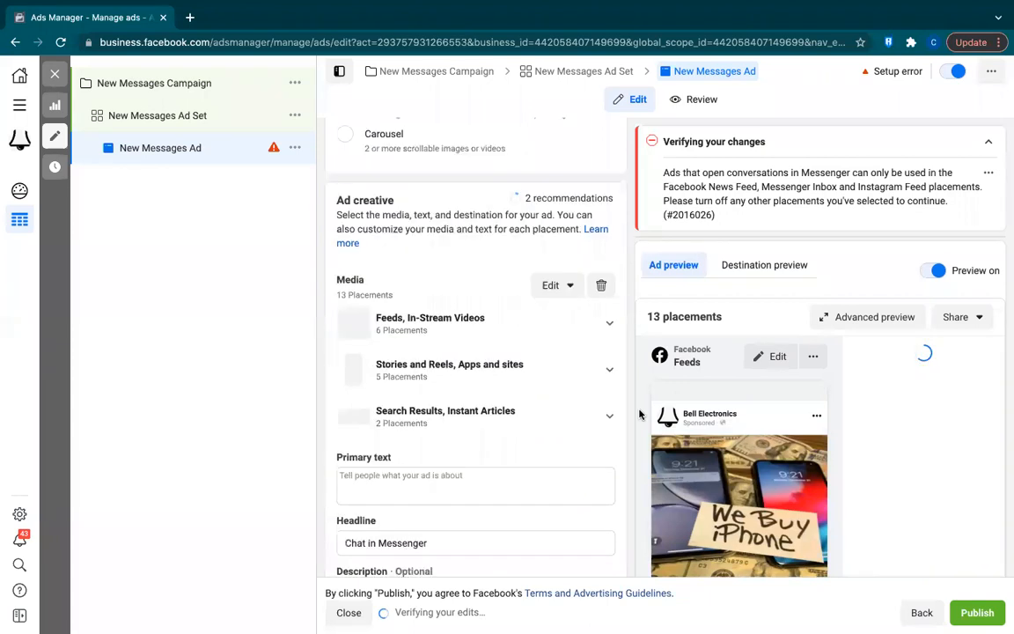
pyautogui.scroll(-3)
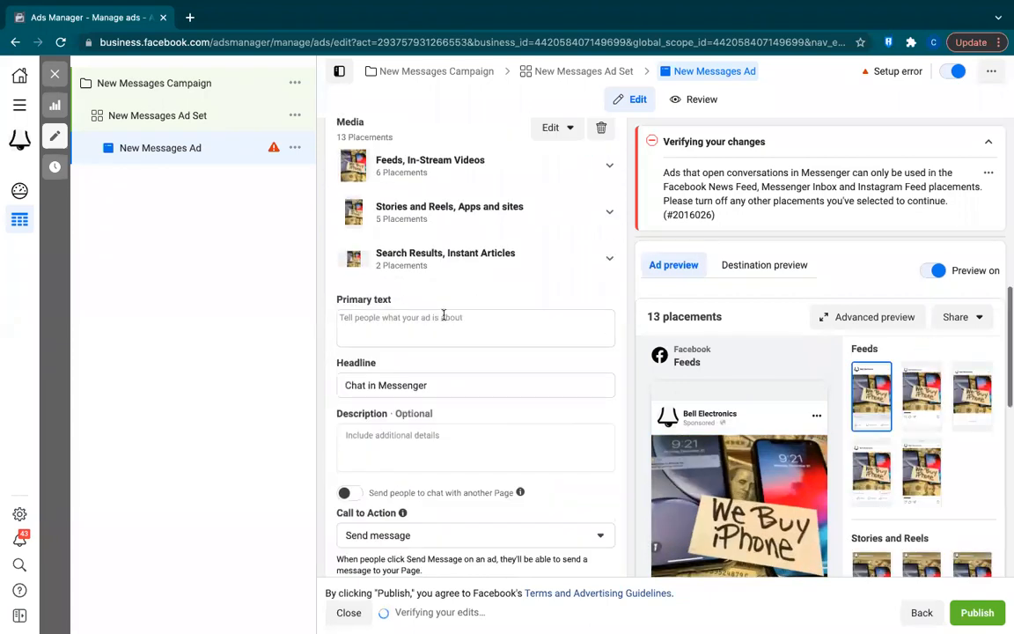
# Write 'Hey Clute, we are looking to buy iPhone X and newer, Samsung Galaxies' in Primary text.
pyautogui.click(440, 329)
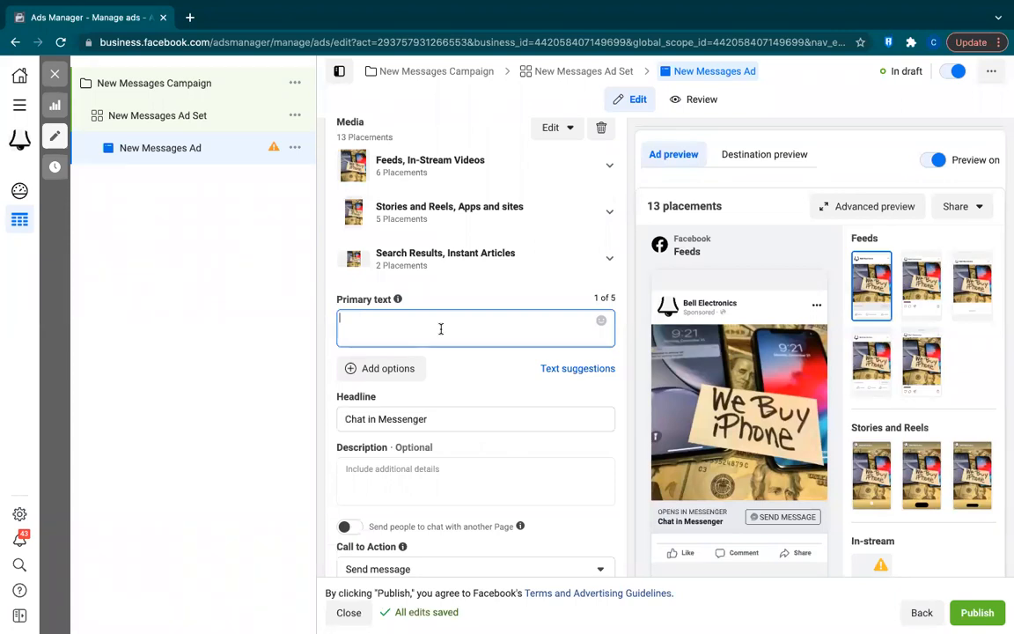
pyautogui.write('Loo')
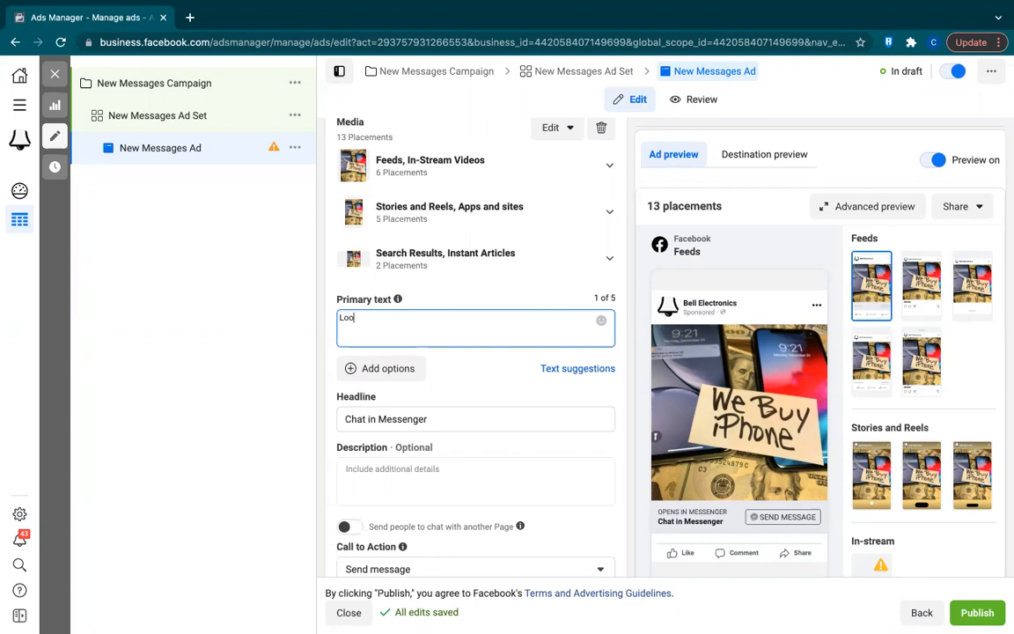
pyautogui.write('king to')
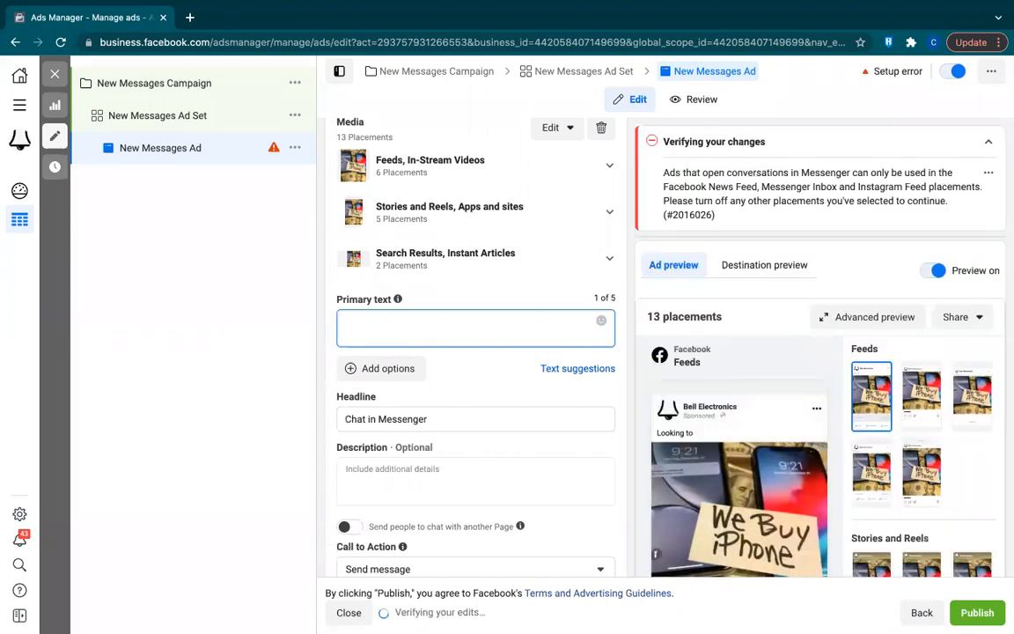
pyautogui.write('He')
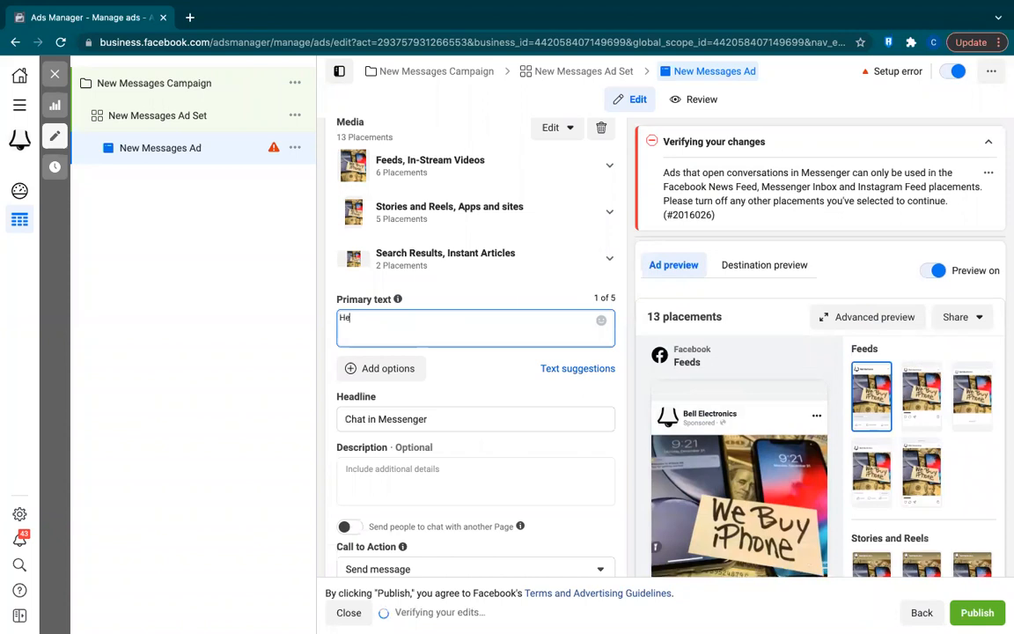
pyautogui.write('y Clute')
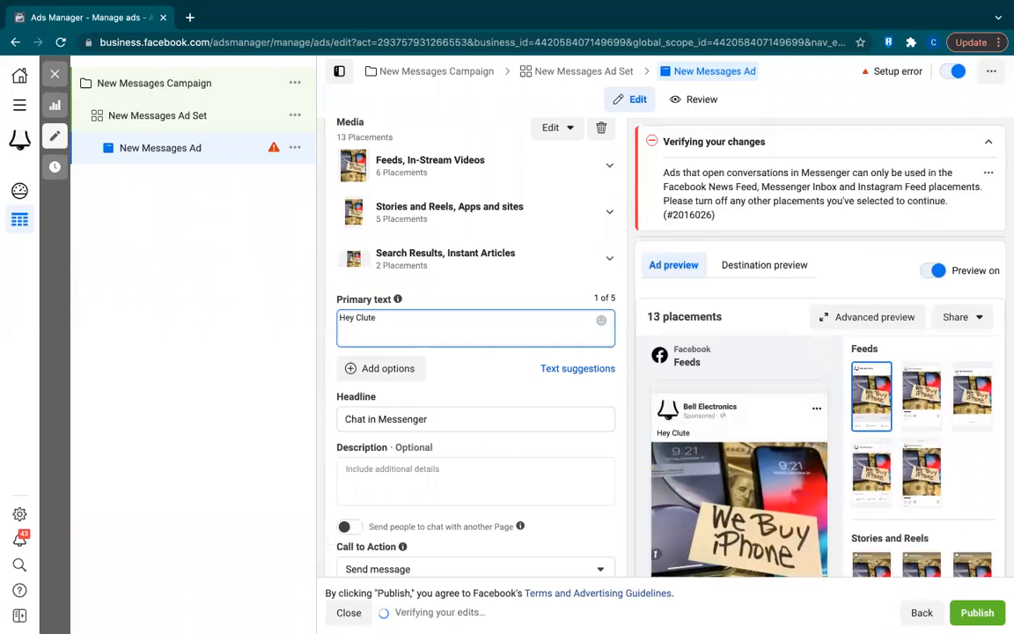
pyautogui.write(', we are looking to buy...')
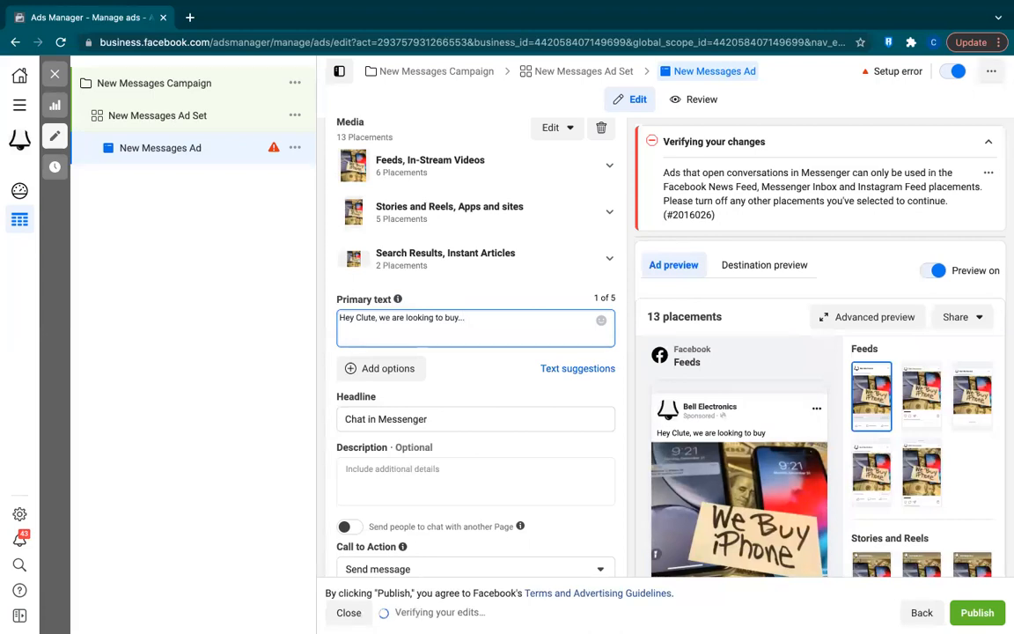
pyautogui.write('iPhone X &')
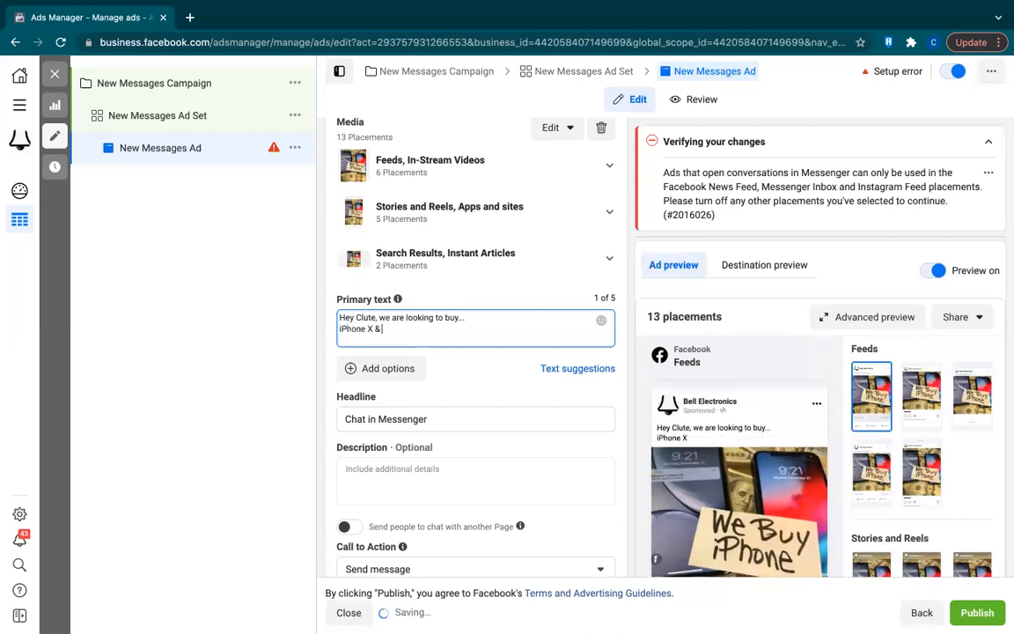
pyautogui.write('newer')
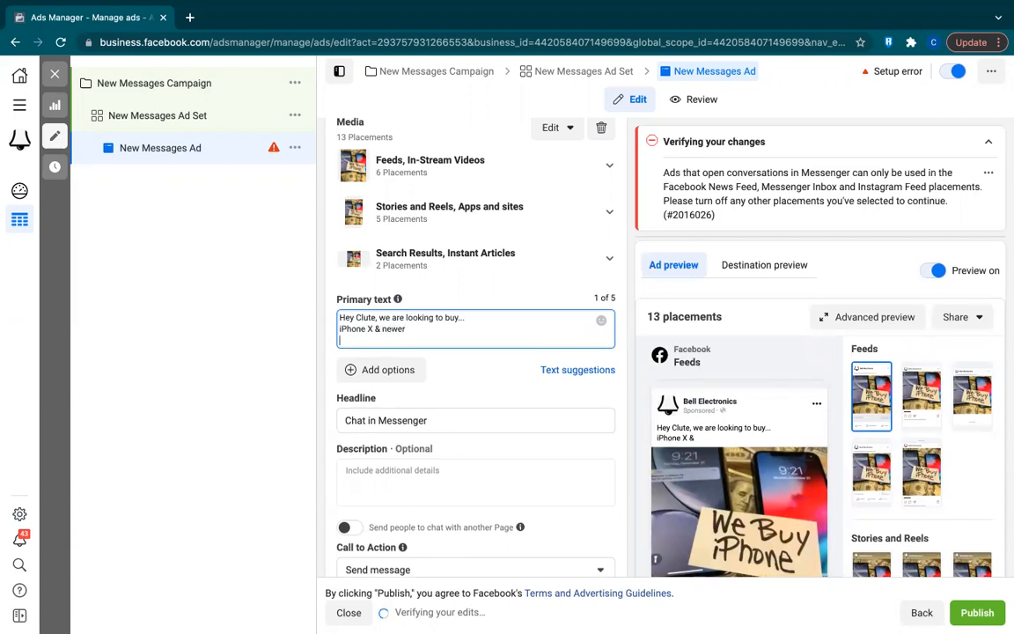
pyautogui.write('Samsung')
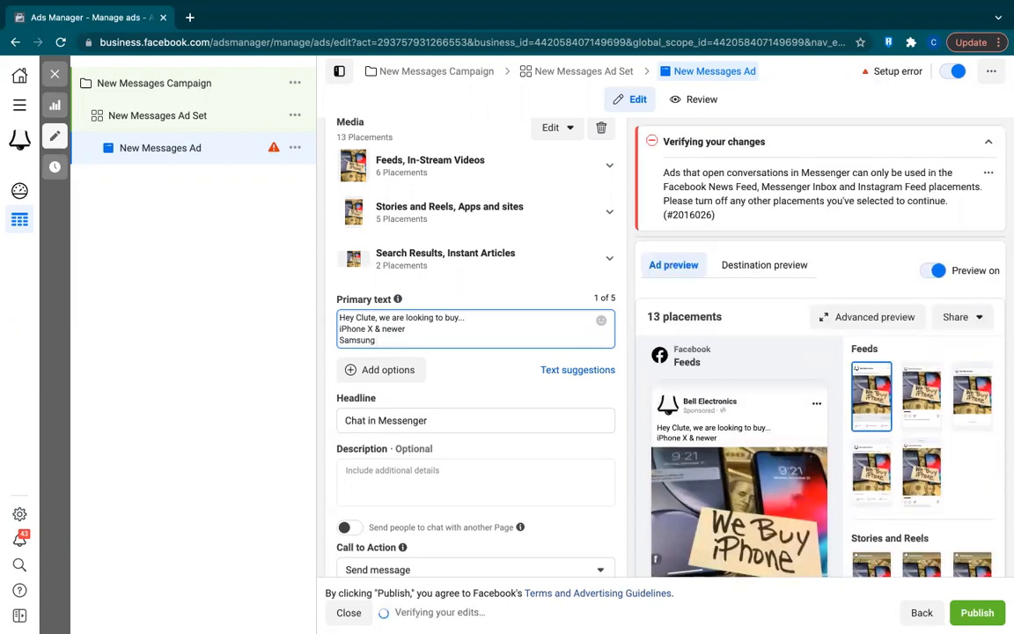
pyautogui.press('Backspace')
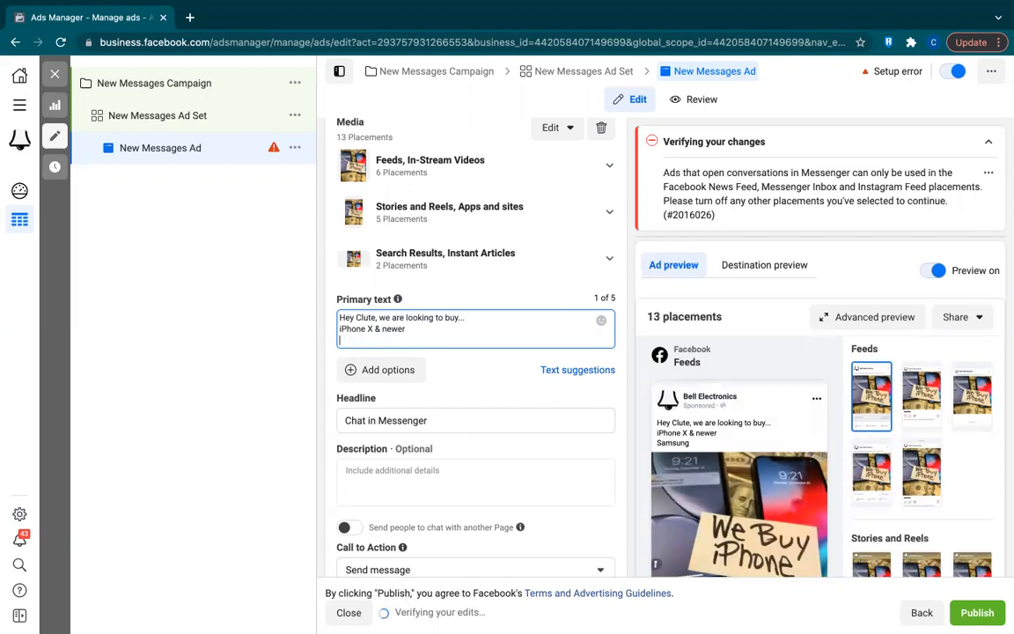
pyautogui.write('Newer Samsung Gala')
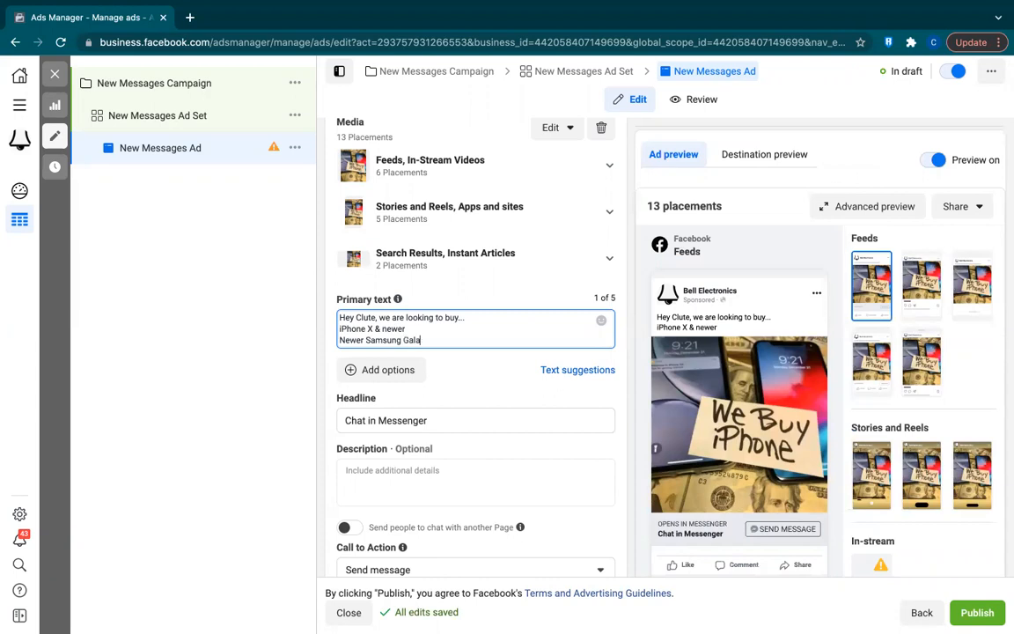
pyautogui.write('xies')
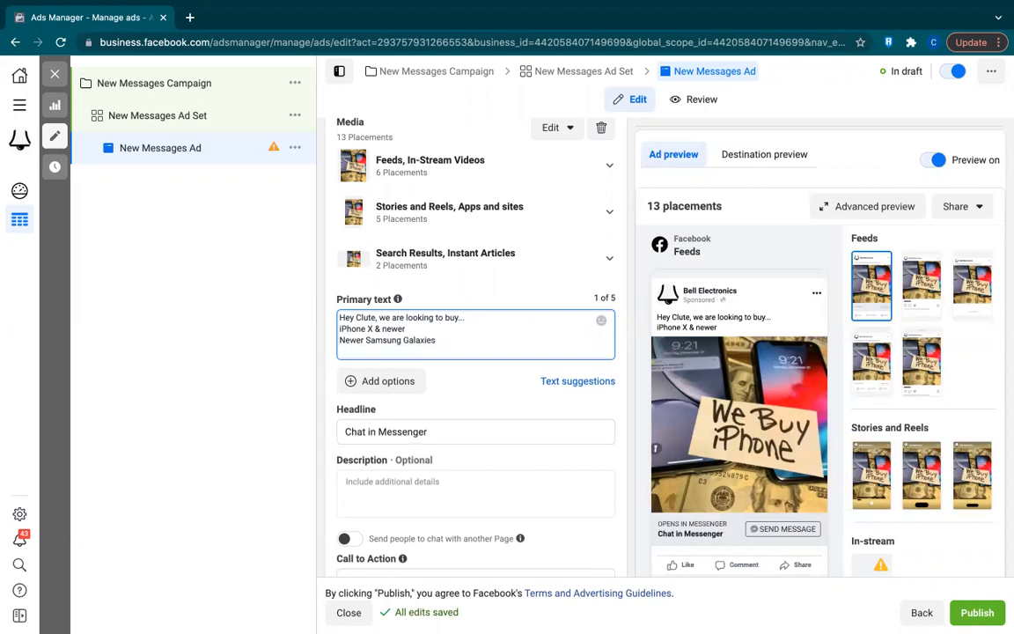
# Finish the copy with MacBooks, iPads, smartwatches and more, Used - Damaged - Broken.
pyautogui.write('MAc')
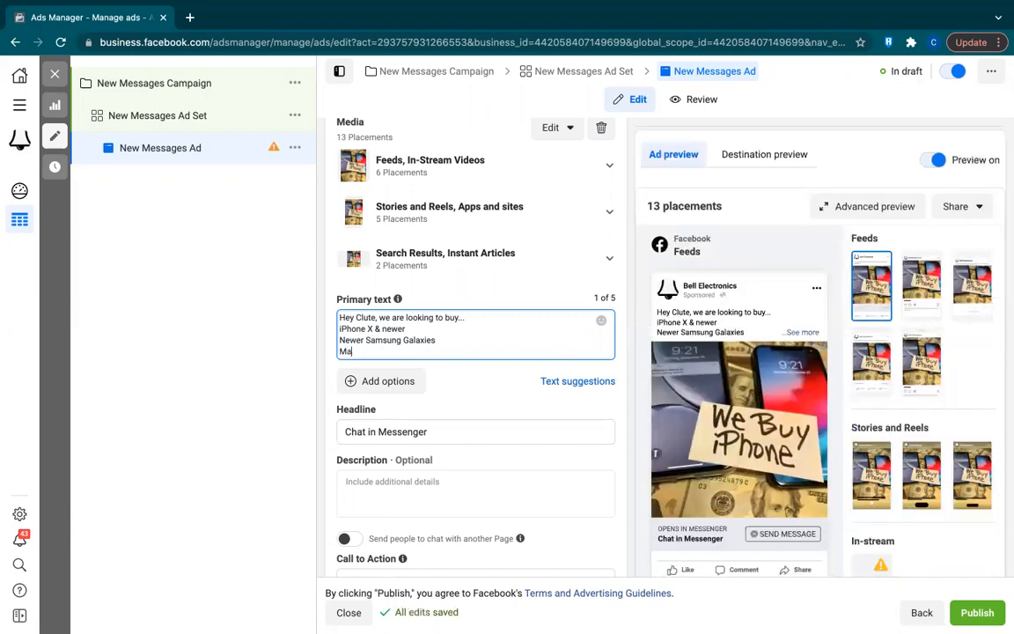
pyautogui.write('MacBooks, iPads, Smartwatche')
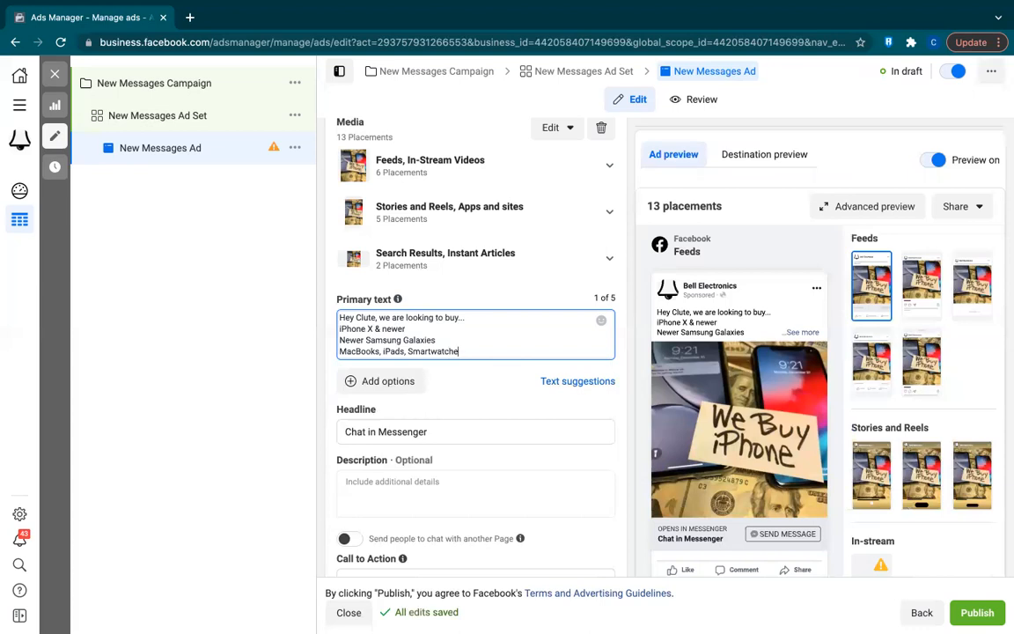
pyautogui.write('s and more')
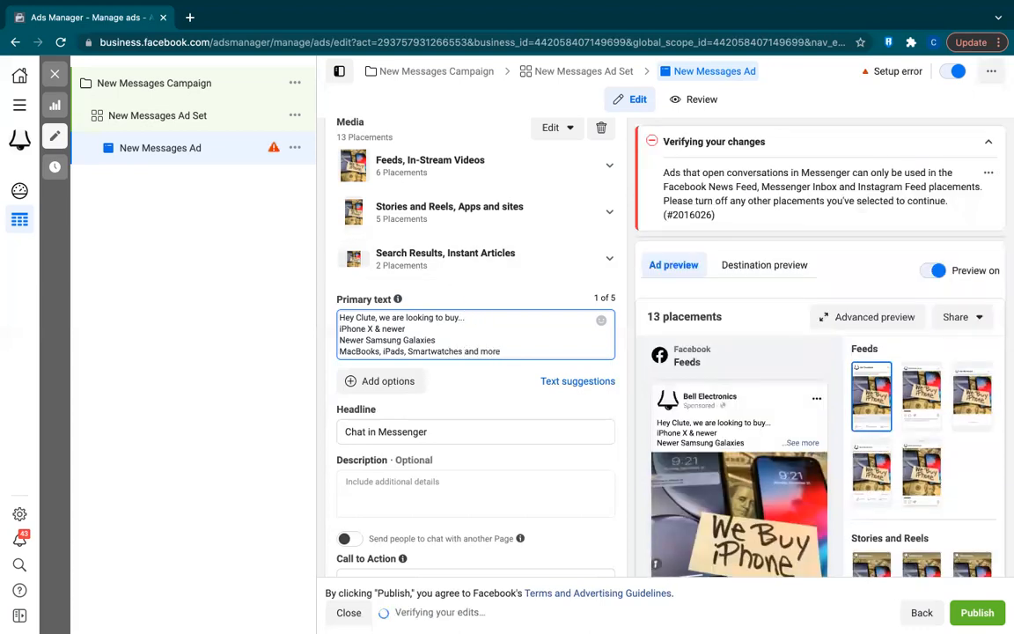
pyautogui.write('Used O')
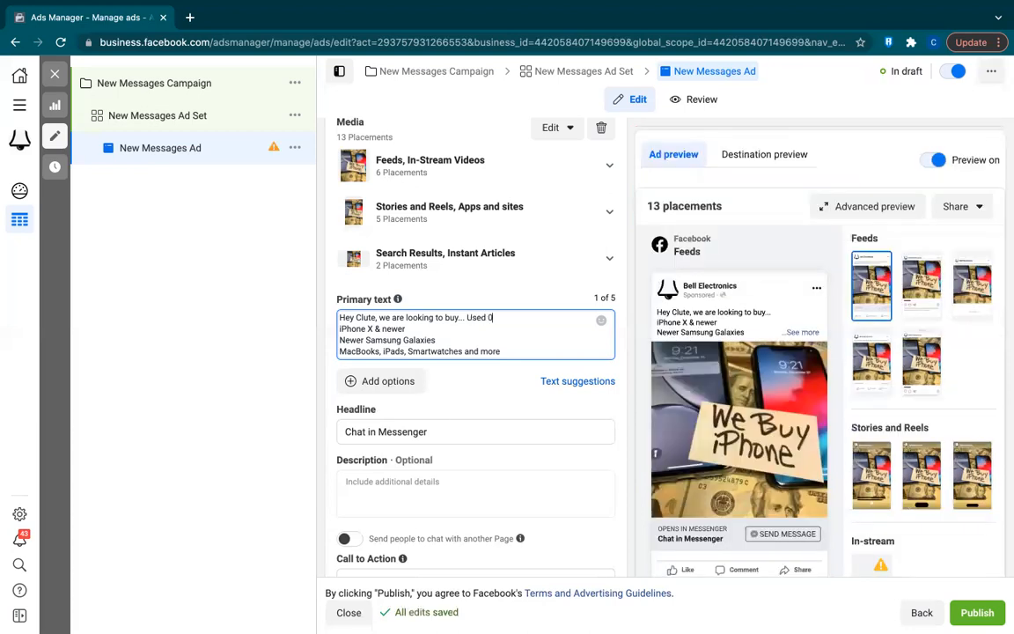
pyautogui.write('- Damaged - Broken')
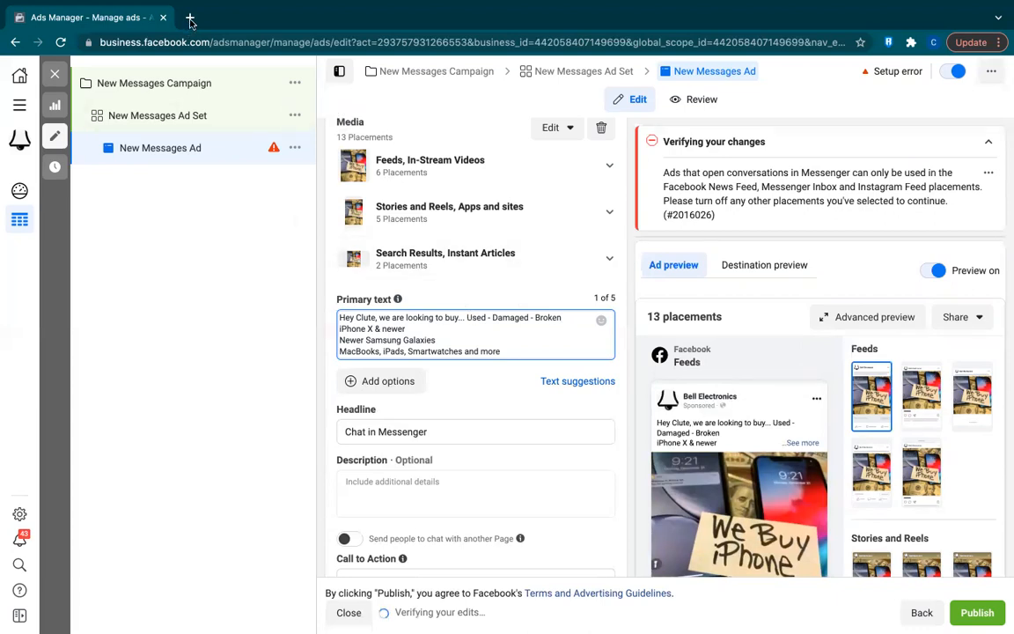
pyautogui.click(190, 18)
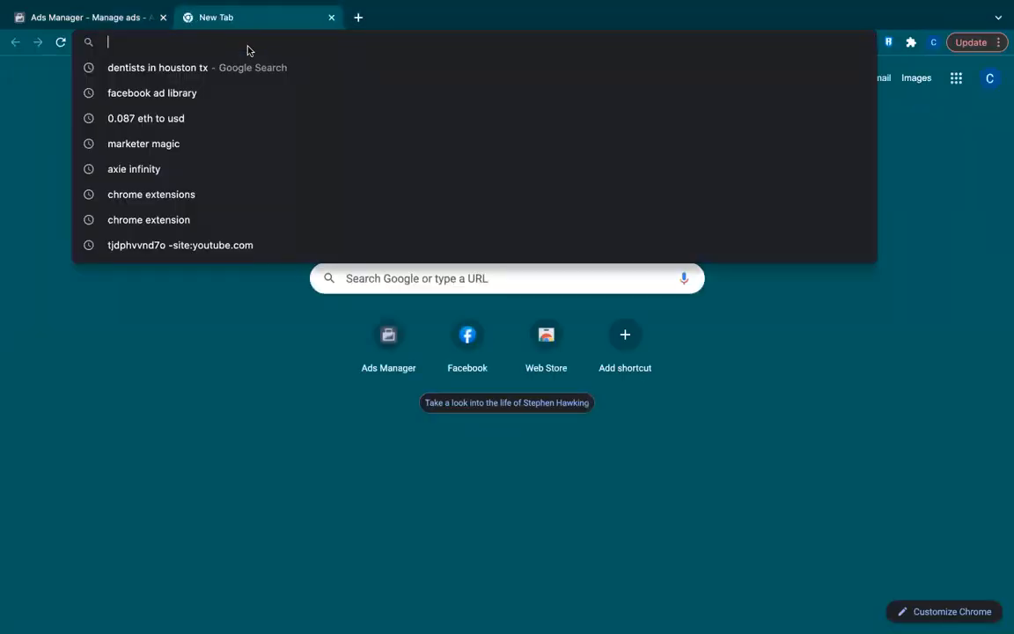
# Load yaytext.com in the new tab and try sample text 'Hello text st' in Your Text.
pyautogui.write('yaytext.com')
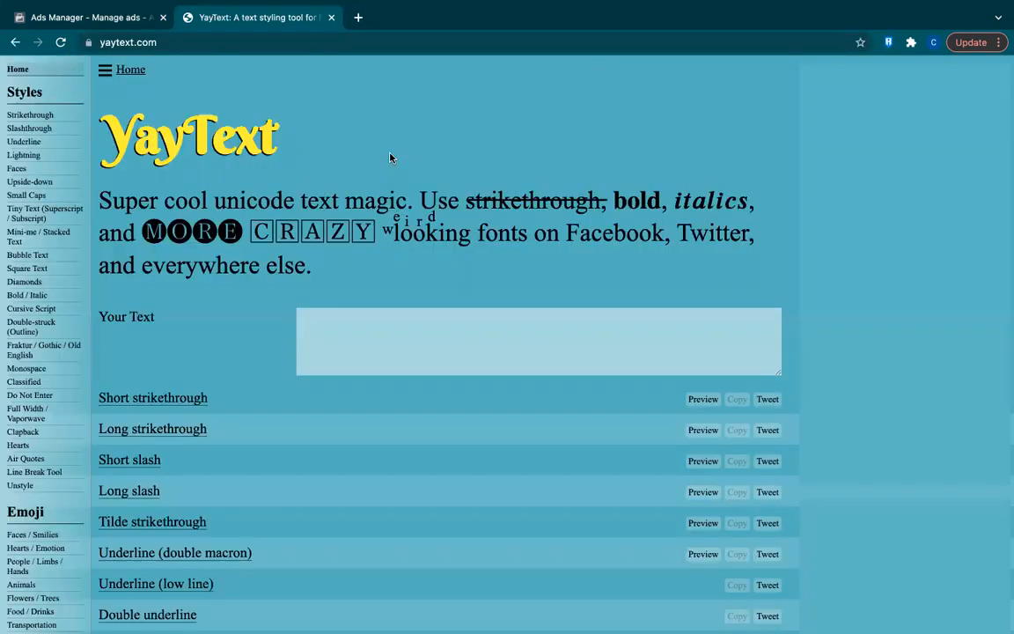
pyautogui.write('Hello text st')
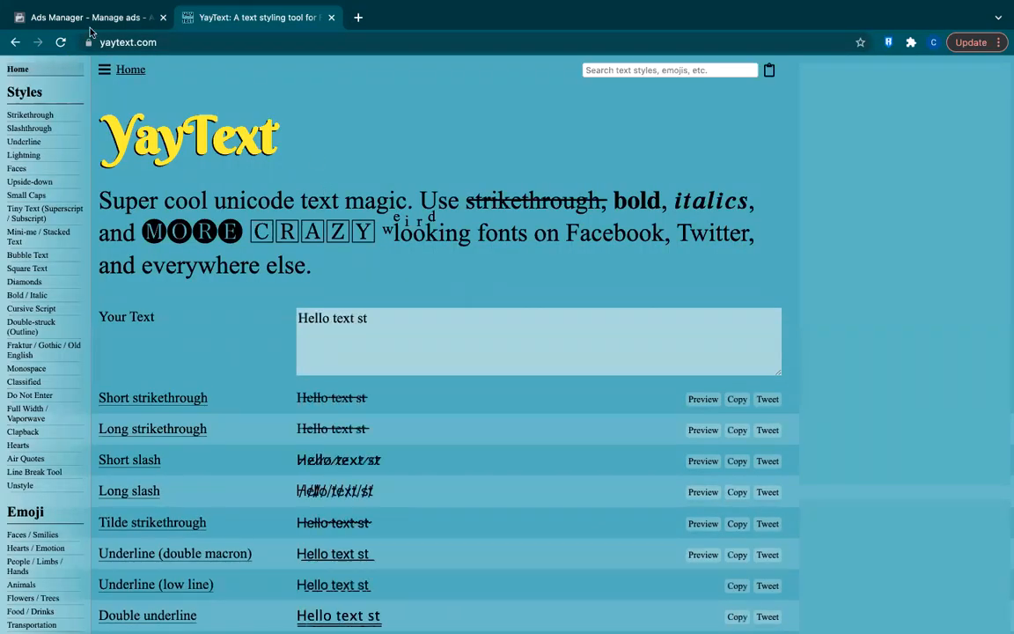
pyautogui.click(85, 18)
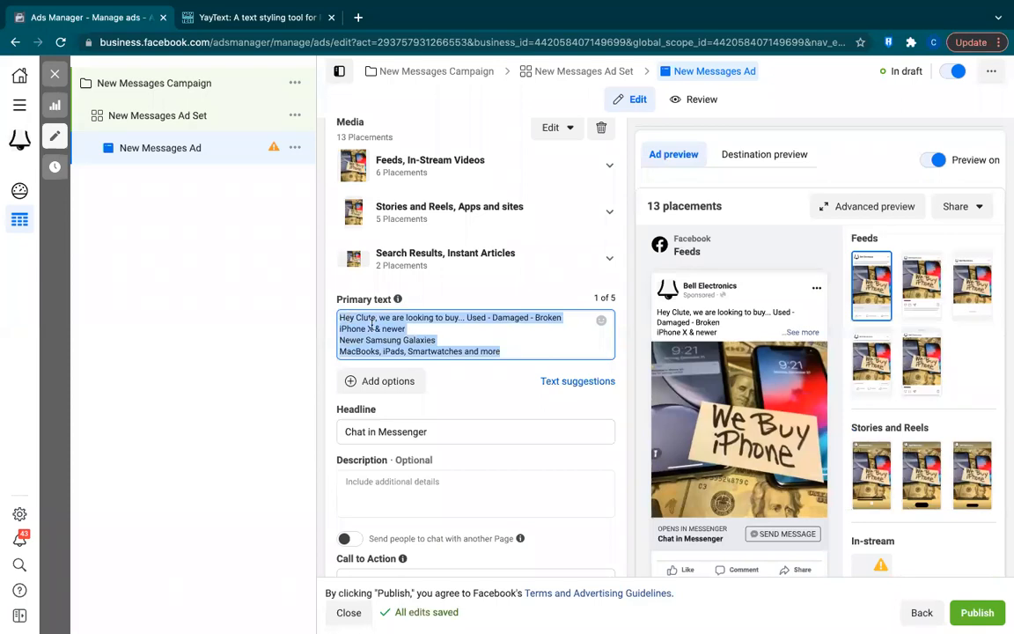
# Copy the Bold (sans) rendering of the ad copy from YayText and return to the ad draft.
pyautogui.click(255, 18)
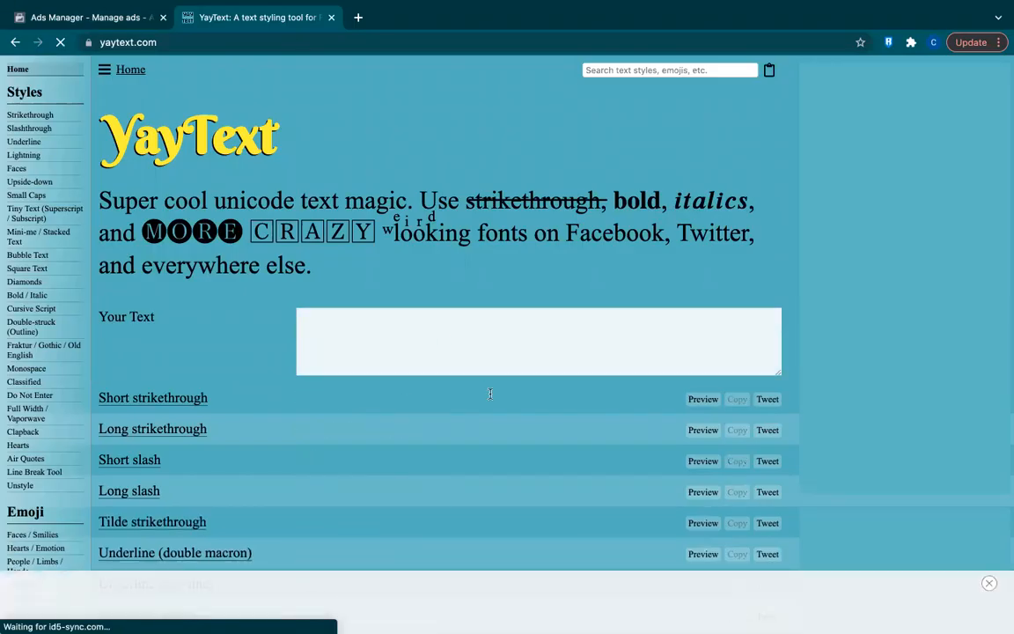
pyautogui.scroll(-3)
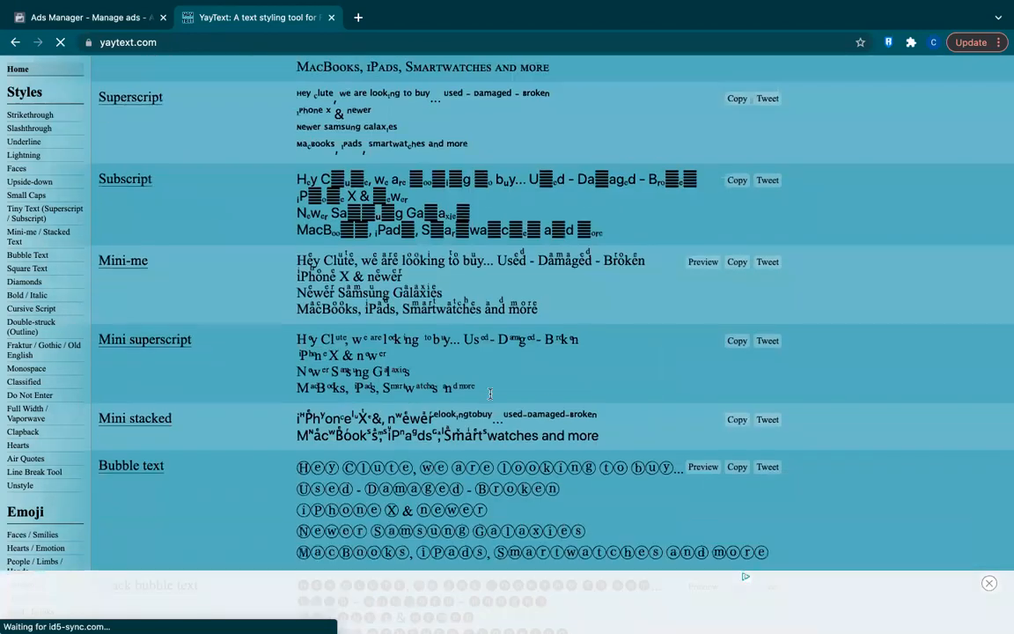
pyautogui.scroll(-3)
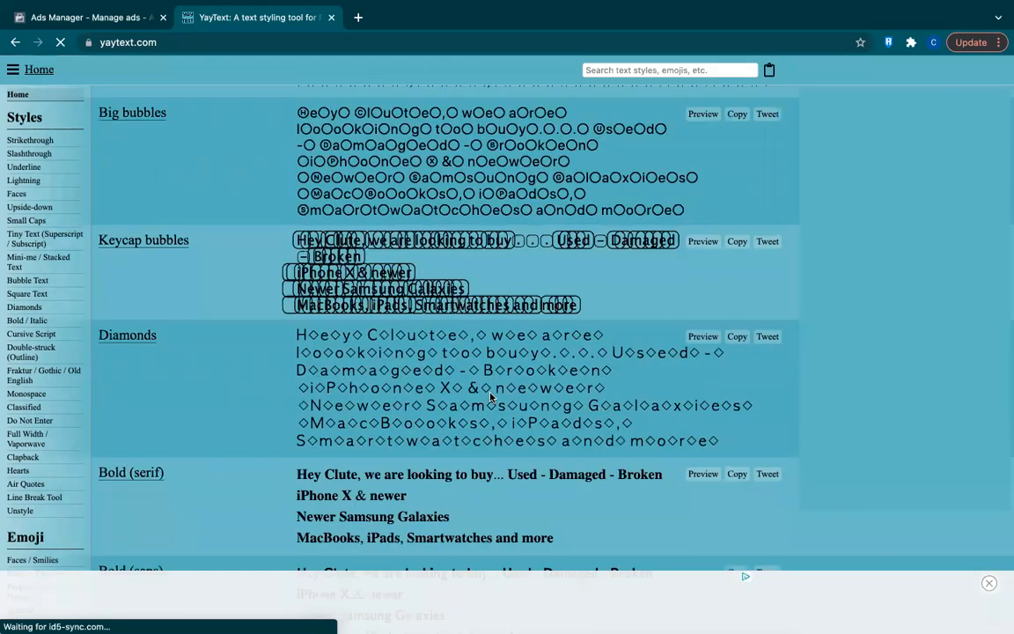
pyautogui.scroll(-3)
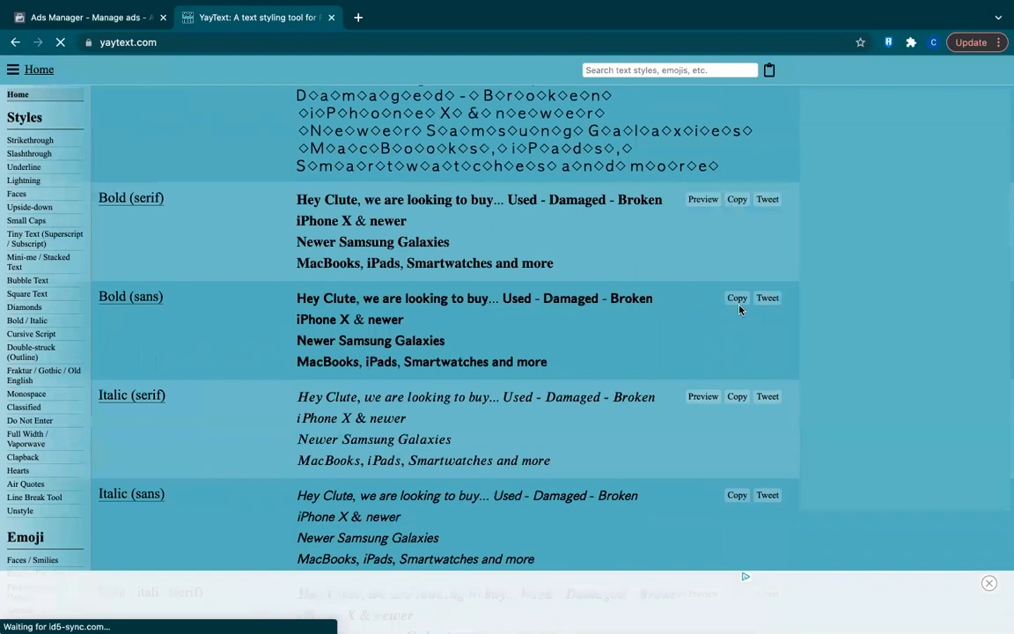
pyautogui.click(735, 298)
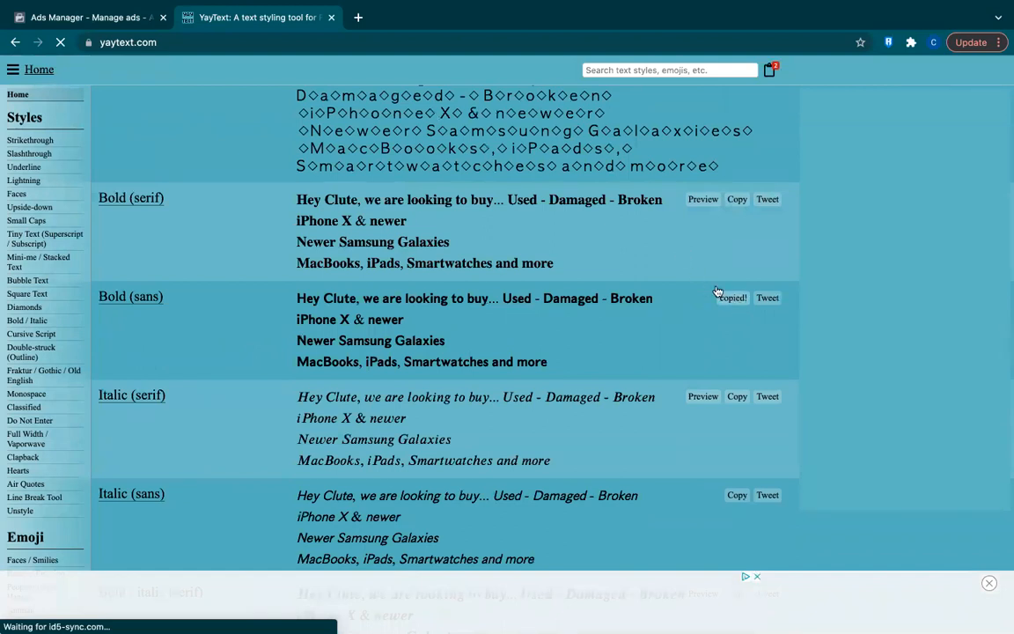
pyautogui.click(735, 298)
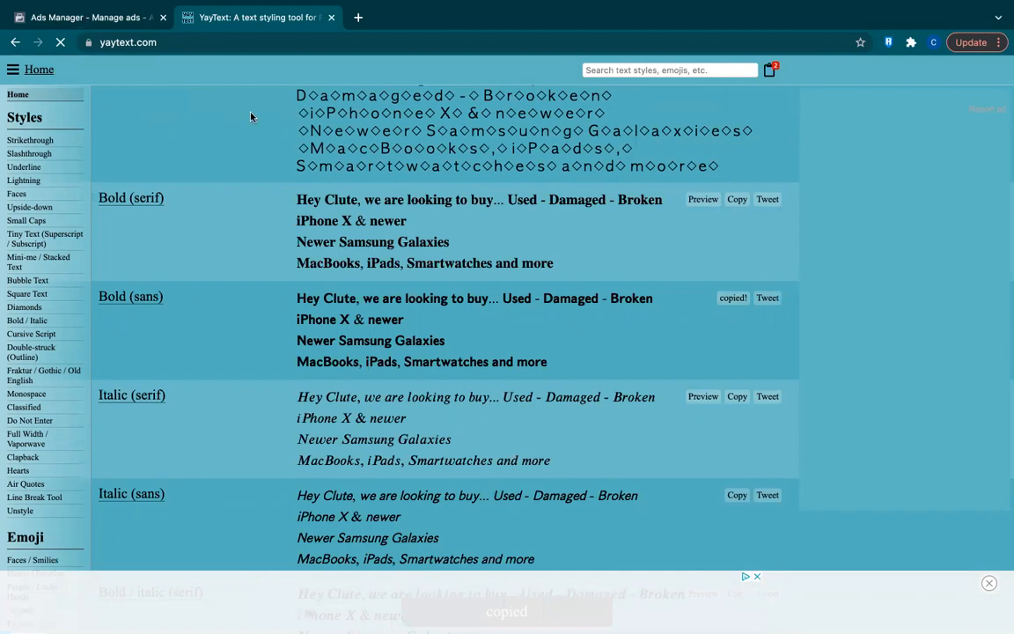
pyautogui.click(84, 17)
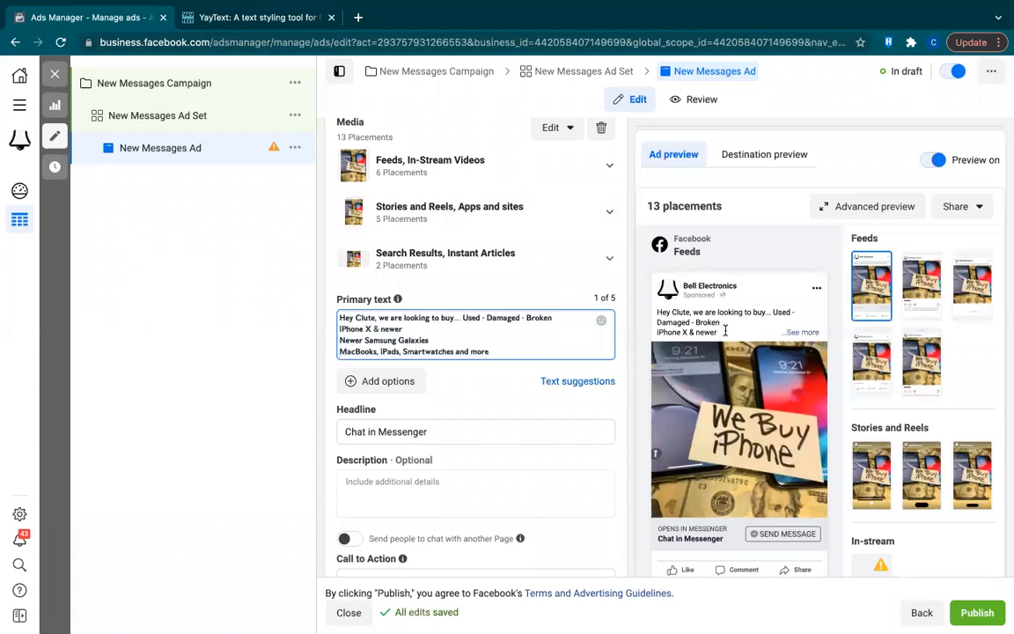
pyautogui.moveTo(498, 467)
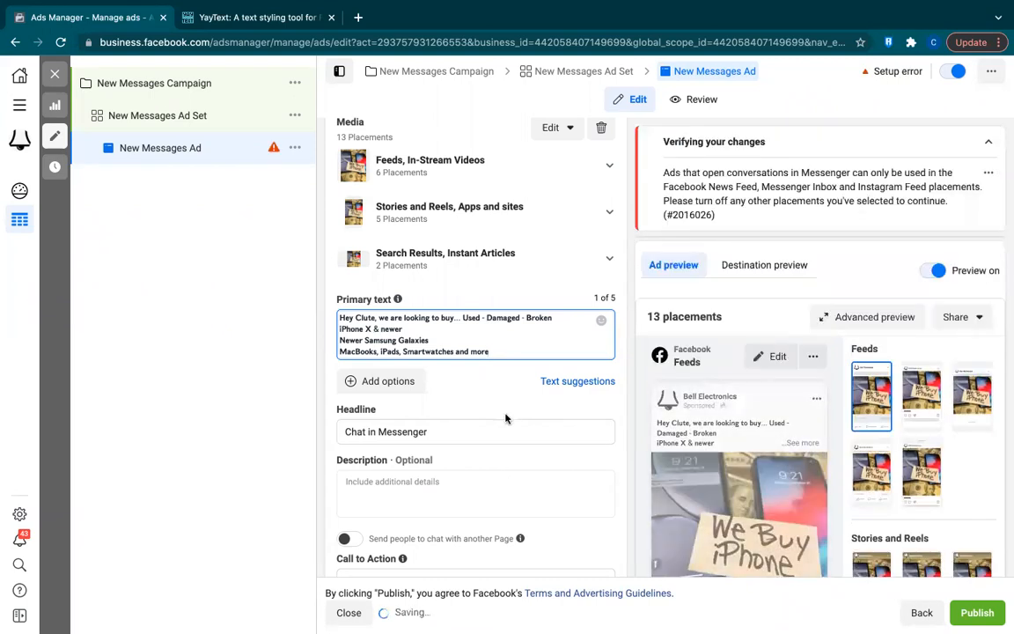
# Clear the 'Chat in Messenger' headline, keeping the bold primary text.
pyautogui.scroll(-3)
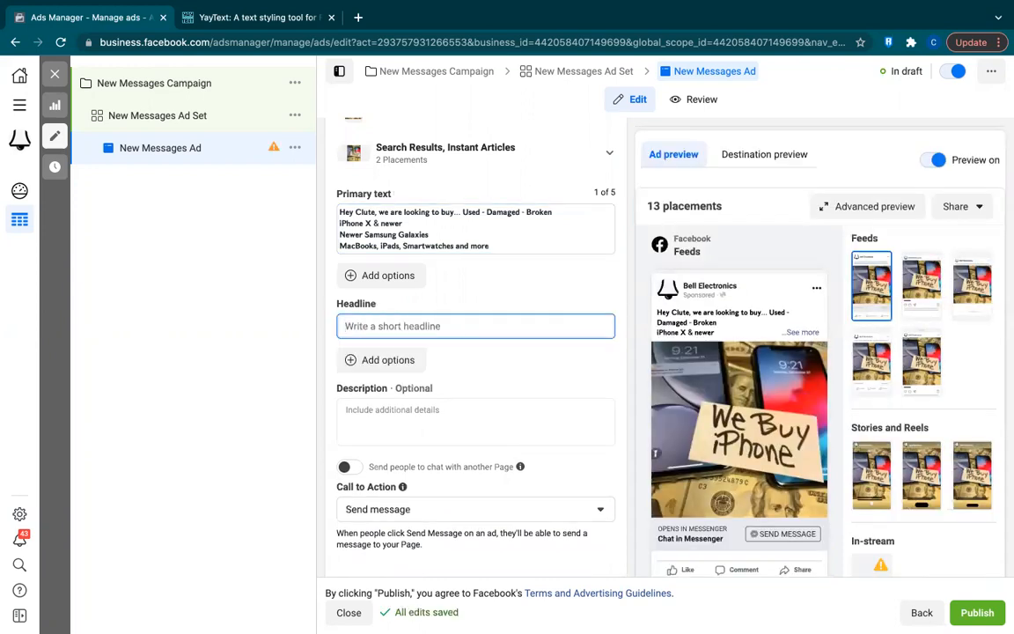
# Set the headline to 'Sell my Device' and move down to the Message template section.
pyautogui.write('Sell my De')
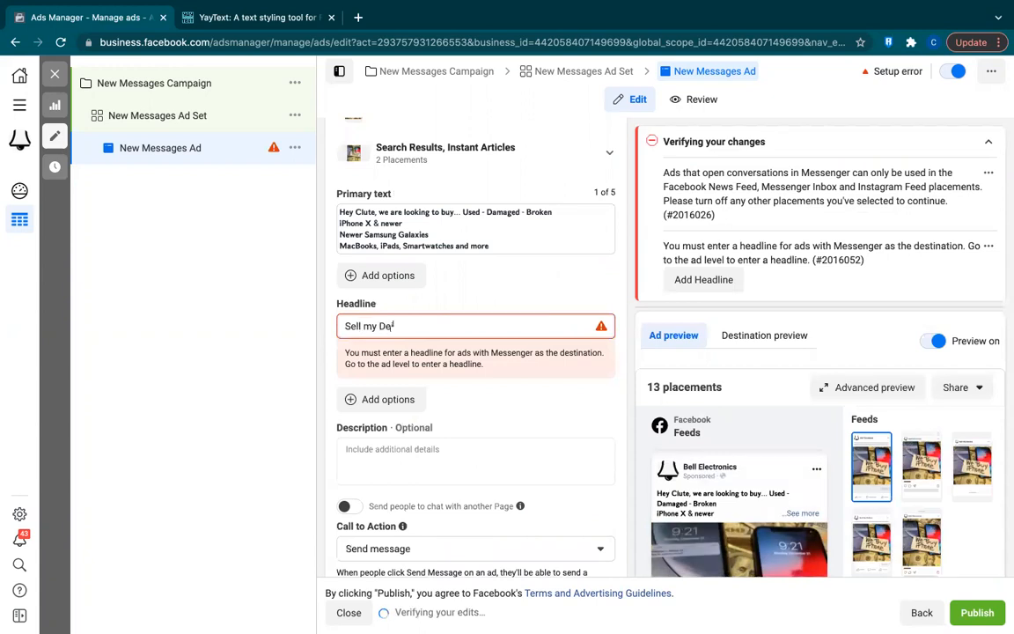
pyautogui.write('vice')
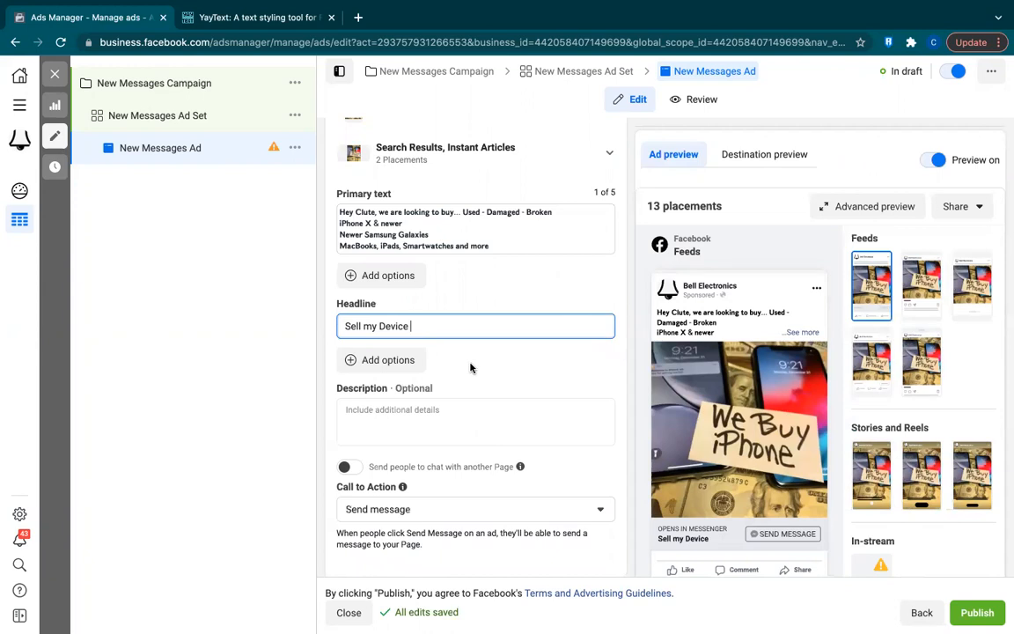
pyautogui.scroll(-3)
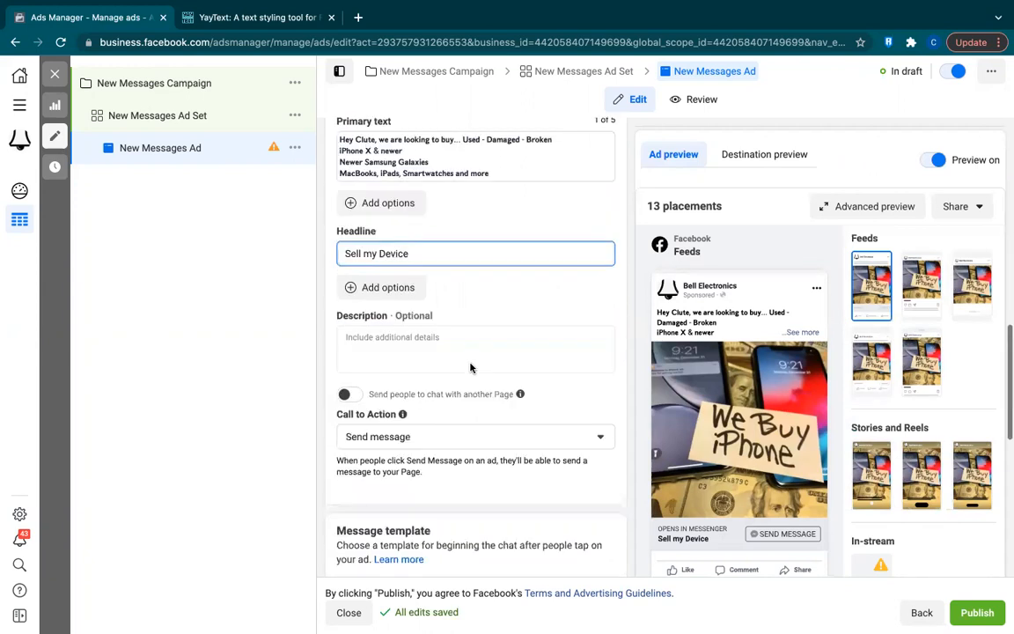
pyautogui.scroll(-3)
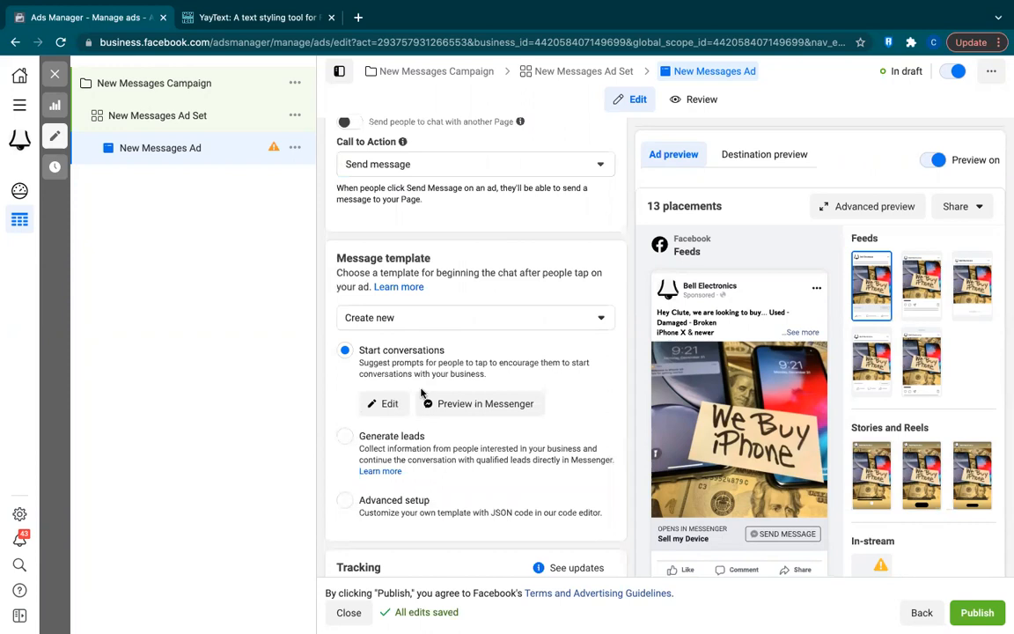
pyautogui.scroll(3)
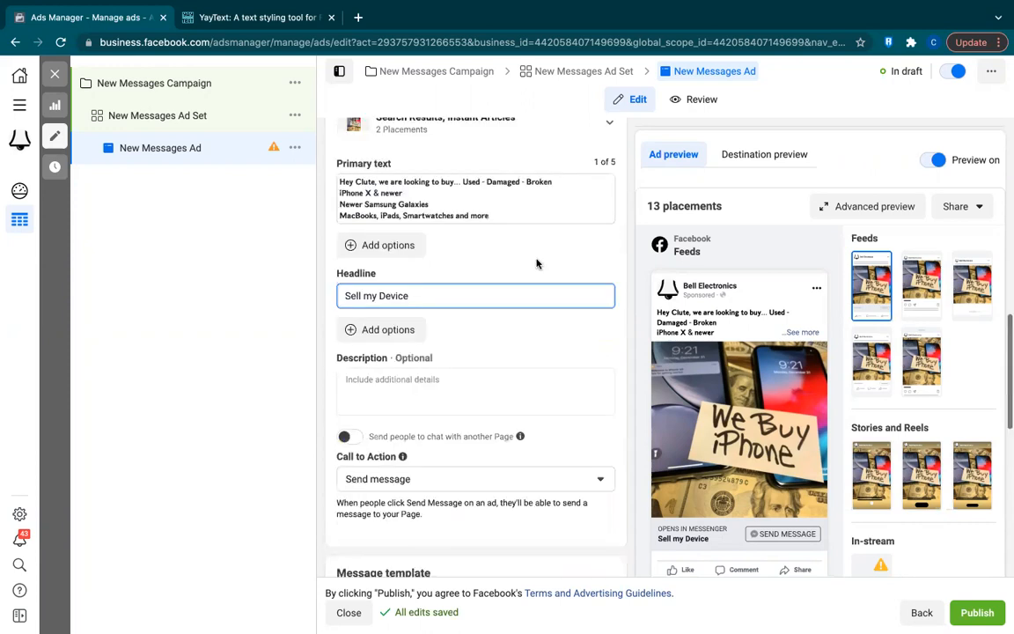
pyautogui.scroll(-3)
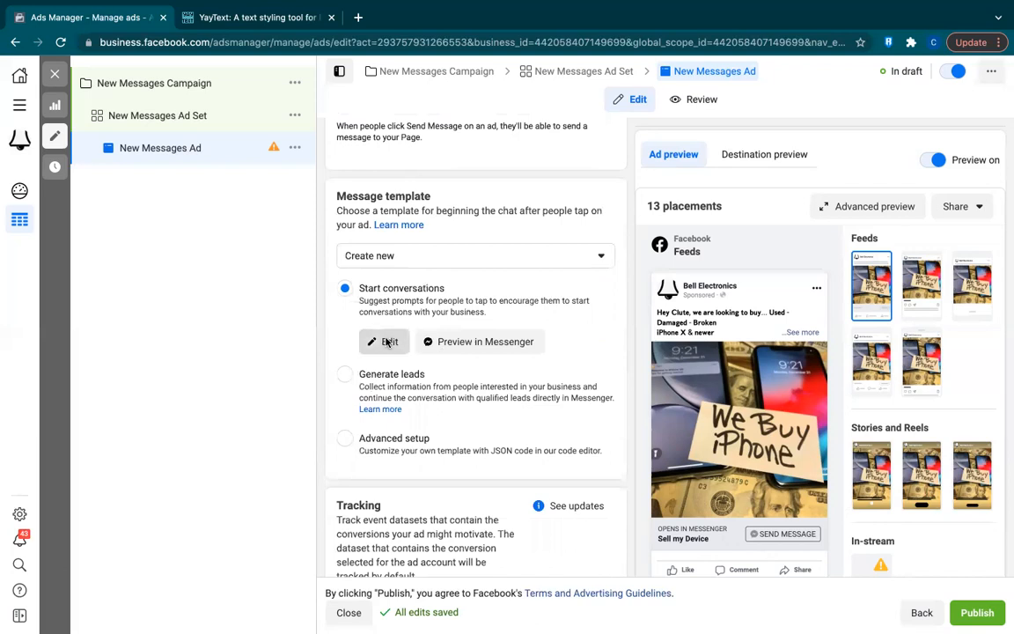
# Edit the chat template with the reply 'What device are you looking to sell? Any issues with it'.
pyautogui.click(384, 341)
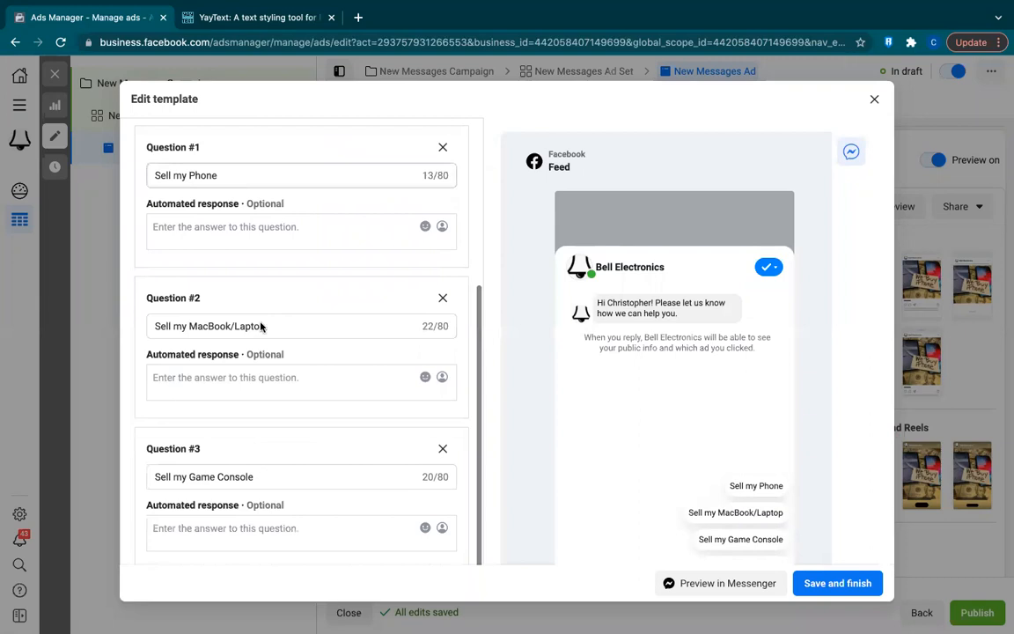
pyautogui.scroll(-3)
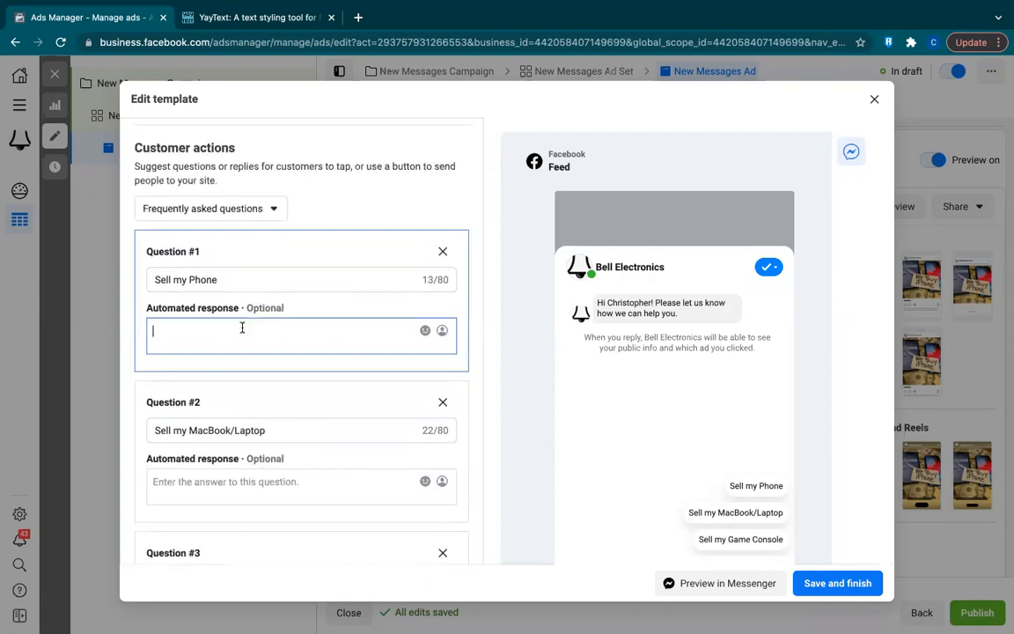
pyautogui.write('What device')
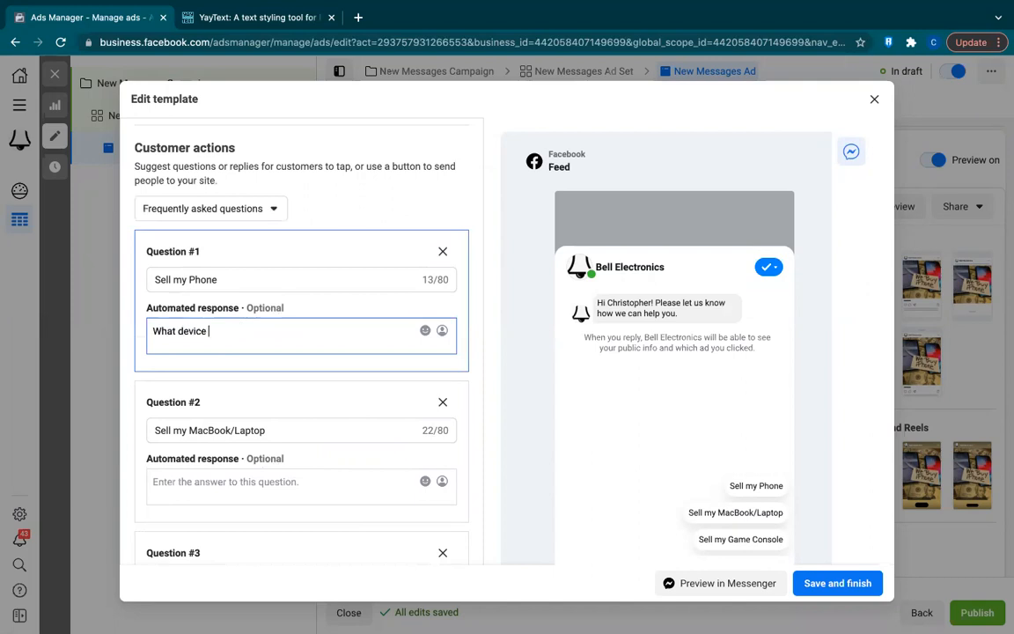
pyautogui.write('are you look')
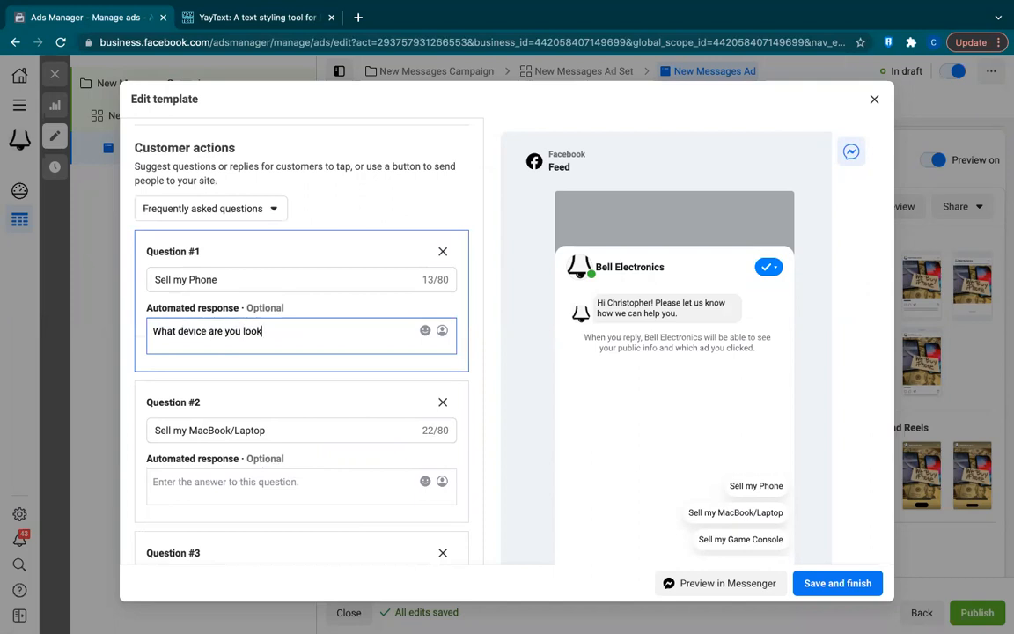
pyautogui.write('ing to sell?')
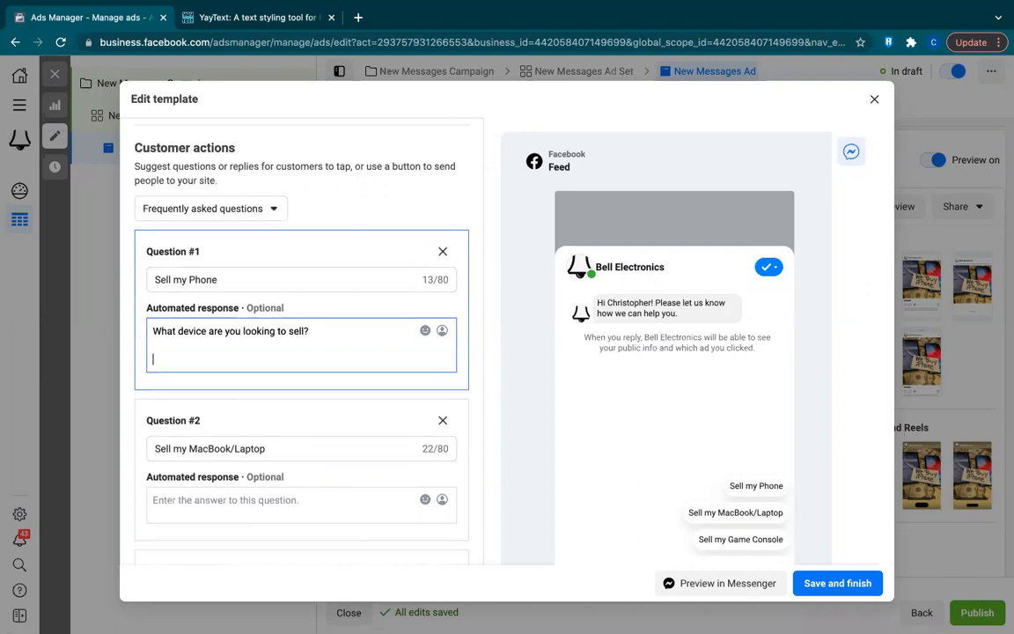
pyautogui.write('Any issue')
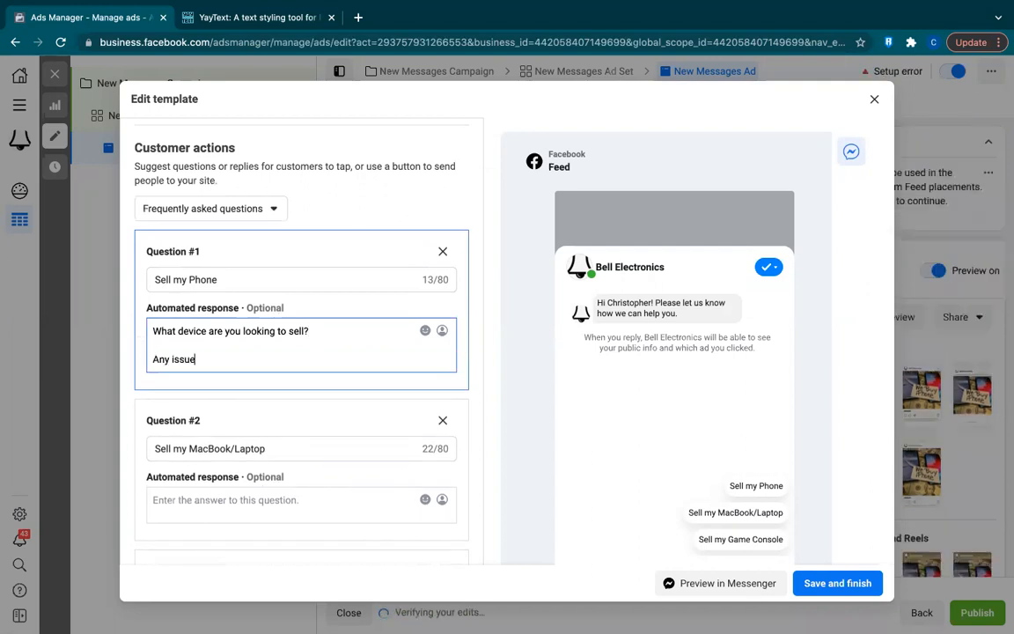
pyautogui.write('s with it?')
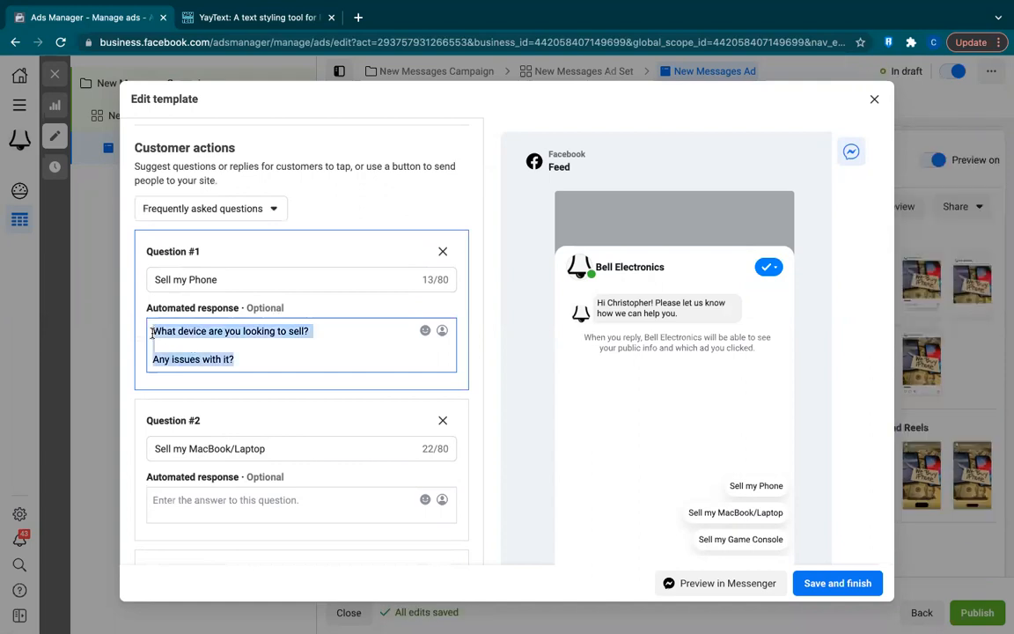
# Save the 'Welcome message 01-08-22' template and bring up the ad's action menu.
pyautogui.scroll(-3)
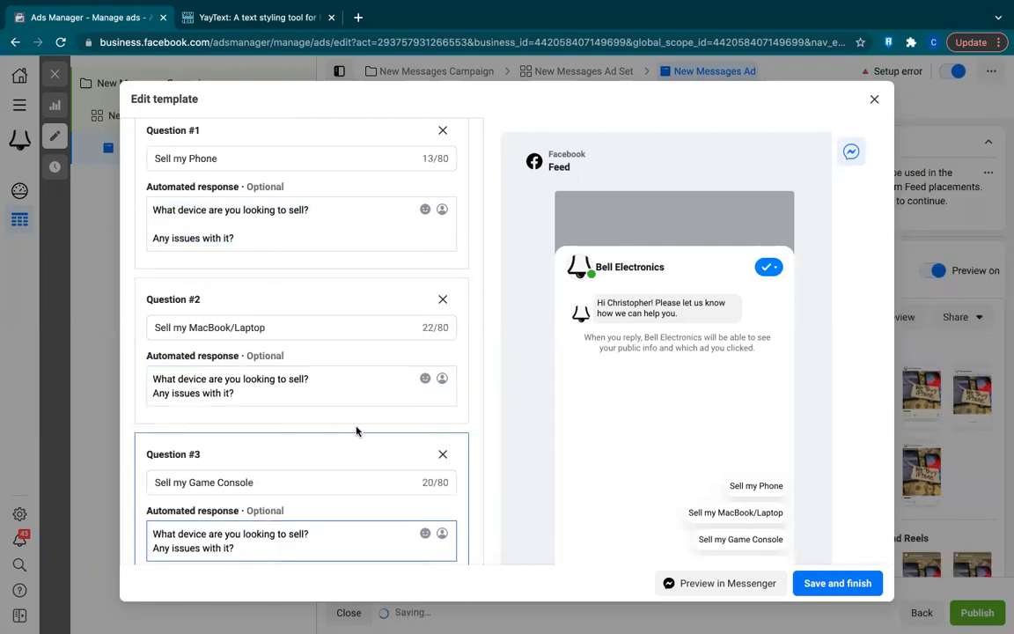
pyautogui.scroll(-3)
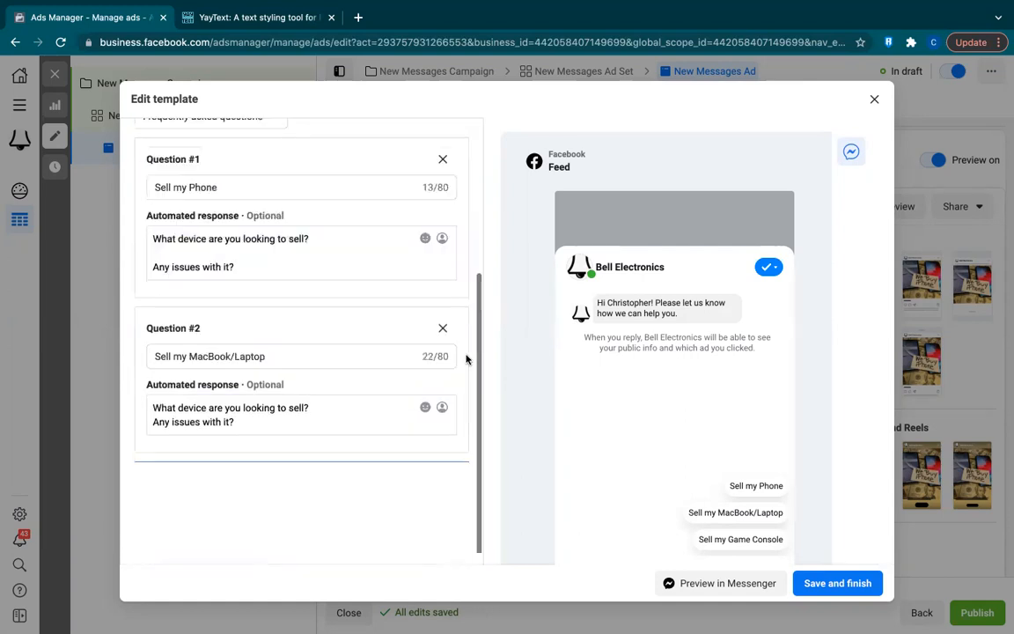
pyautogui.scroll(-3)
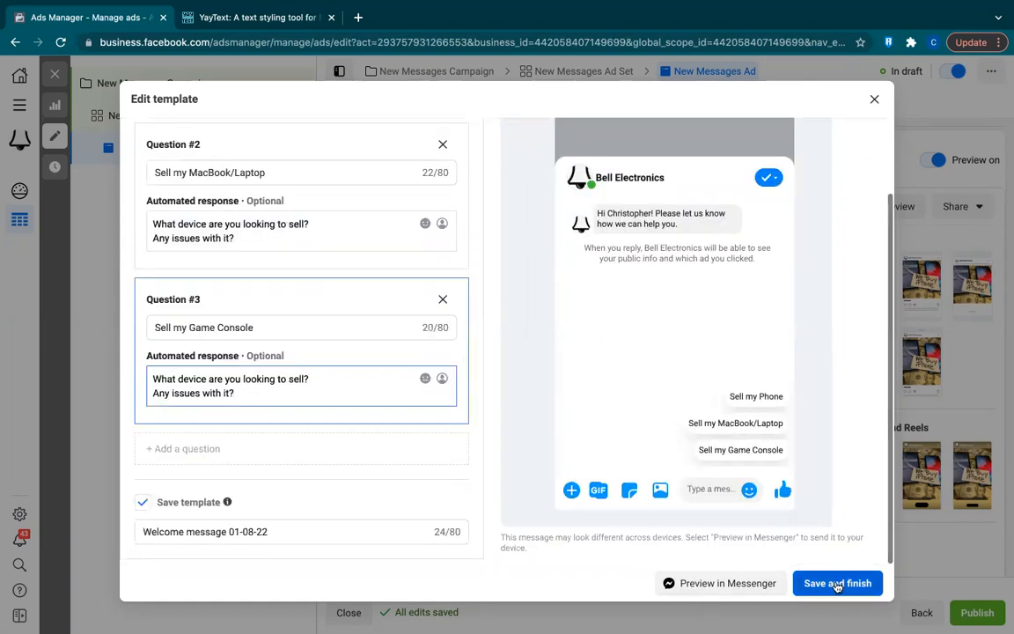
pyautogui.click(837, 583)
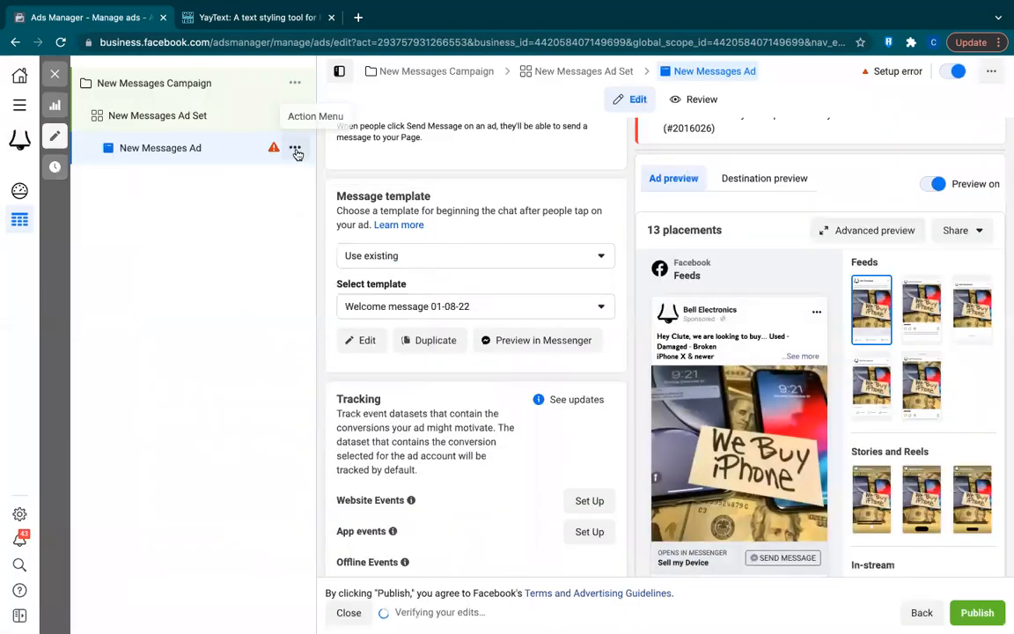
pyautogui.moveTo(754, 220)
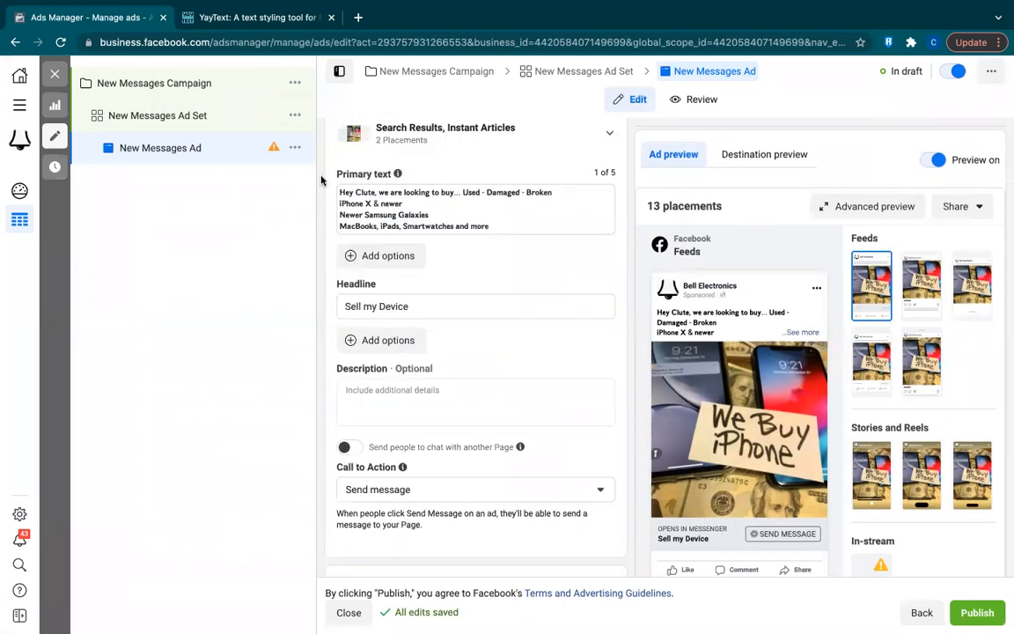
pyautogui.scroll(3)
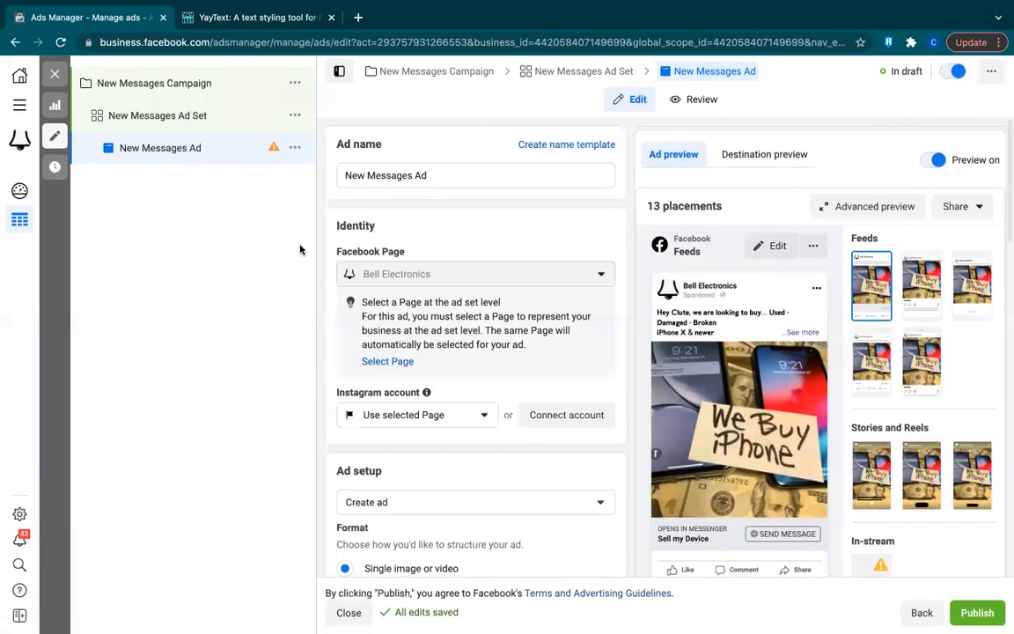
pyautogui.click(296, 148)
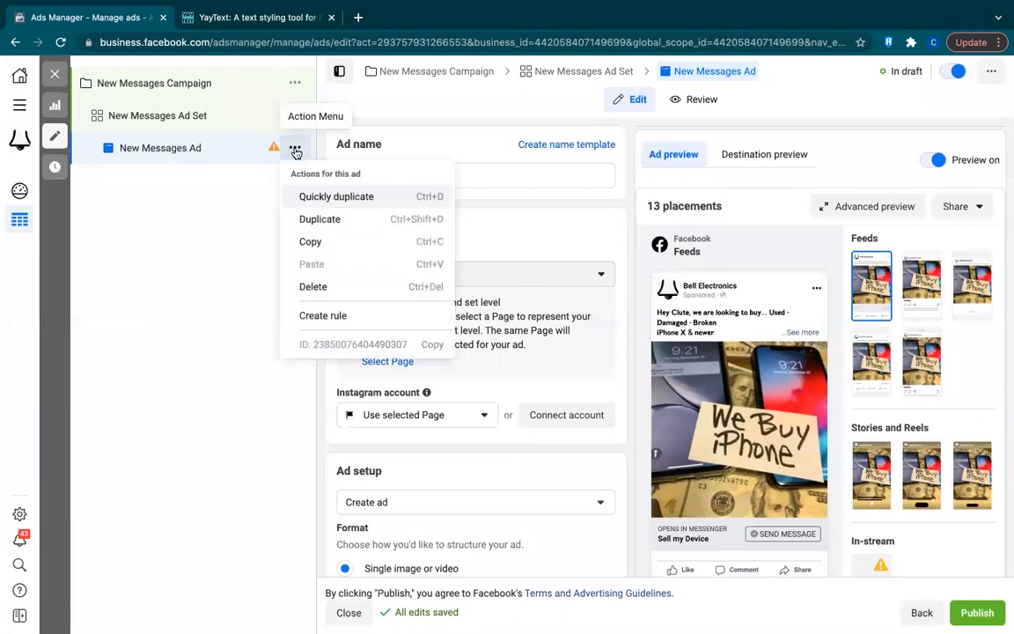
# Duplicate the New Messages Ad with 4 copies in the original campaign.
pyautogui.click(320, 218)
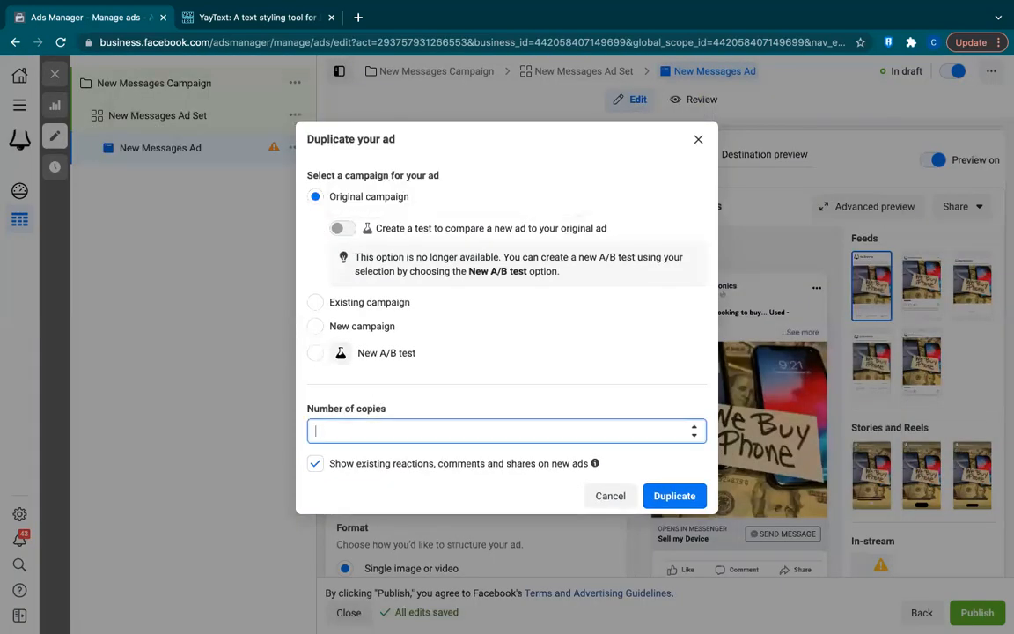
pyautogui.write('4')
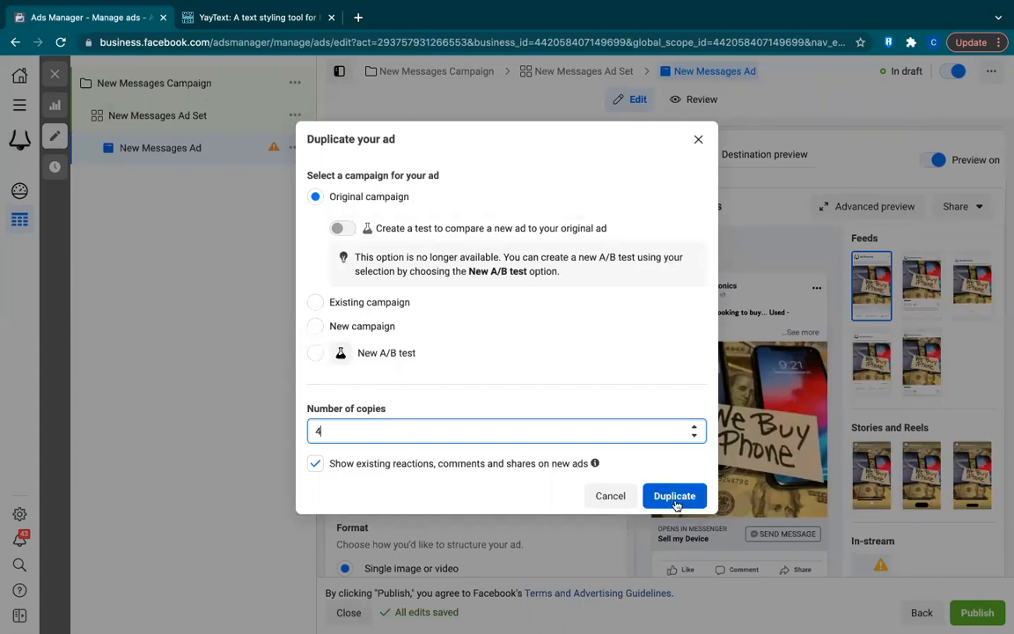
pyautogui.click(674, 496)
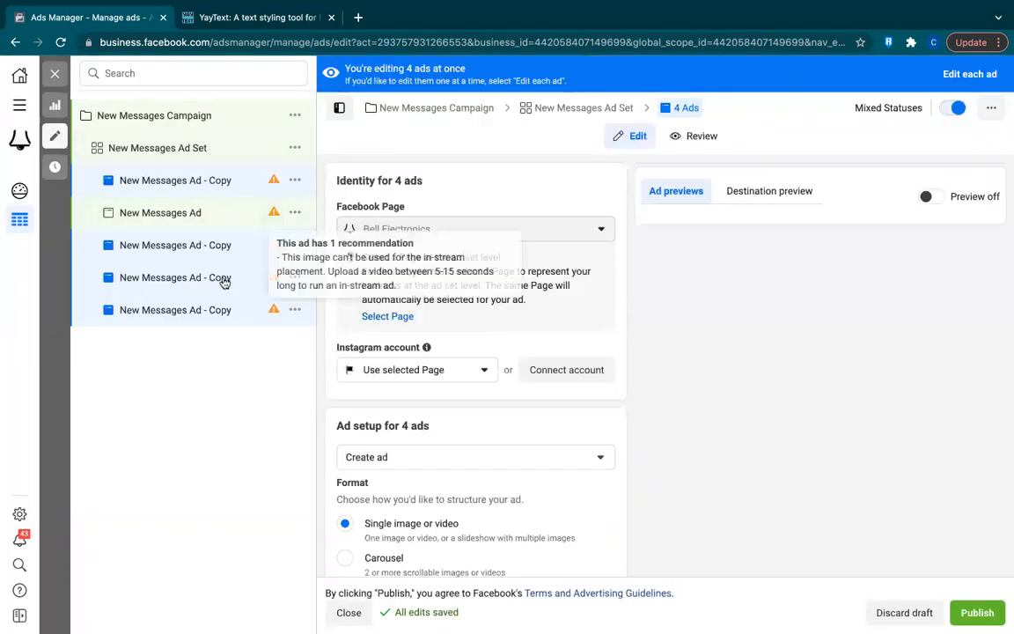
pyautogui.moveTo(208, 190)
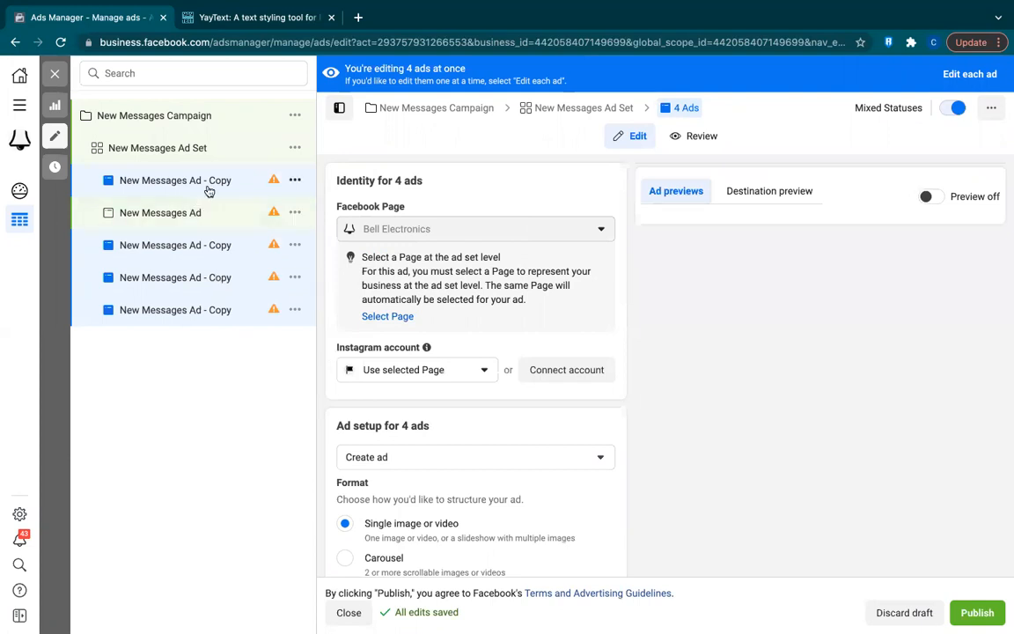
# Replace the first copied ad's photo with another phone image from the account library.
pyautogui.click(176, 179)
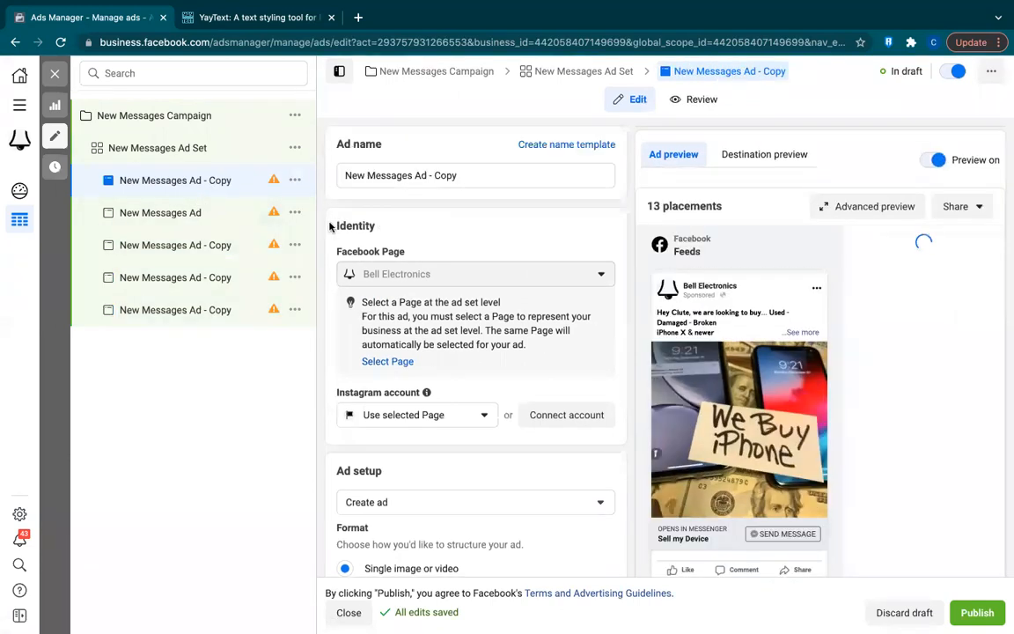
pyautogui.scroll(-3)
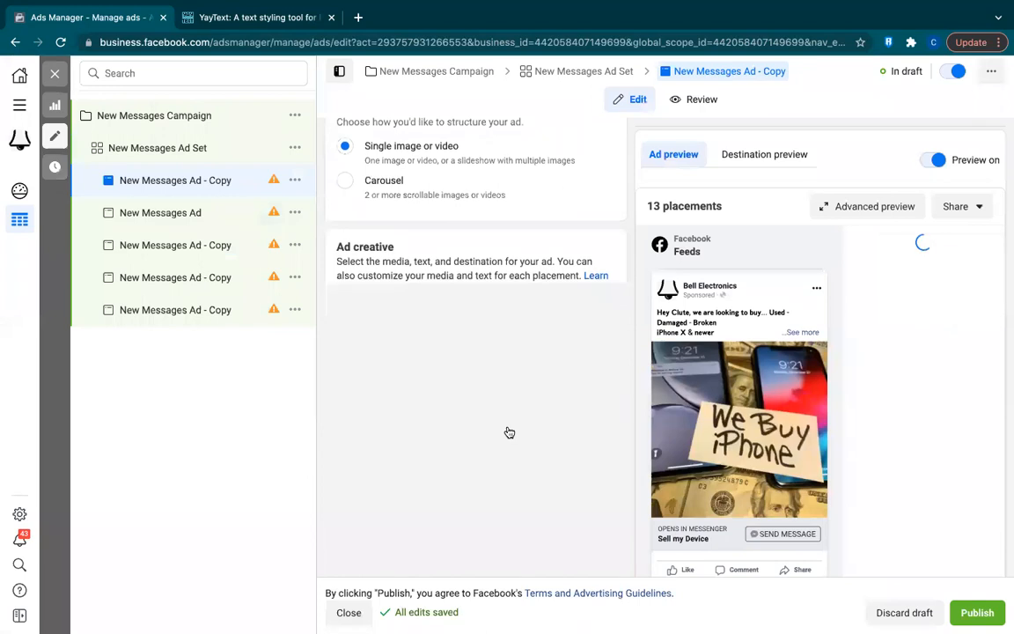
pyautogui.click(549, 331)
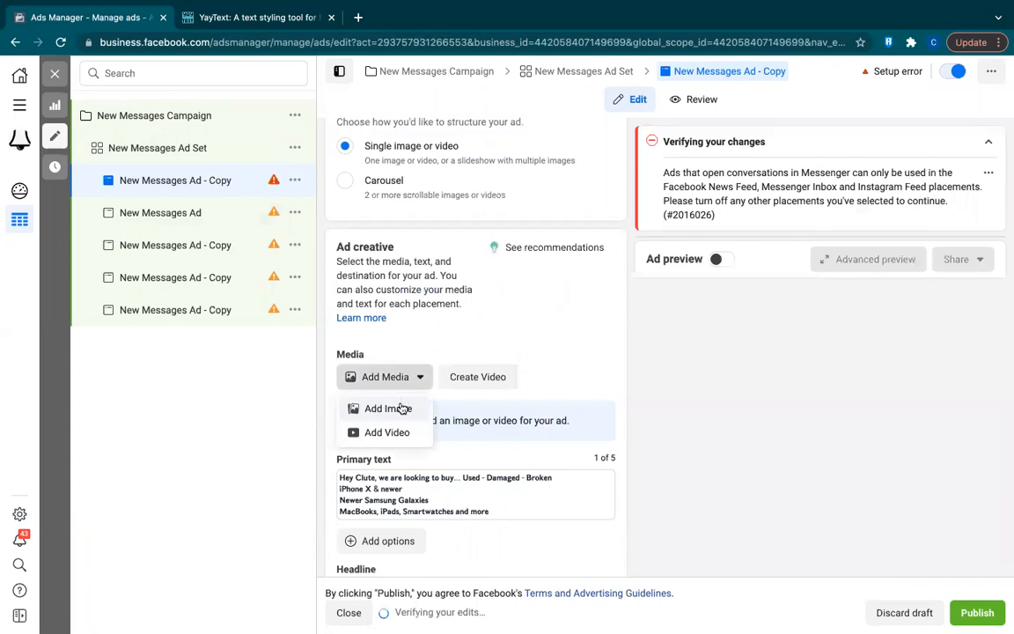
pyautogui.click(386, 409)
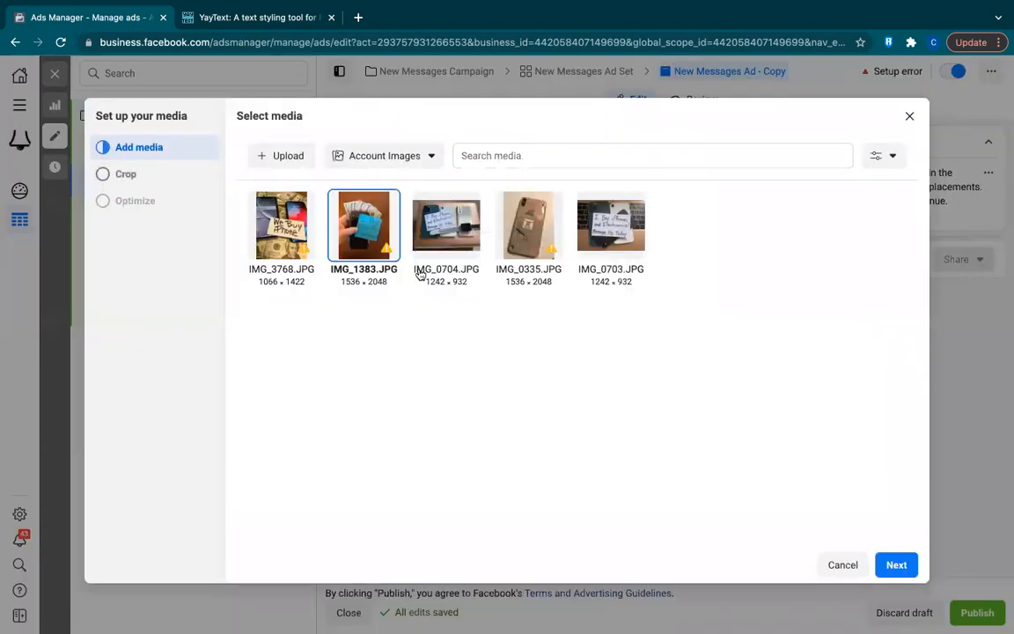
pyautogui.click(894, 563)
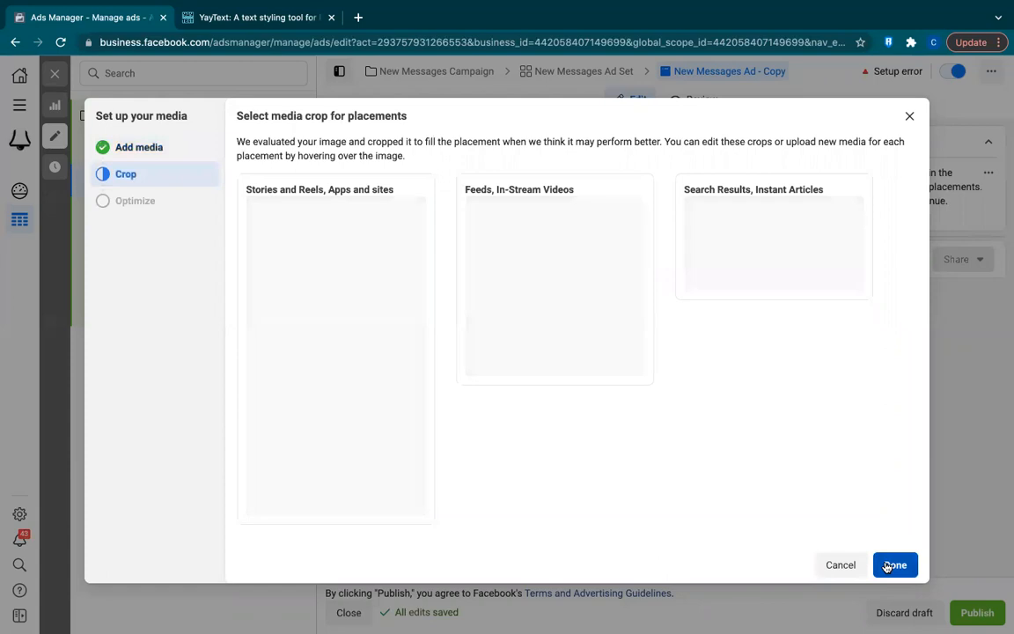
pyautogui.click(894, 564)
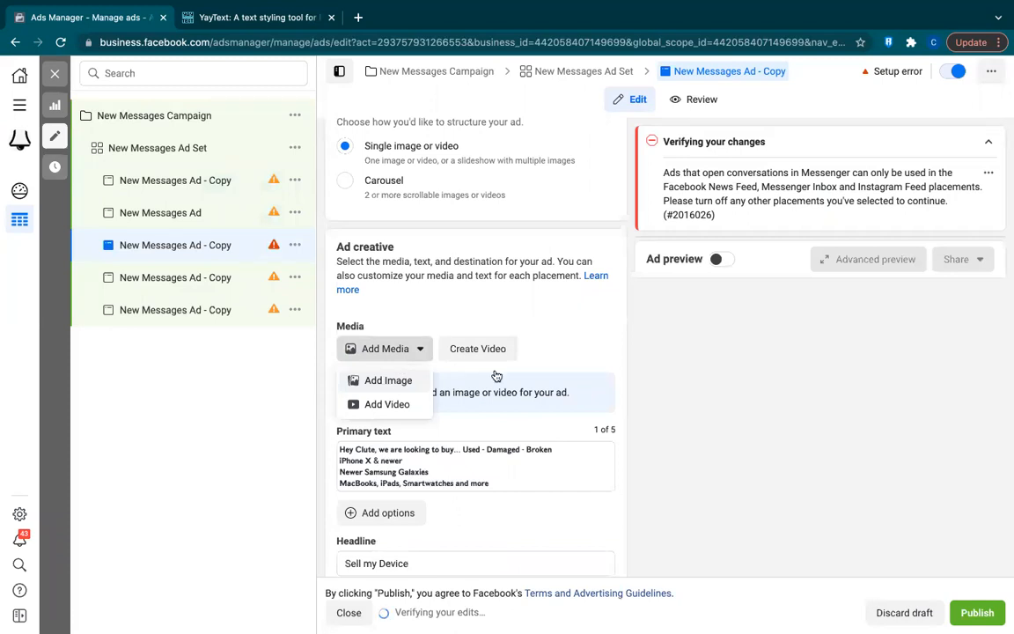
# Give the second copied ad a different phone photo with original crops.
pyautogui.click(387, 381)
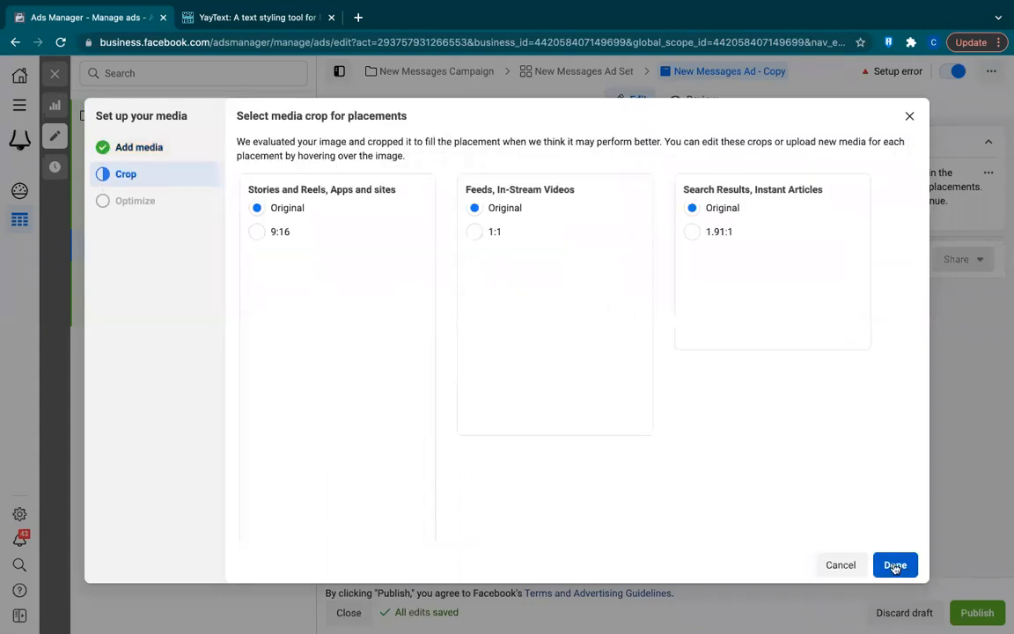
pyautogui.click(894, 563)
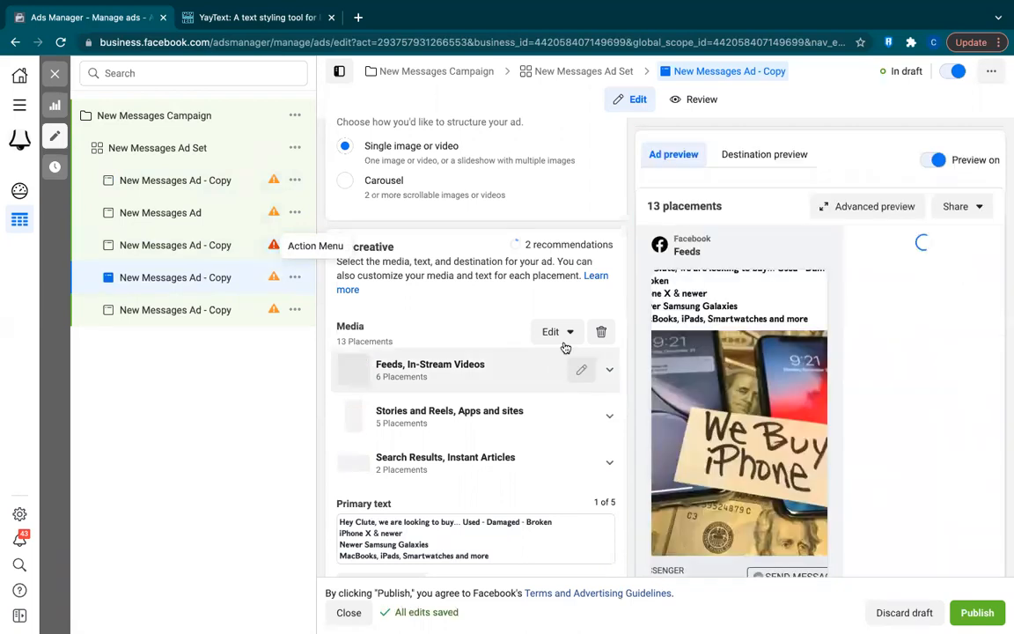
# Swap the fourth ad's photo for the gold iPhone image IMG_0335.JPG.
pyautogui.click(602, 331)
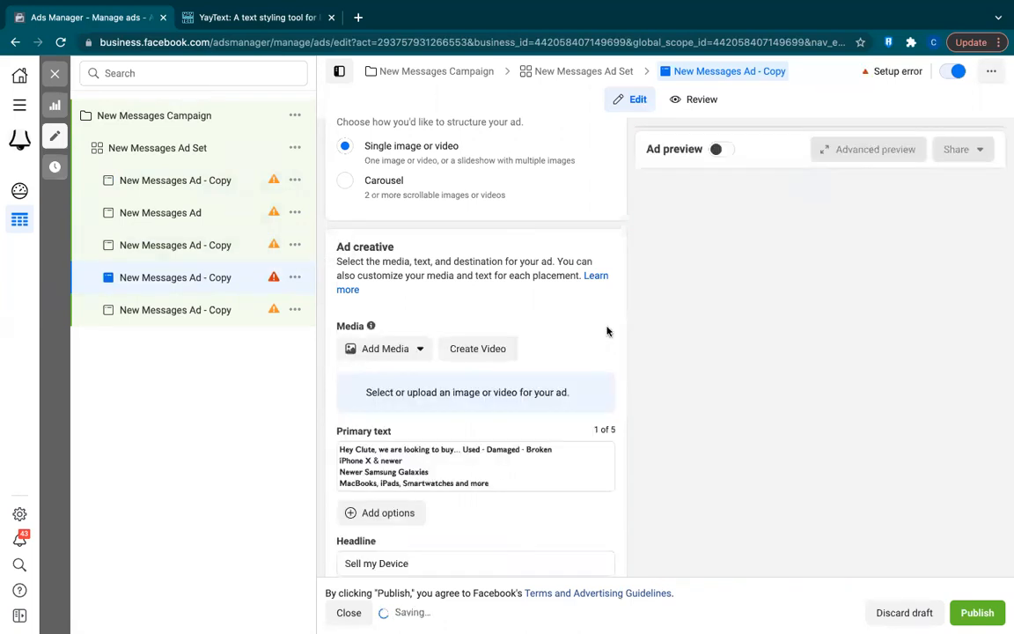
pyautogui.click(383, 349)
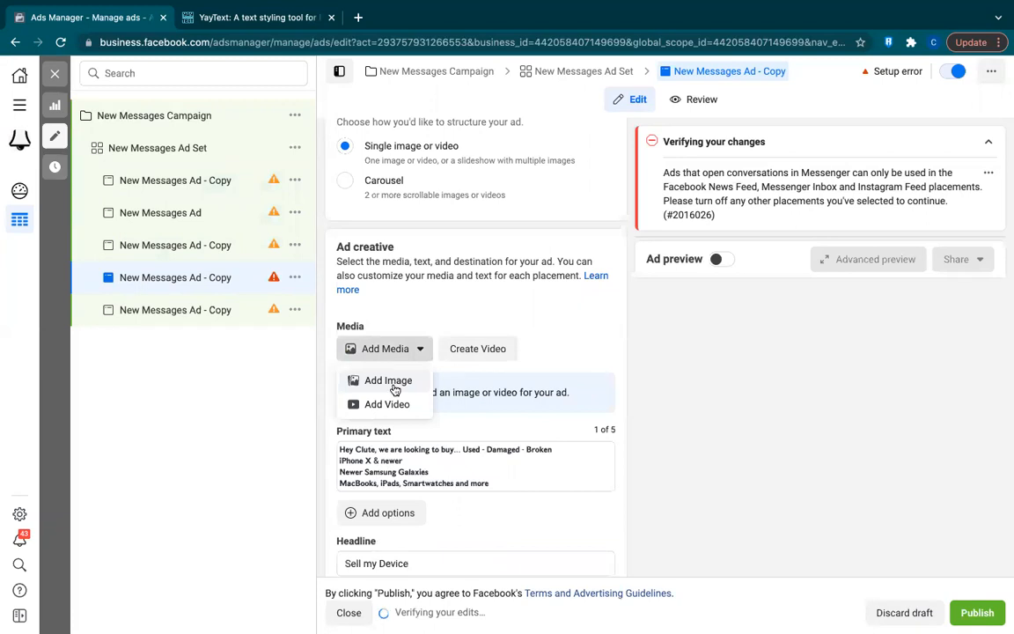
pyautogui.click(387, 380)
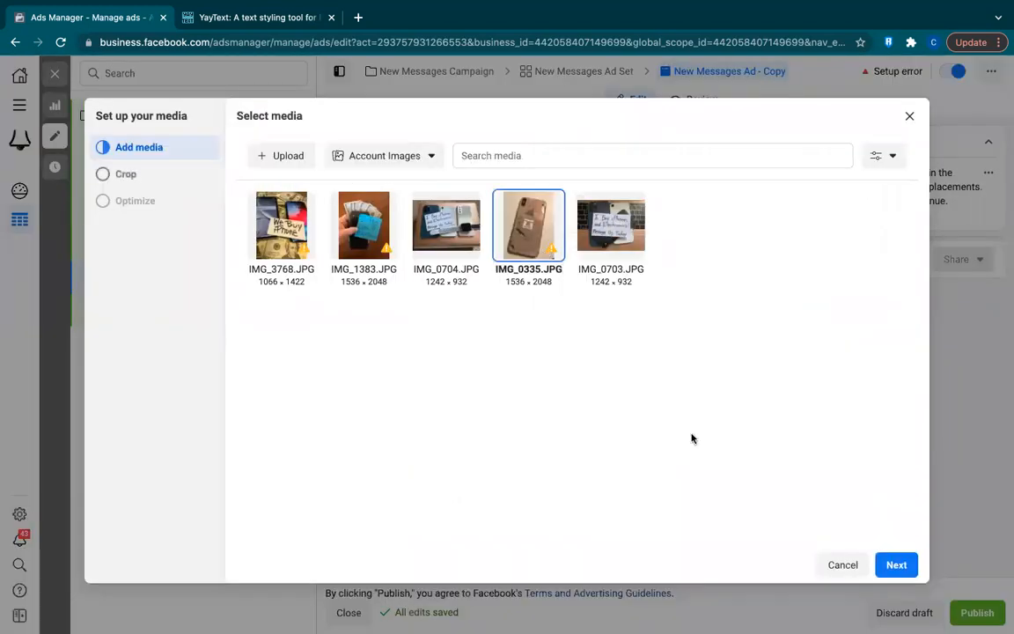
pyautogui.click(894, 563)
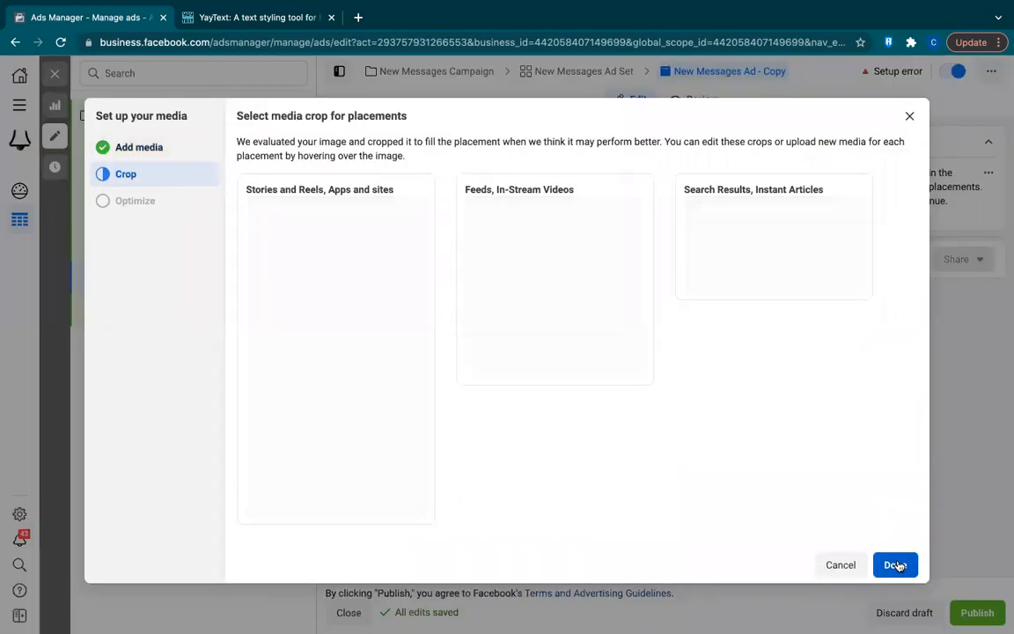
pyautogui.click(894, 563)
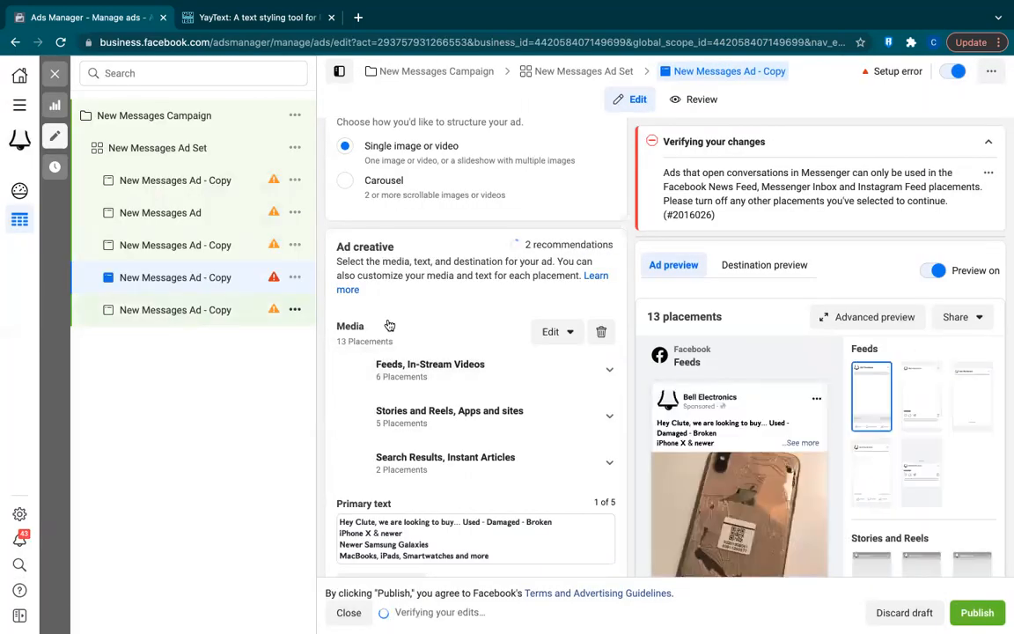
pyautogui.moveTo(236, 329)
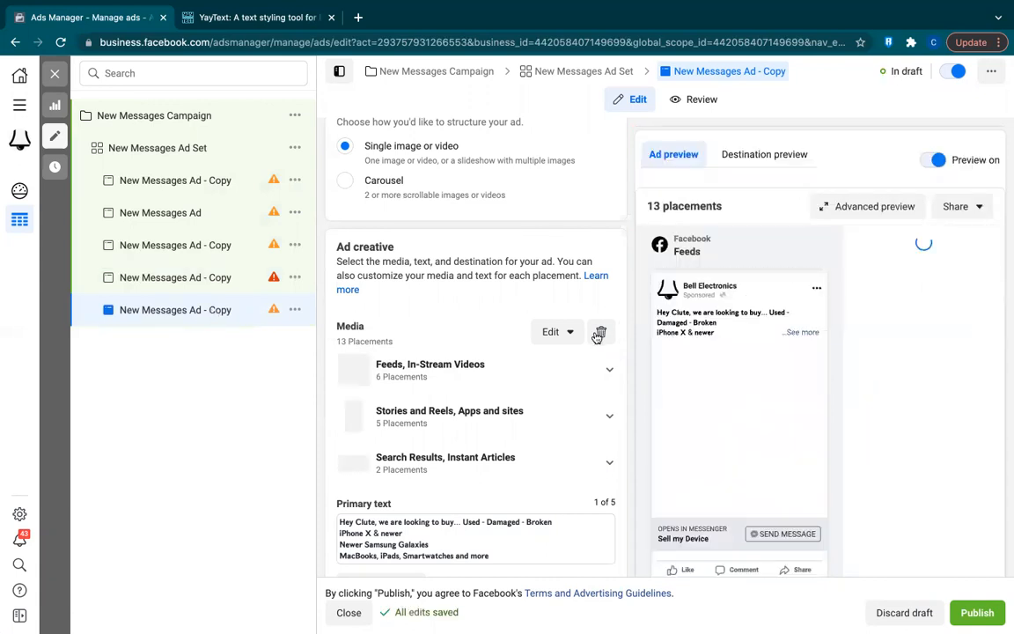
# Swap the fifth ad's photo for the 'I Buy iPhones' sign image IMG_0703.JPG.
pyautogui.click(599, 330)
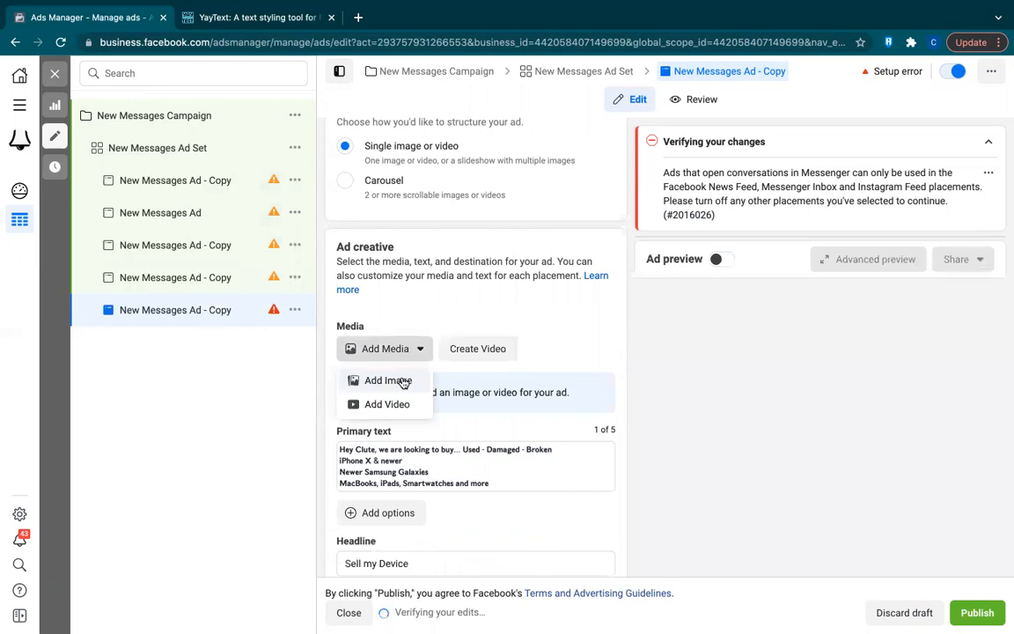
pyautogui.click(386, 380)
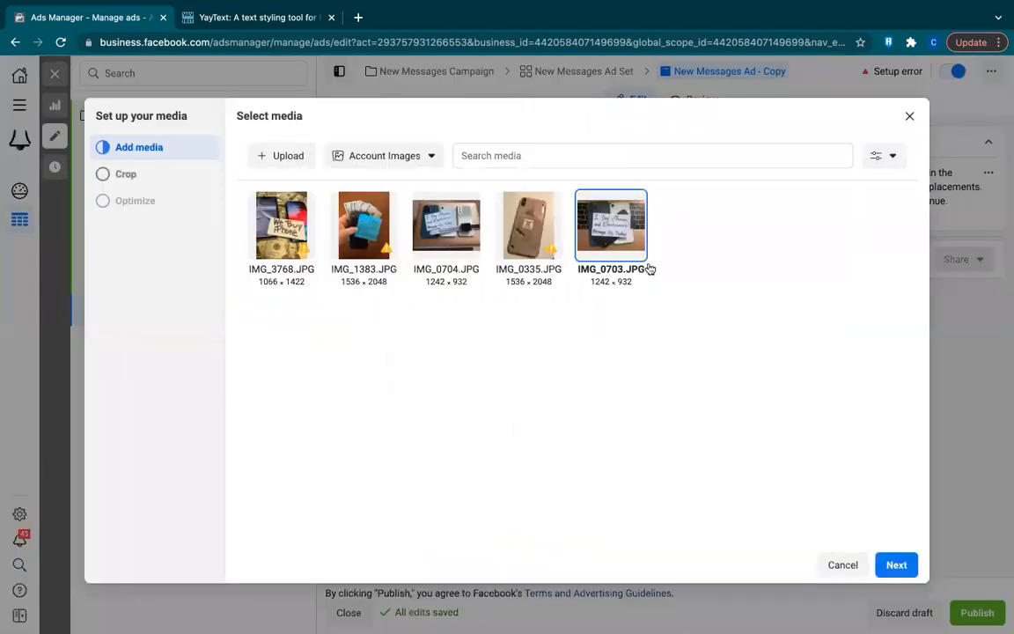
pyautogui.click(896, 563)
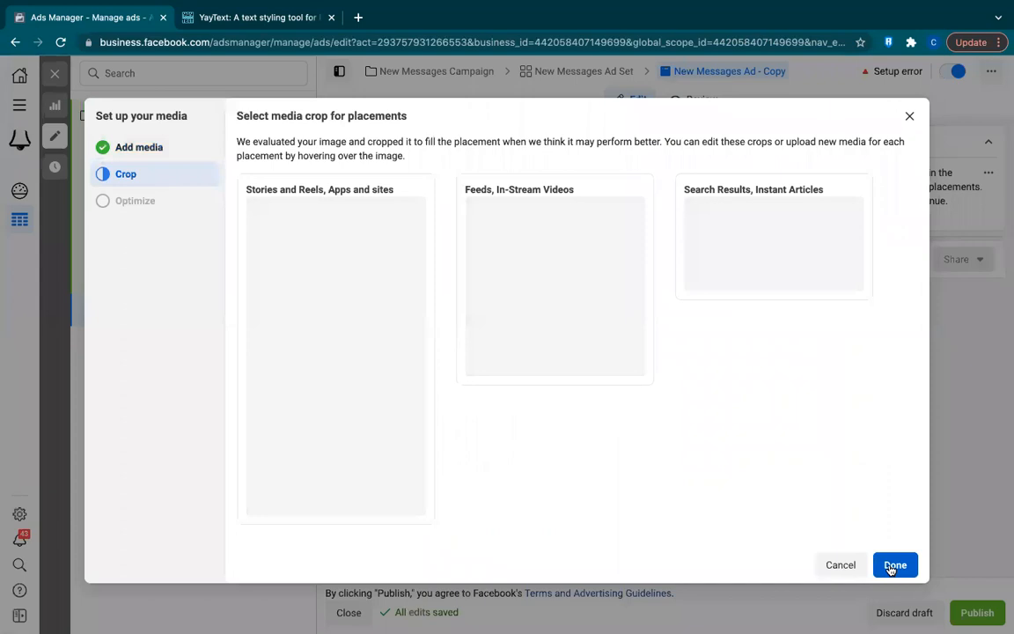
pyautogui.moveTo(950, 359)
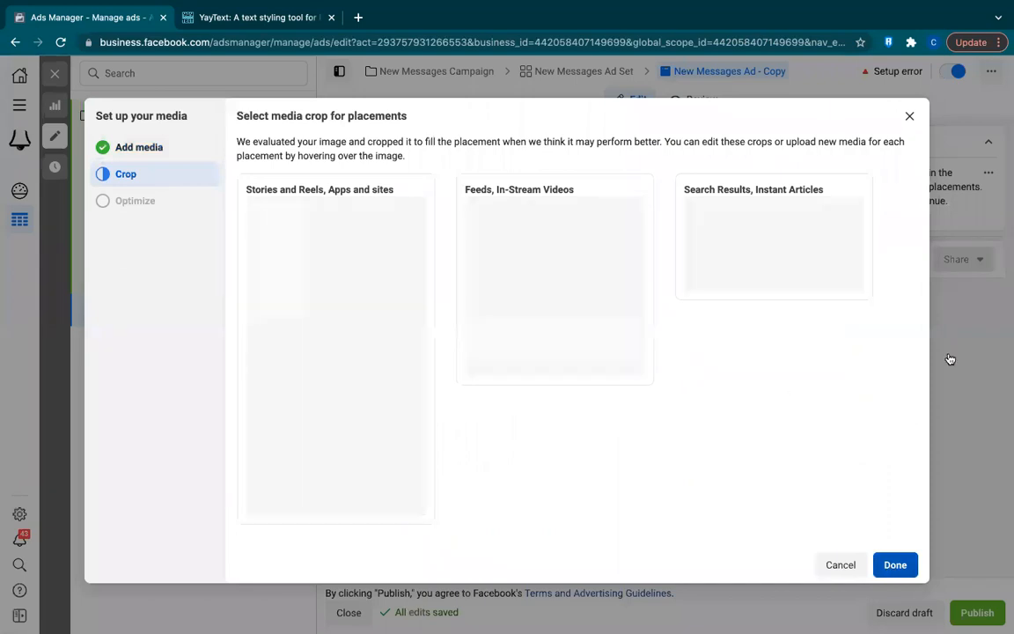
pyautogui.click(894, 563)
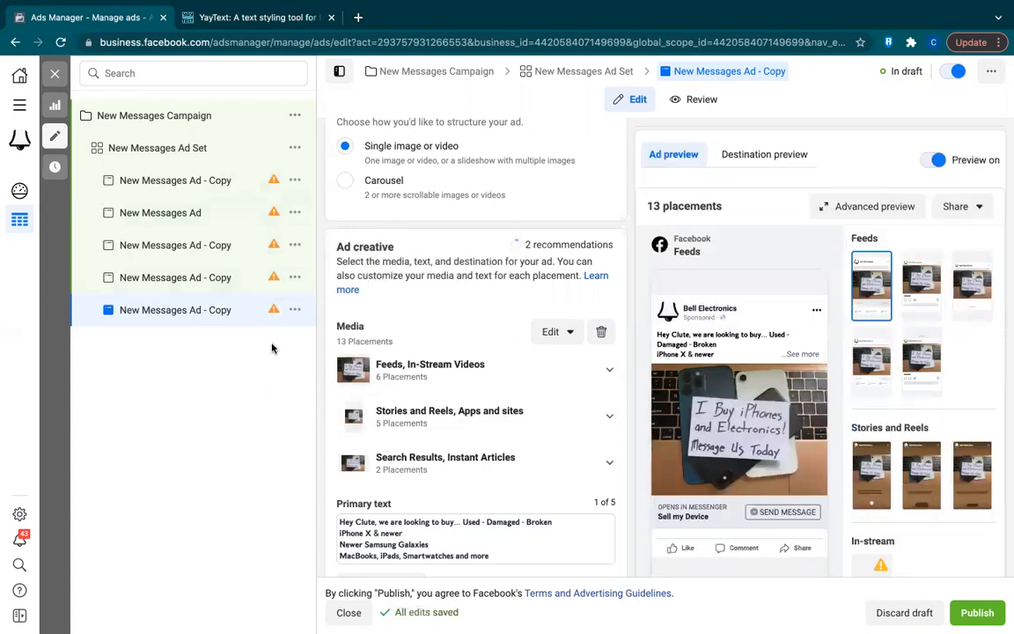
pyautogui.moveTo(310, 326)
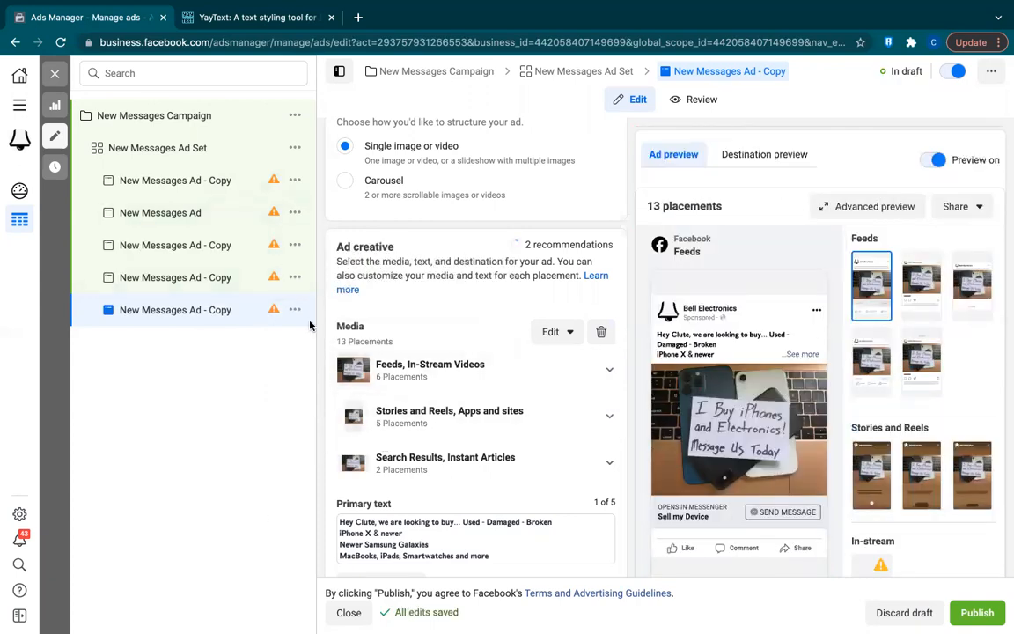
pyautogui.moveTo(230, 454)
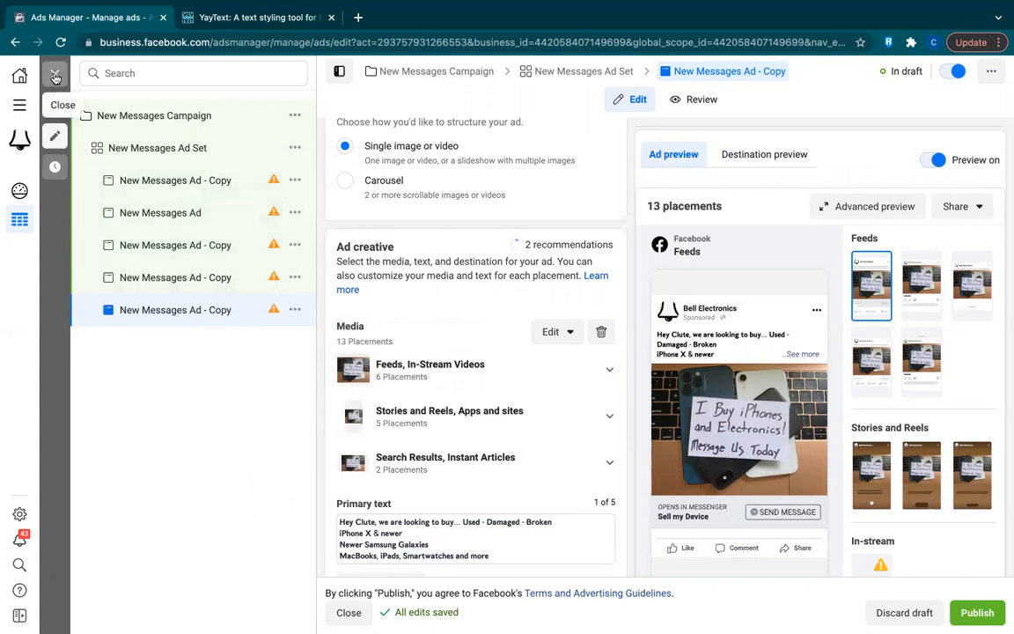
# Publish the campaign, ad set and all five draft ads, then return to the Campaigns list.
pyautogui.click(977, 612)
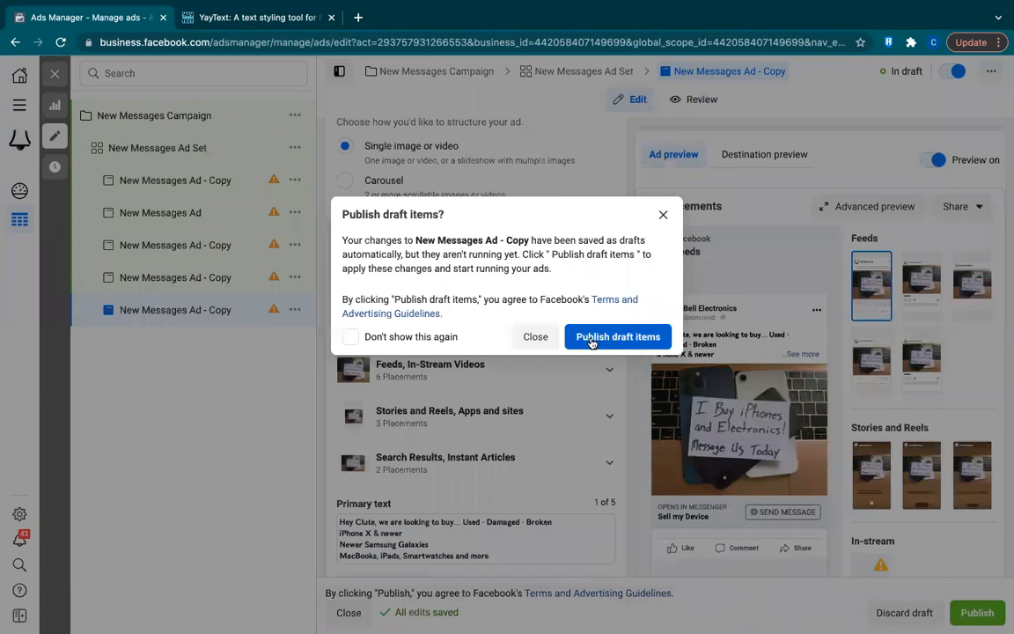
pyautogui.click(617, 336)
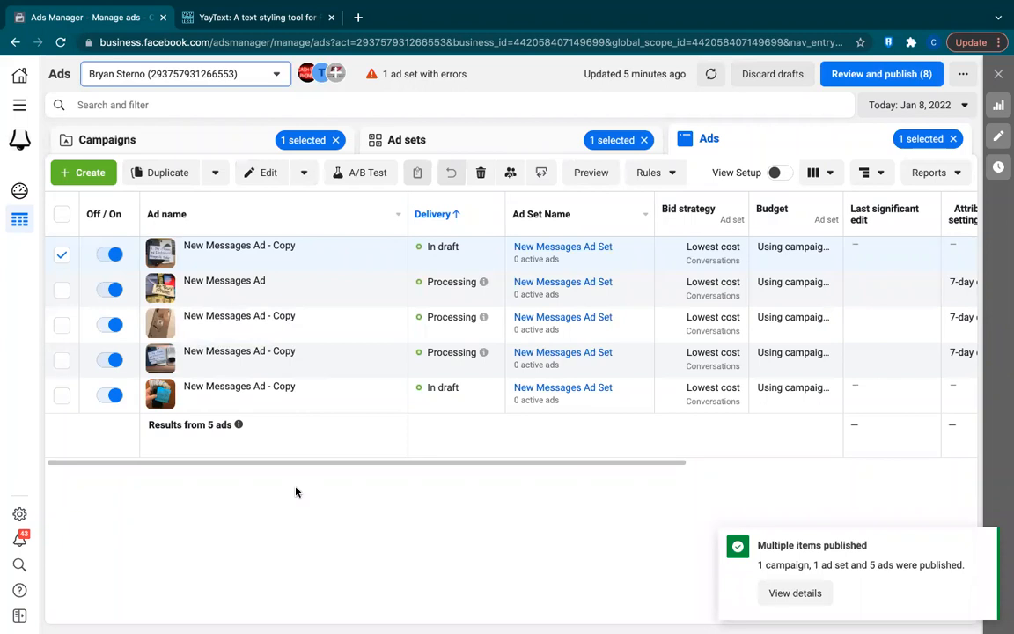
pyautogui.moveTo(377, 209)
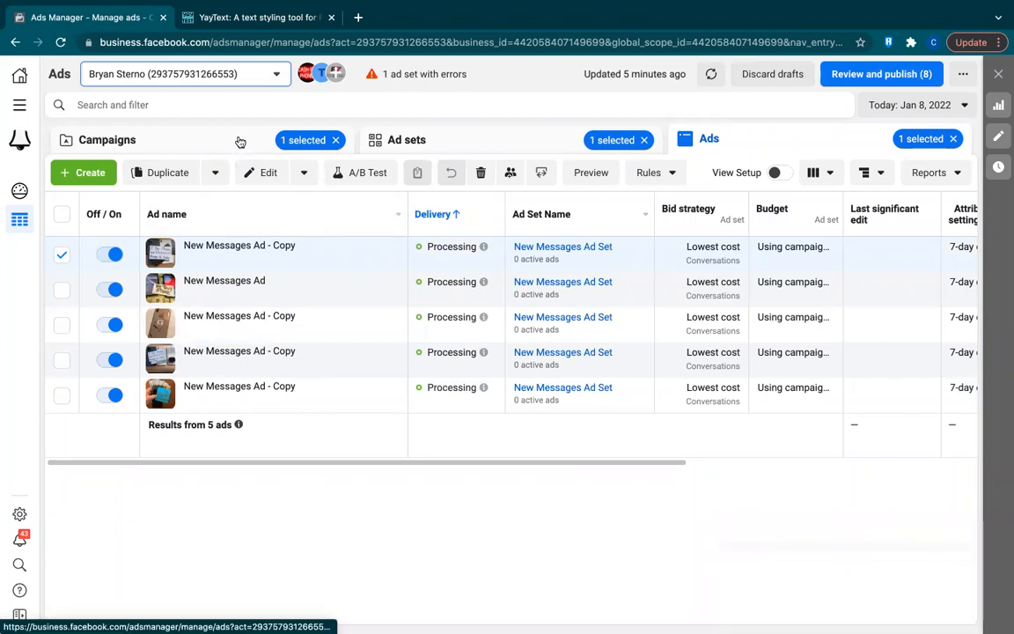
pyautogui.click(106, 139)
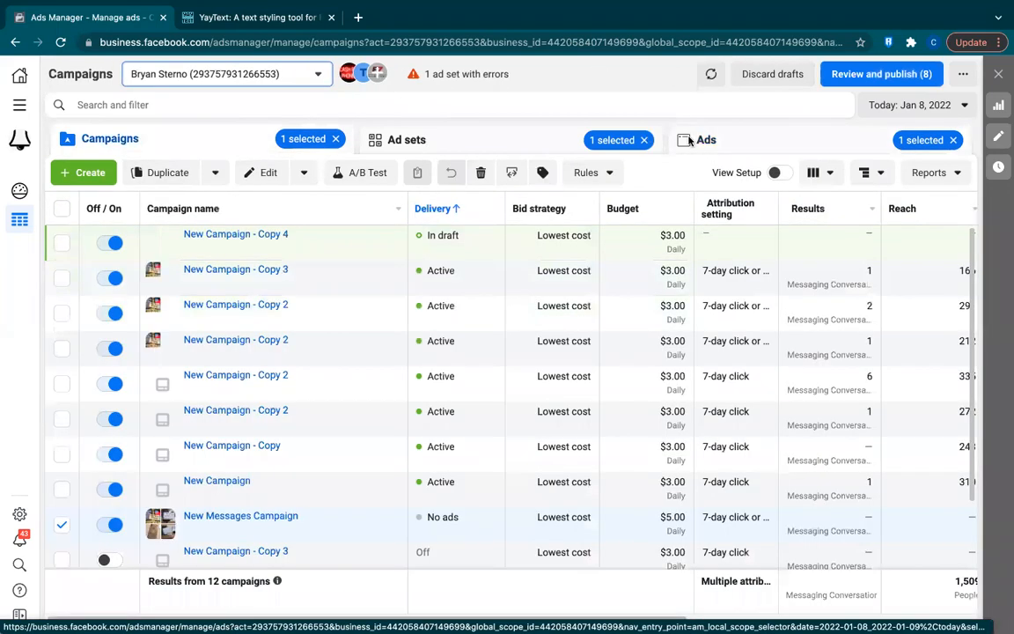
pyautogui.click(711, 74)
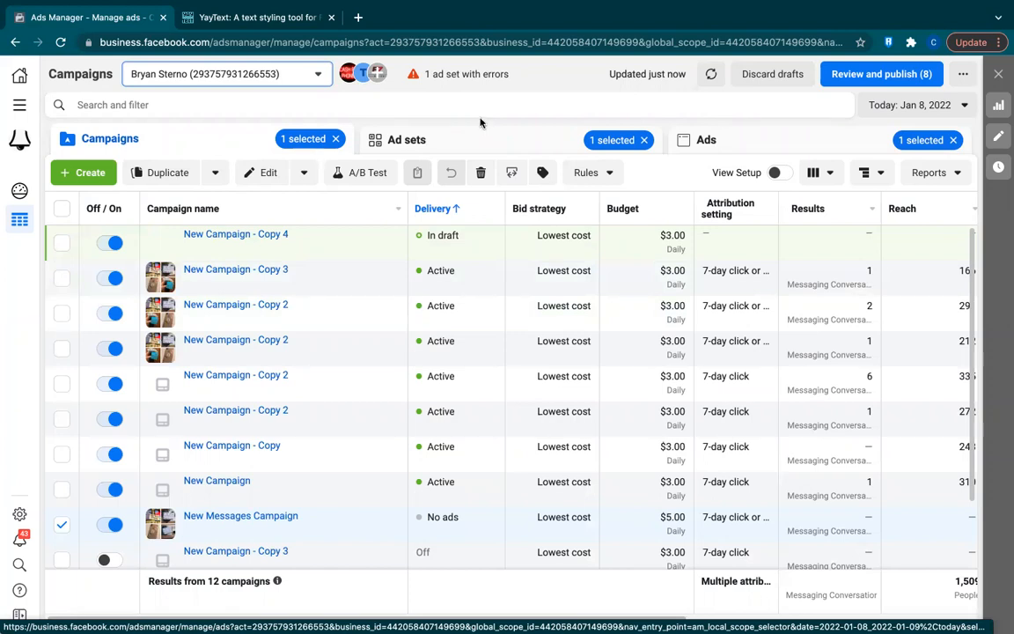
pyautogui.moveTo(493, 127)
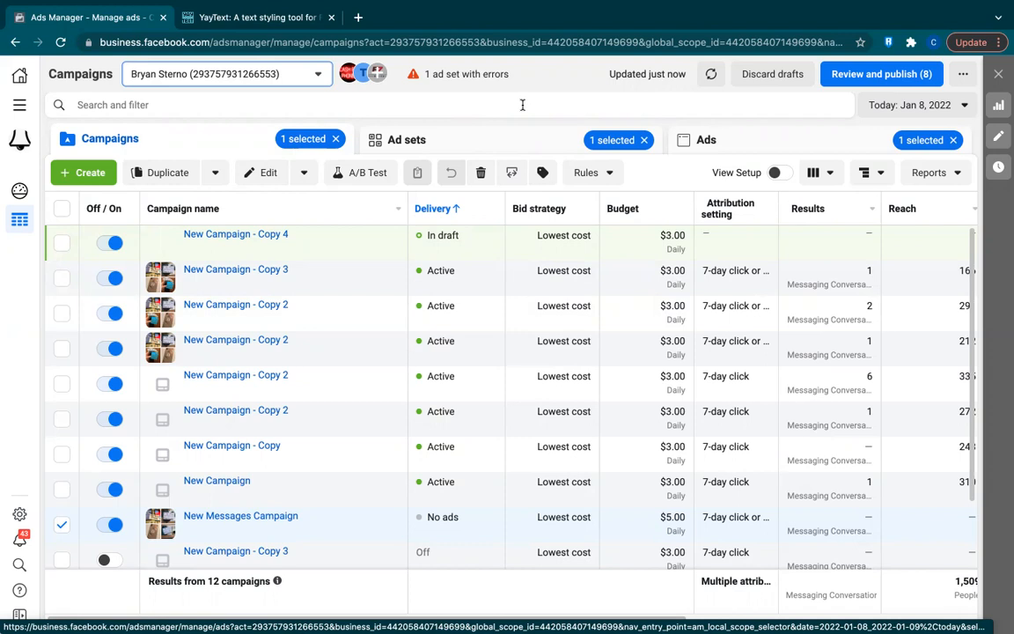
pyautogui.moveTo(553, 123)
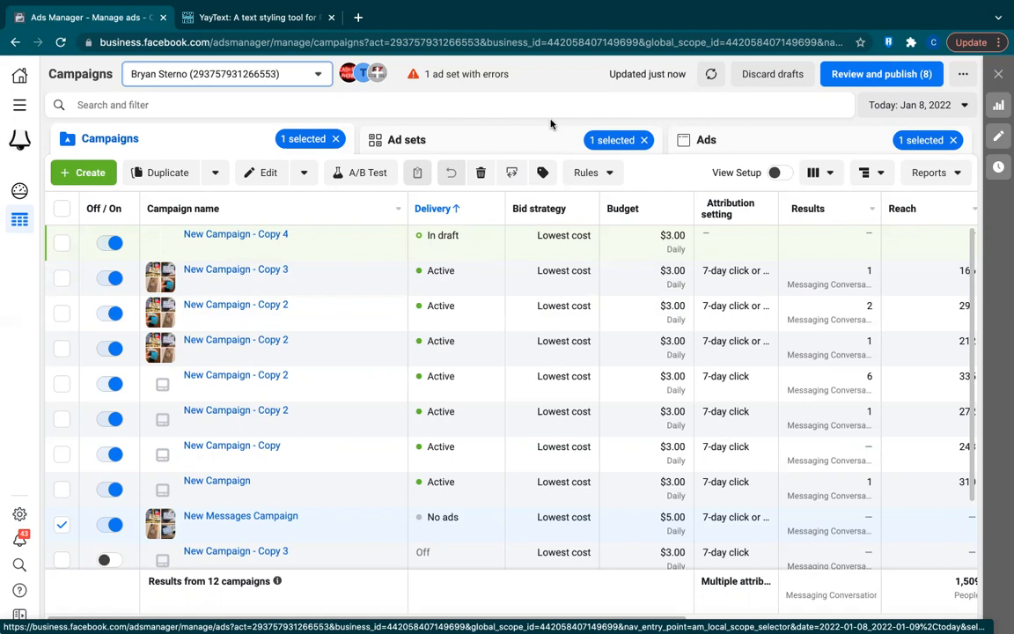
pyautogui.moveTo(713, 32)
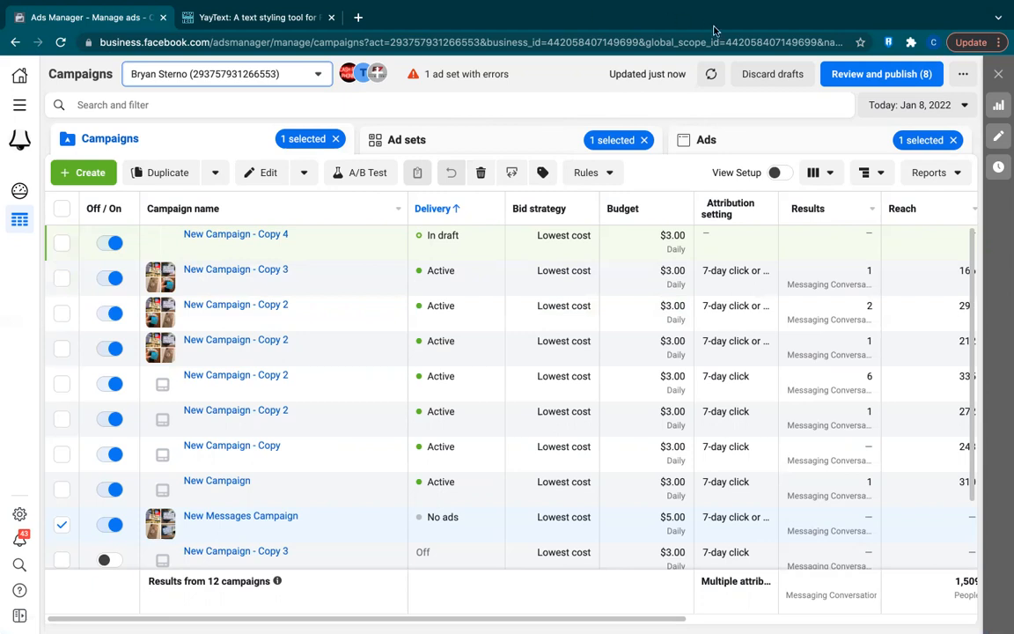
pyautogui.moveTo(756, 106)
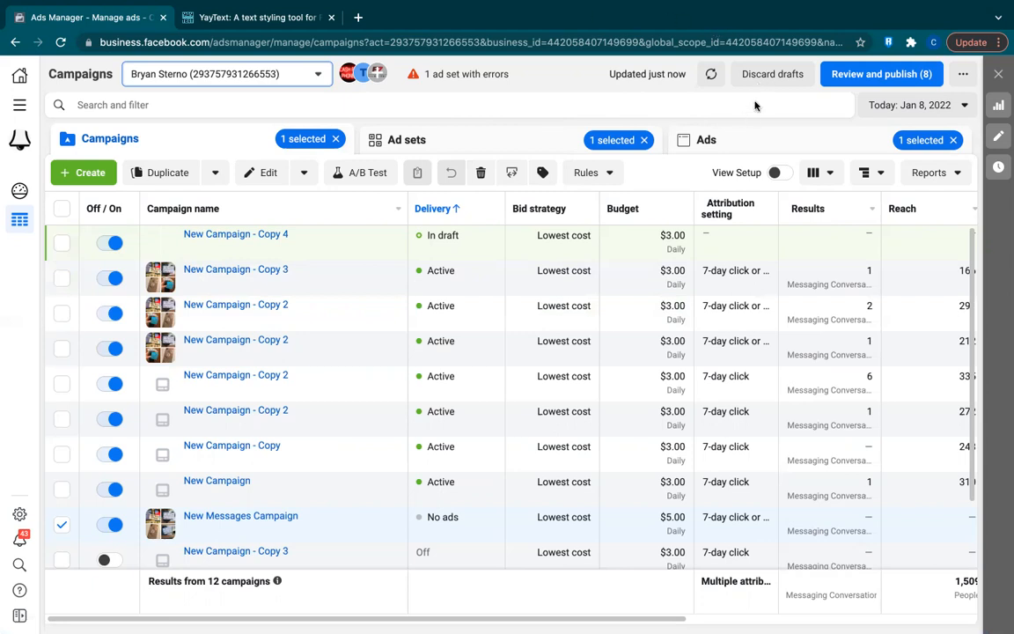